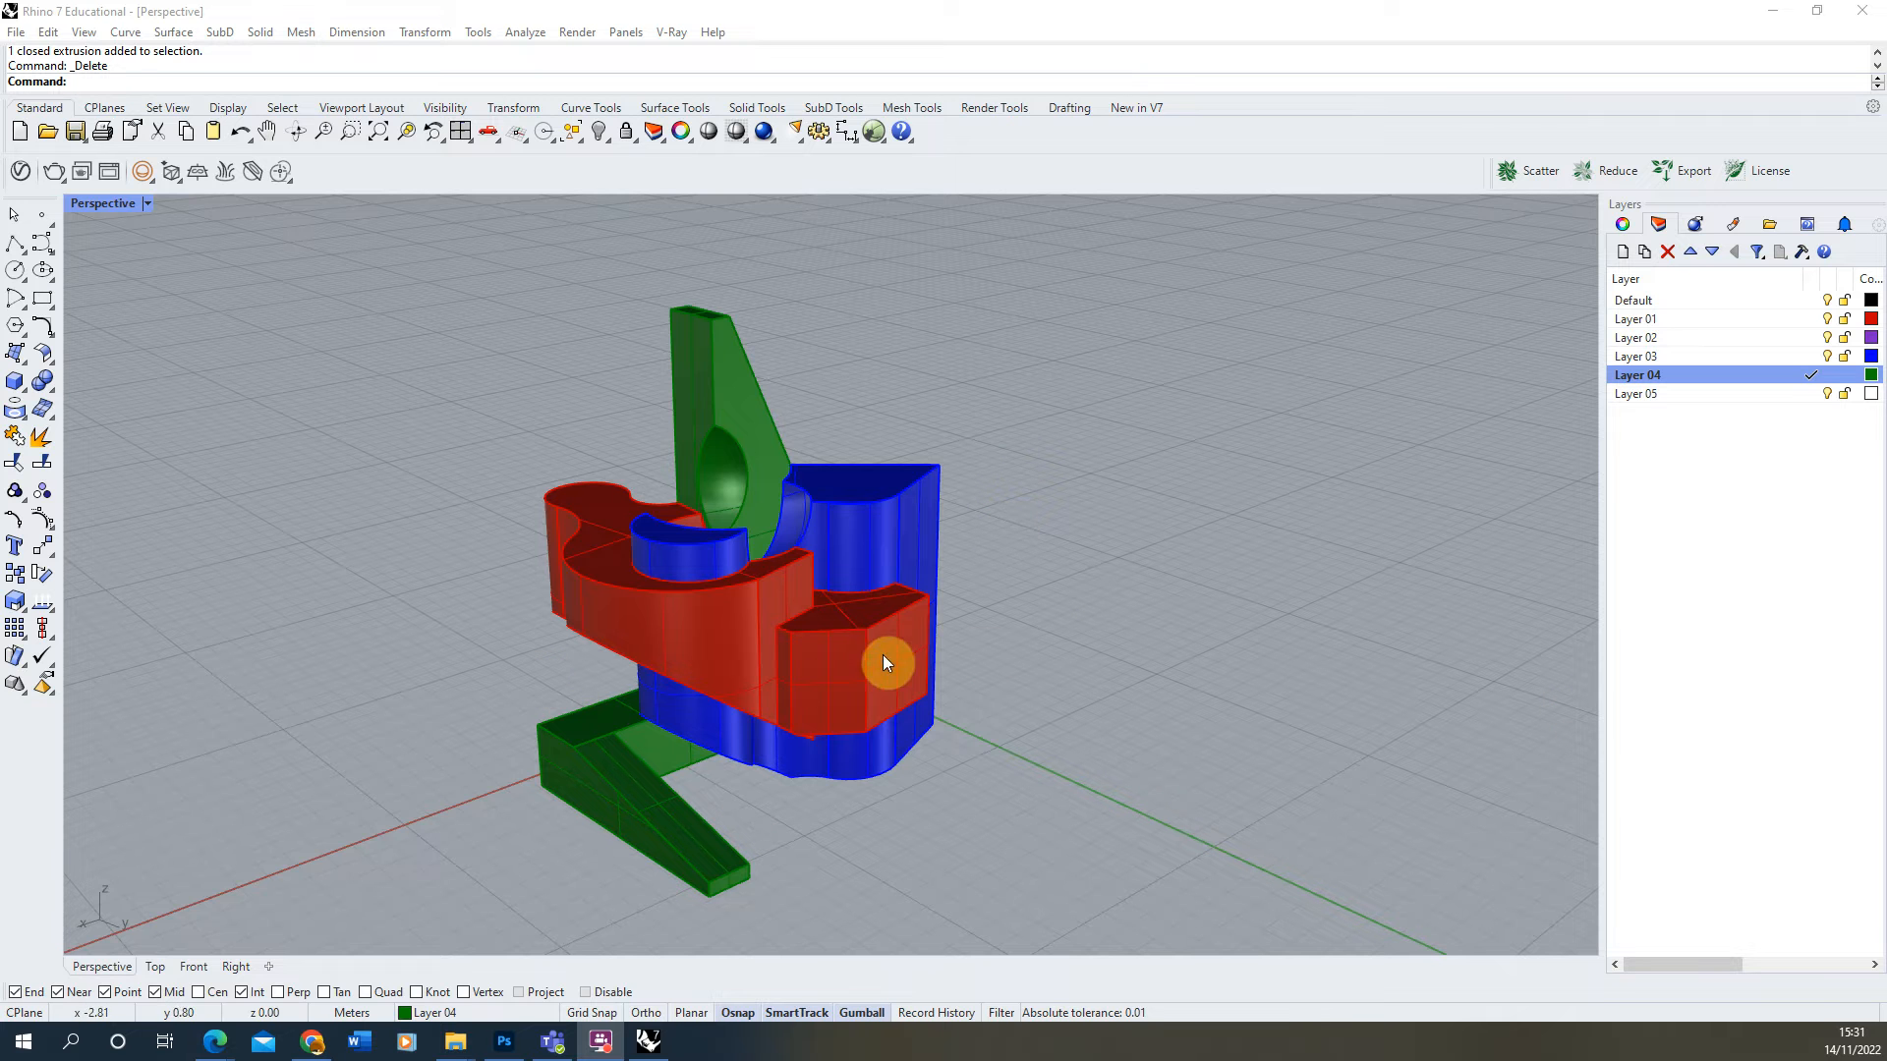
Orbit around the model from several angles with nothing selected.
left_click_drag(884, 662, 651, 777)
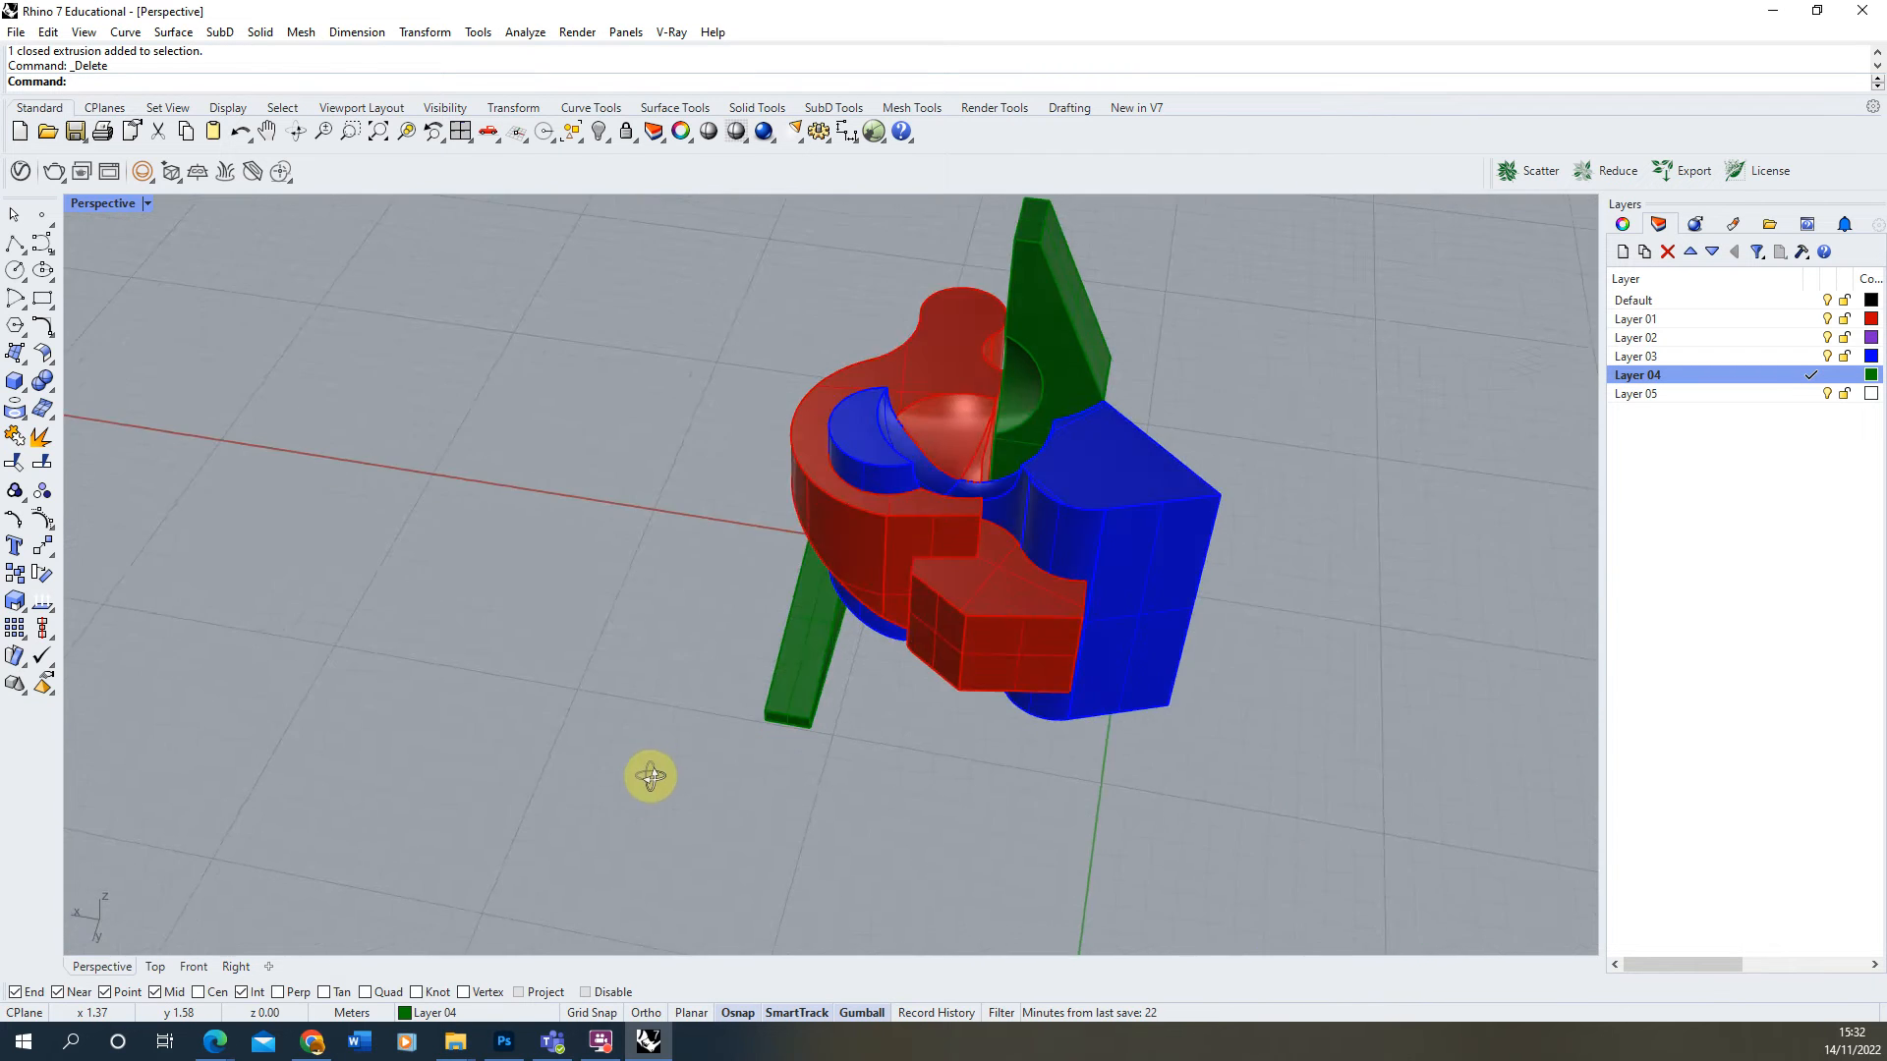
left_click_drag(651, 776, 961, 692)
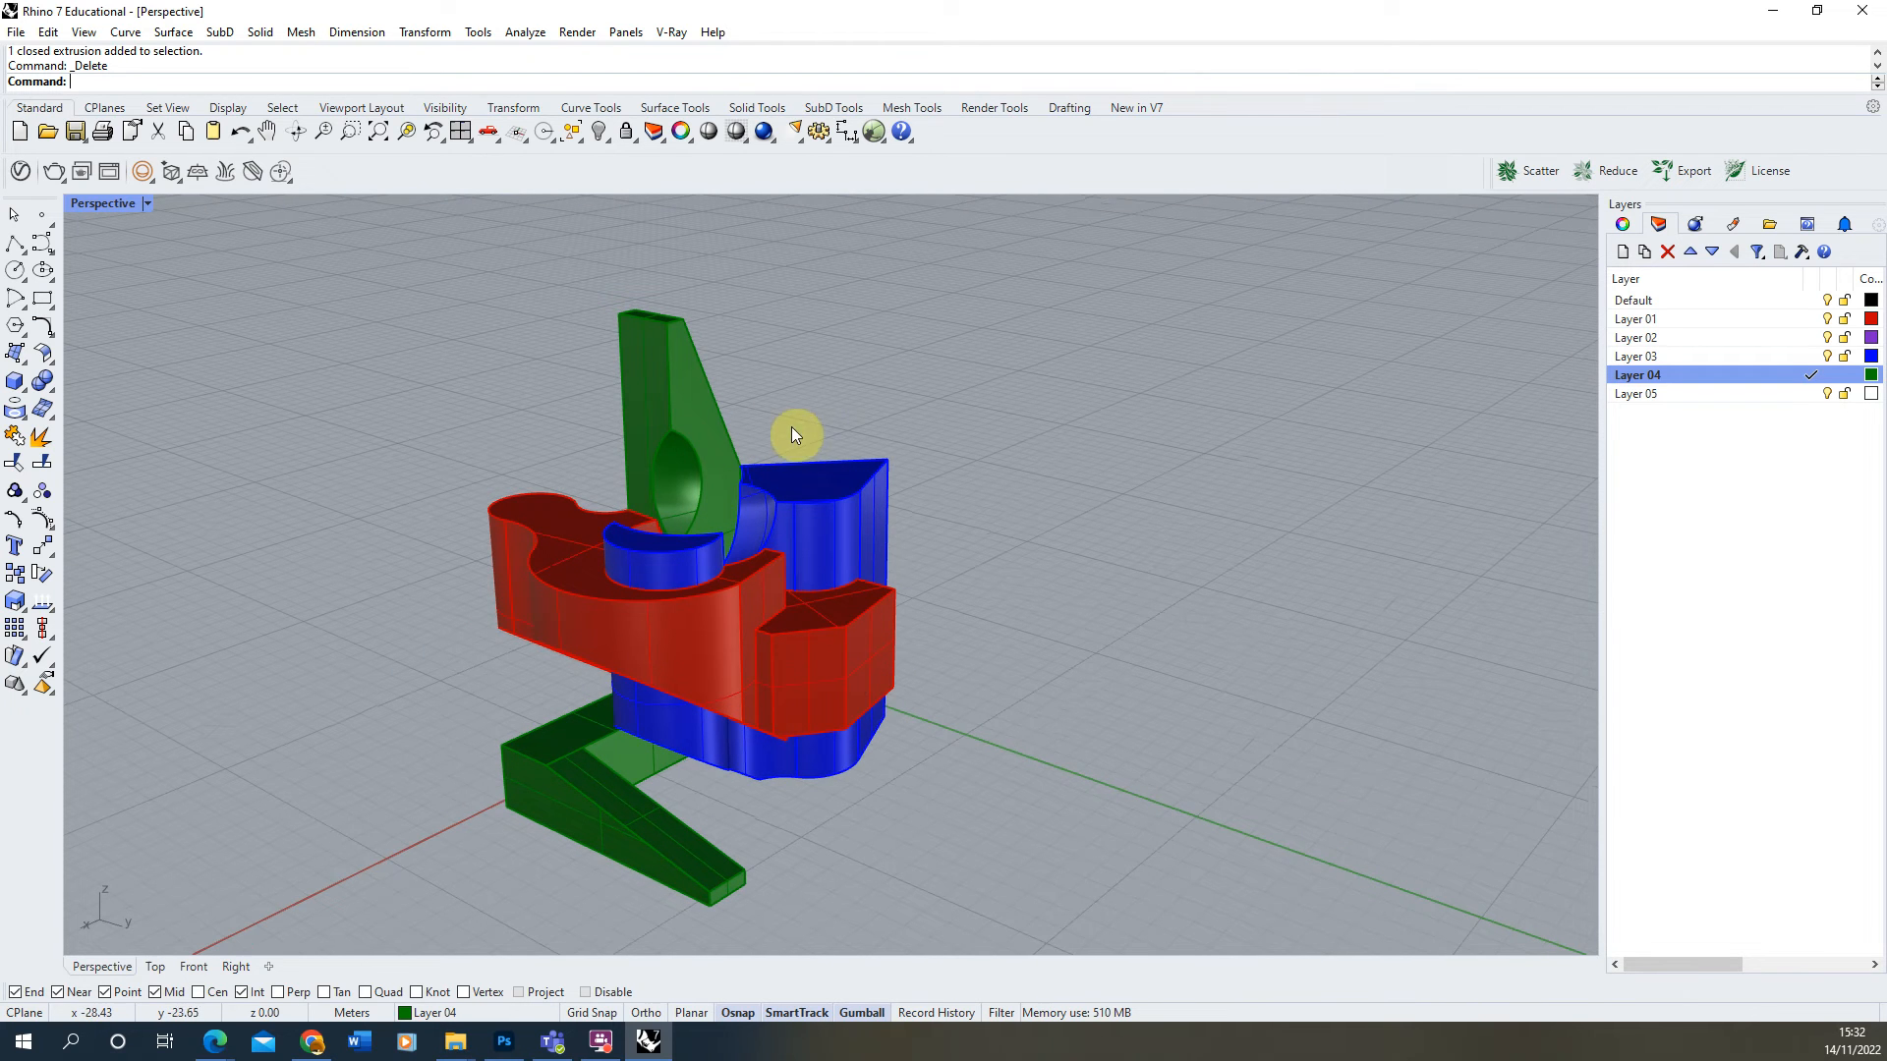
left_click_drag(792, 432, 792, 615)
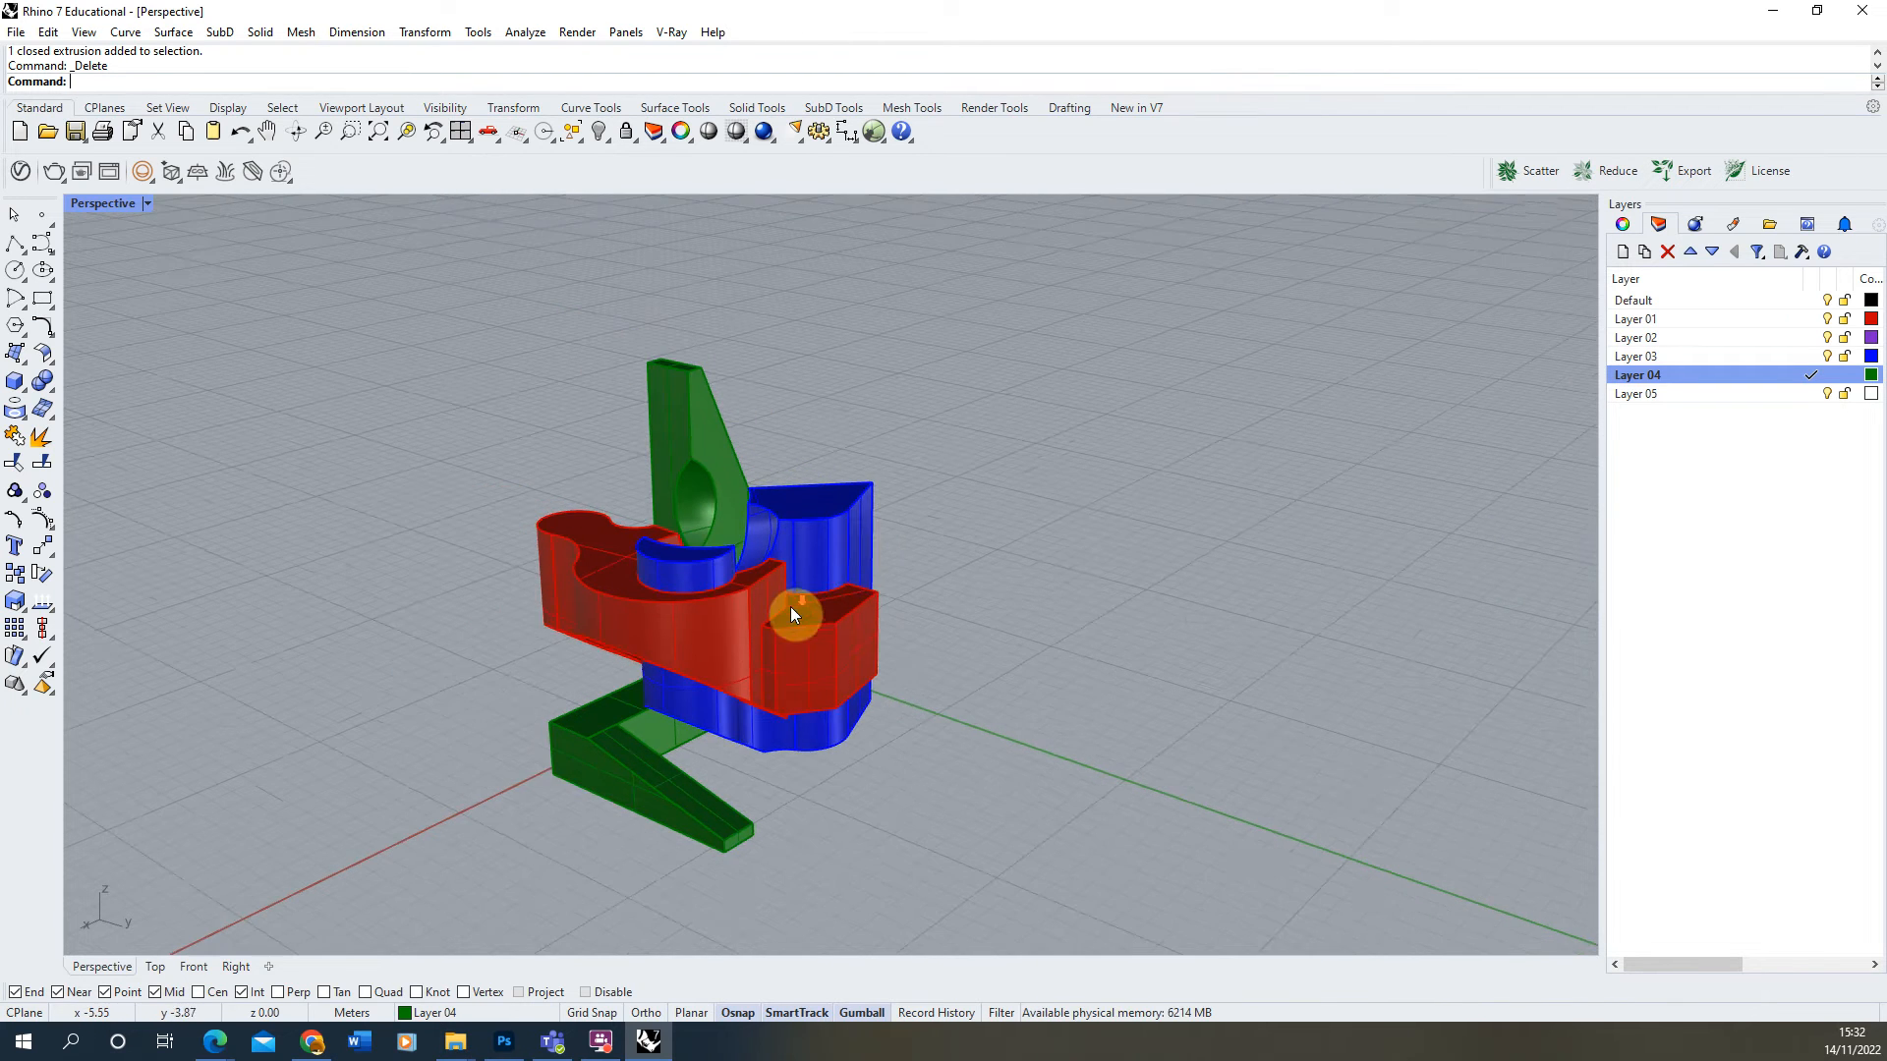
left_click_drag(794, 613, 707, 600)
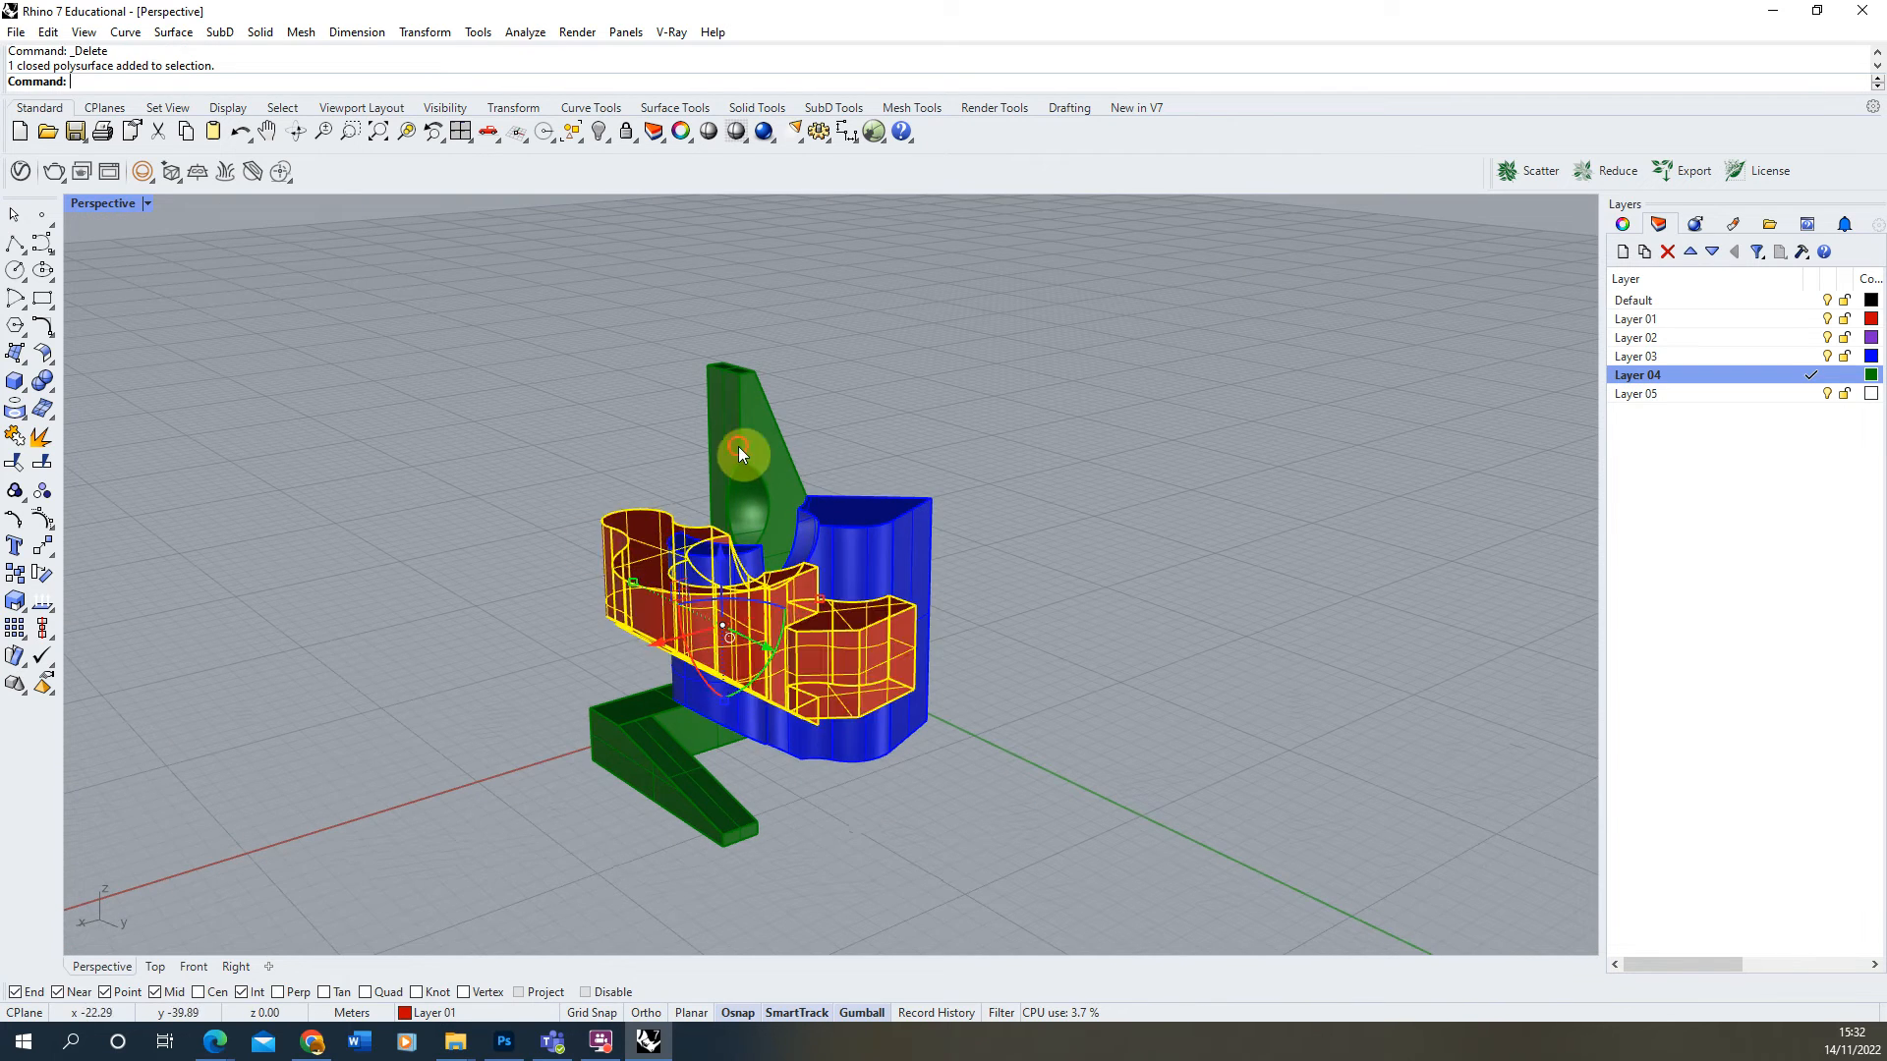
left_click(487, 584)
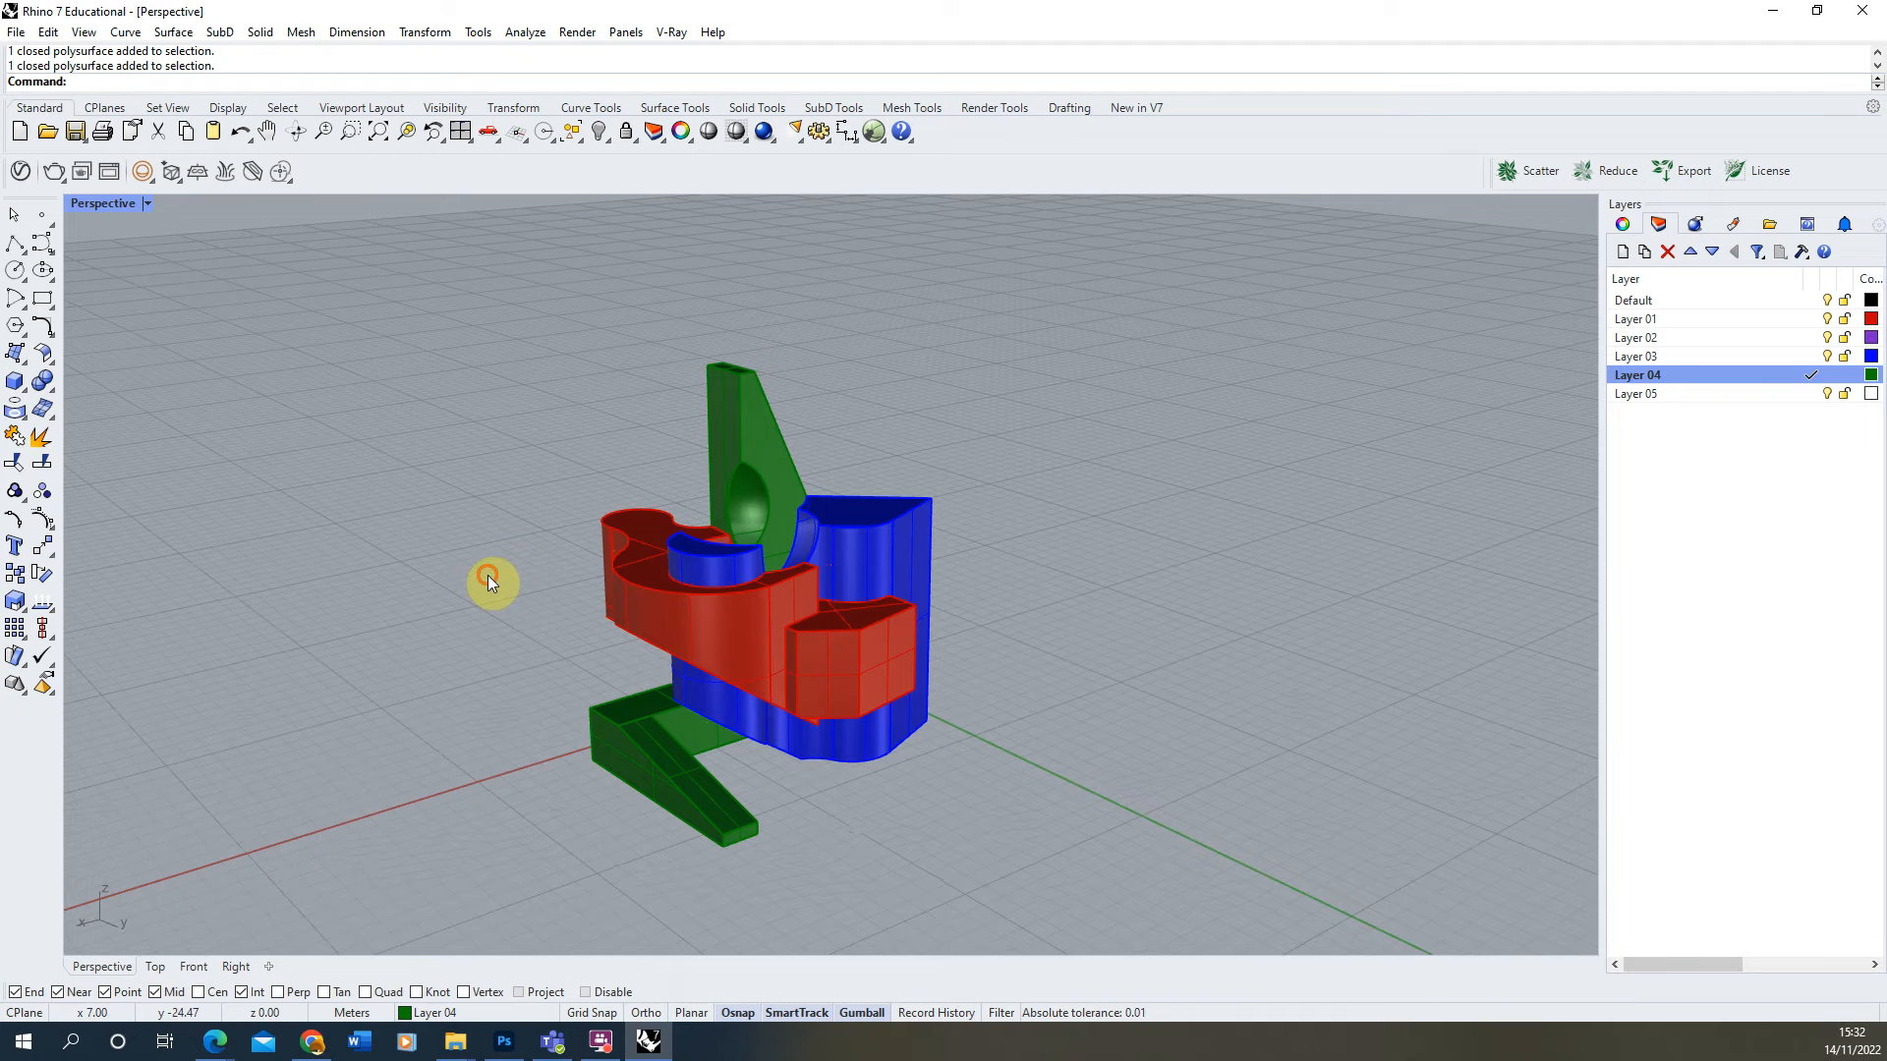
left_click_drag(490, 584, 586, 731)
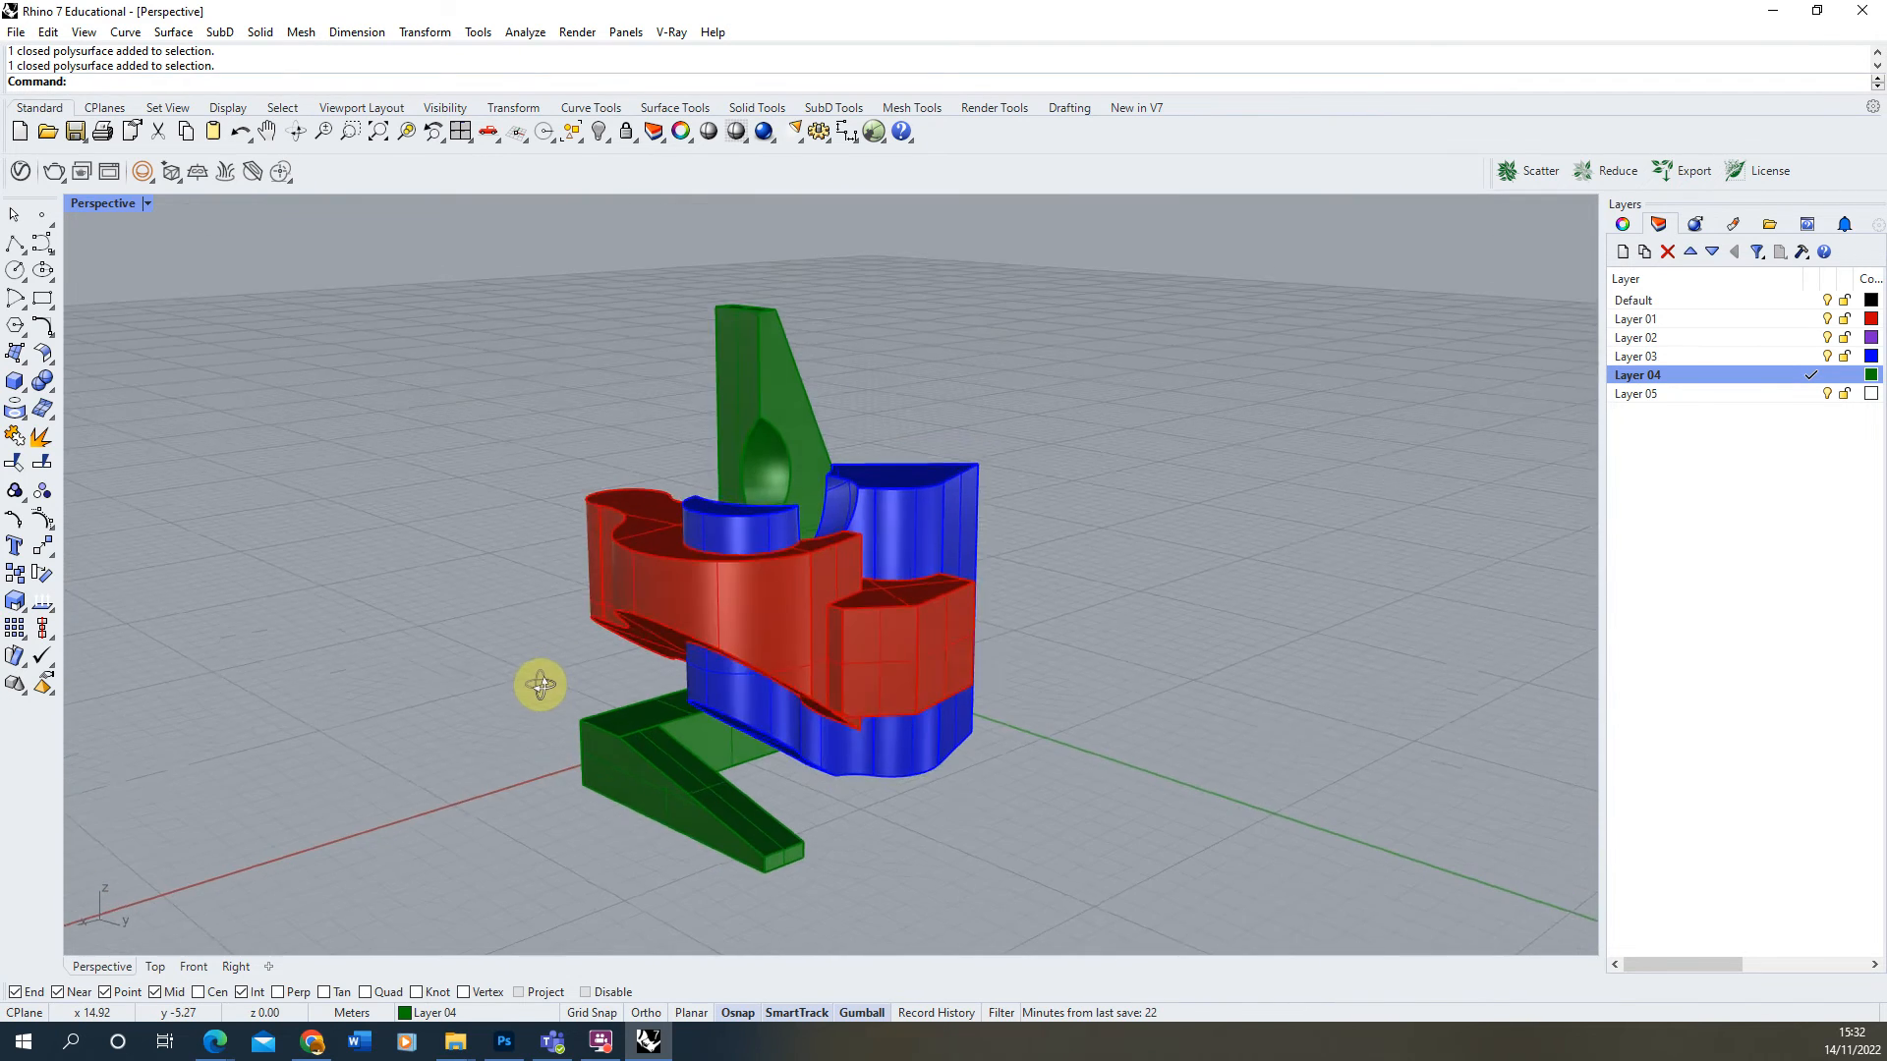
left_click_drag(543, 686, 528, 722)
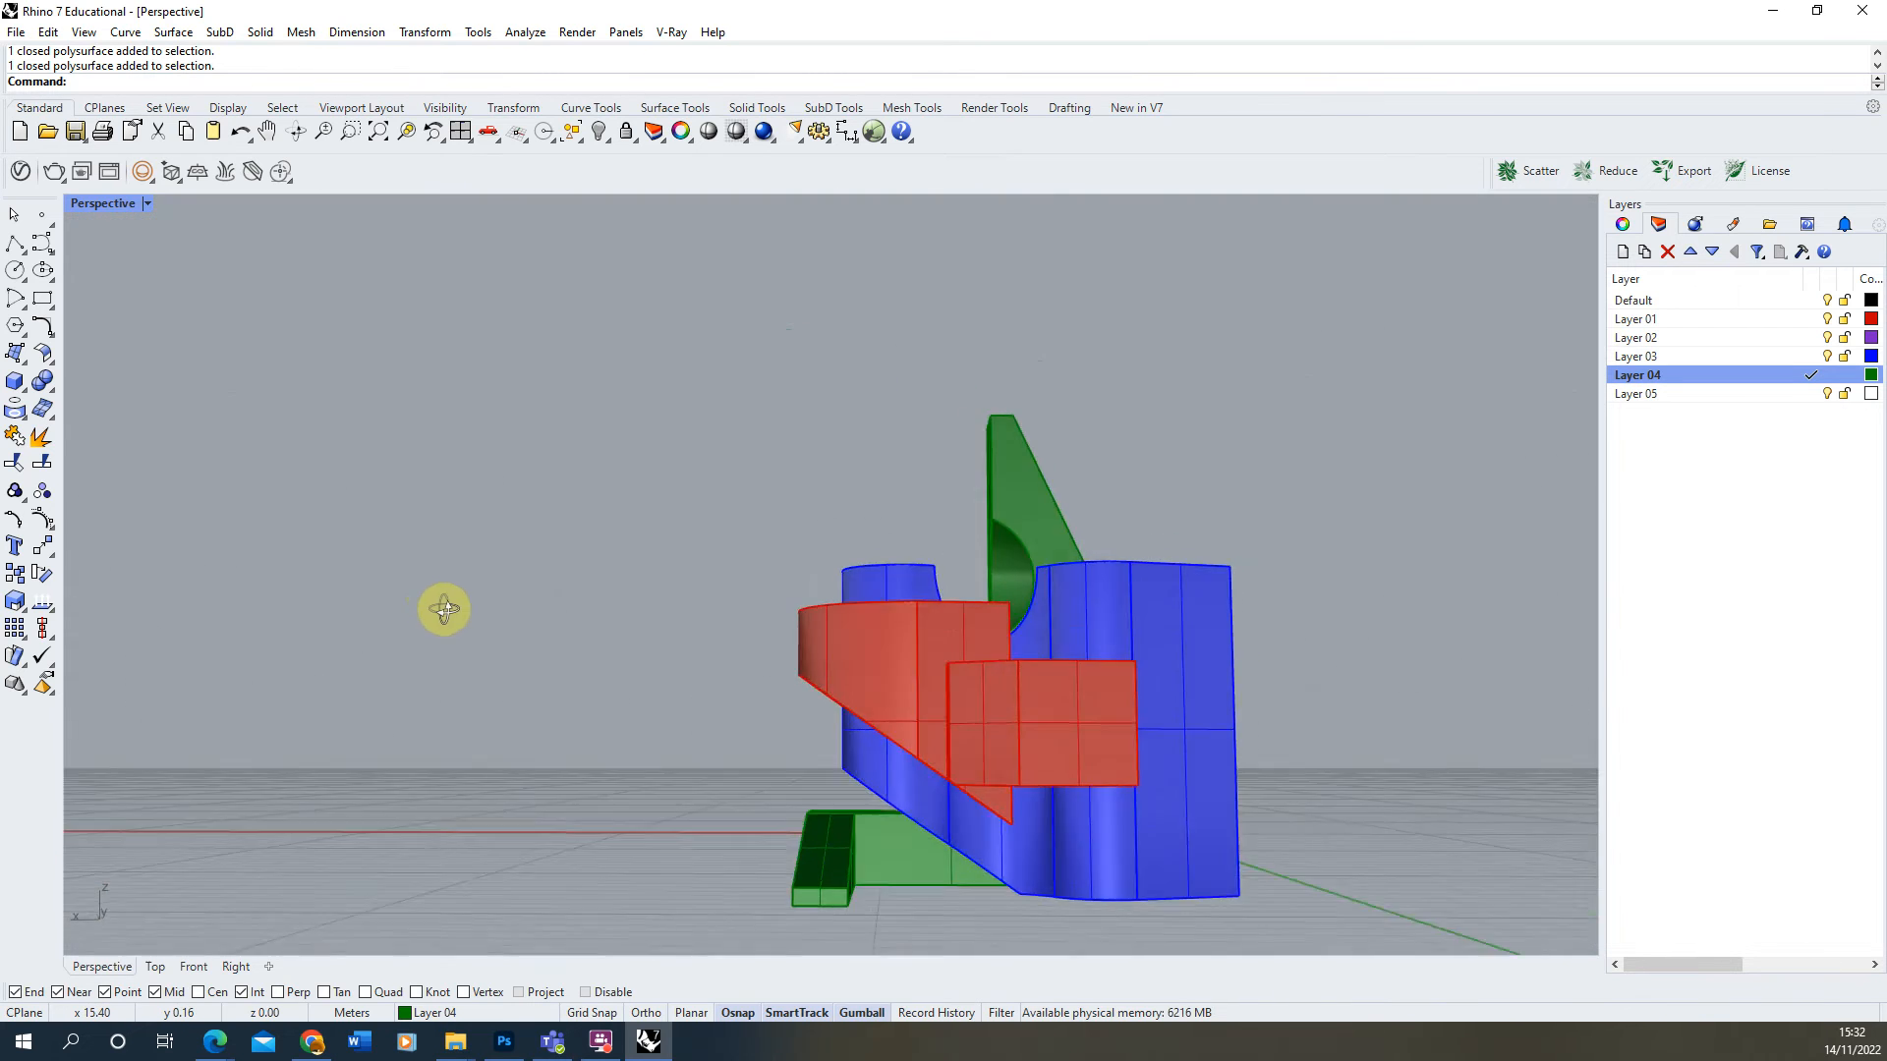
left_click_drag(442, 608, 554, 677)
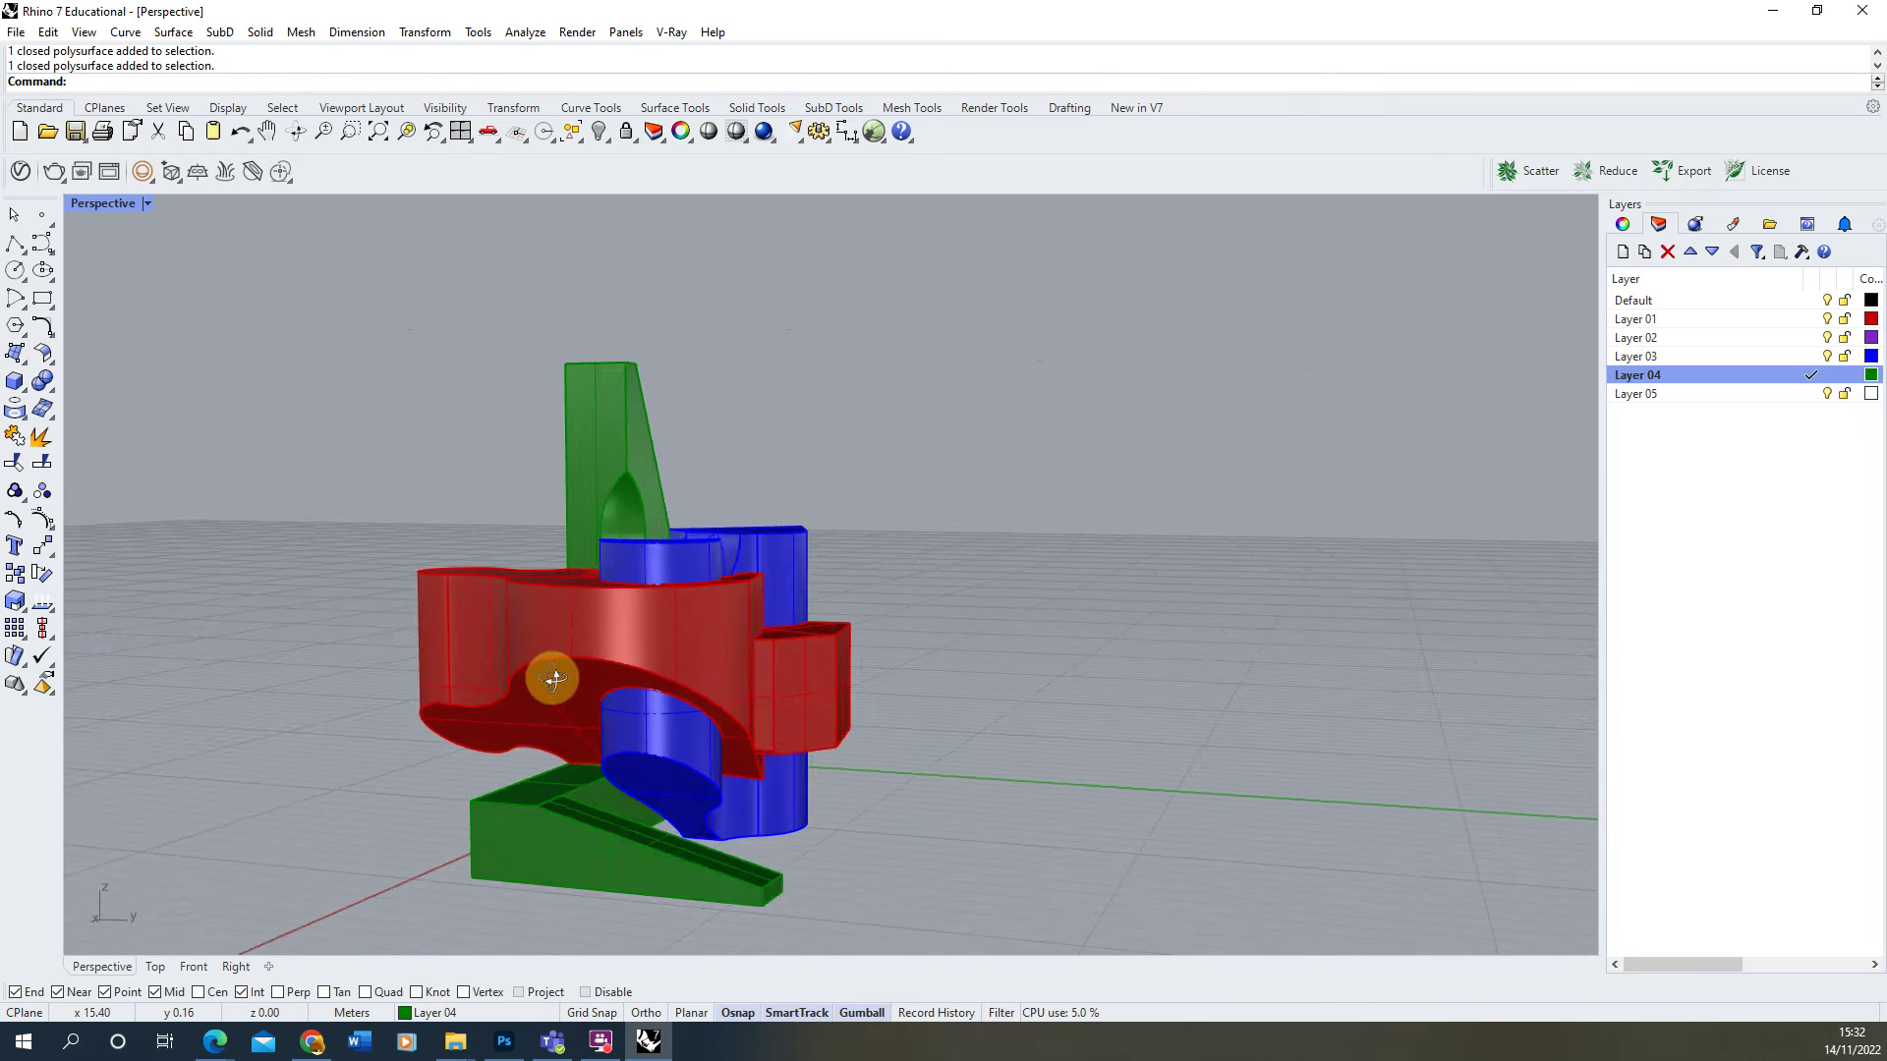
left_click_drag(554, 678, 815, 570)
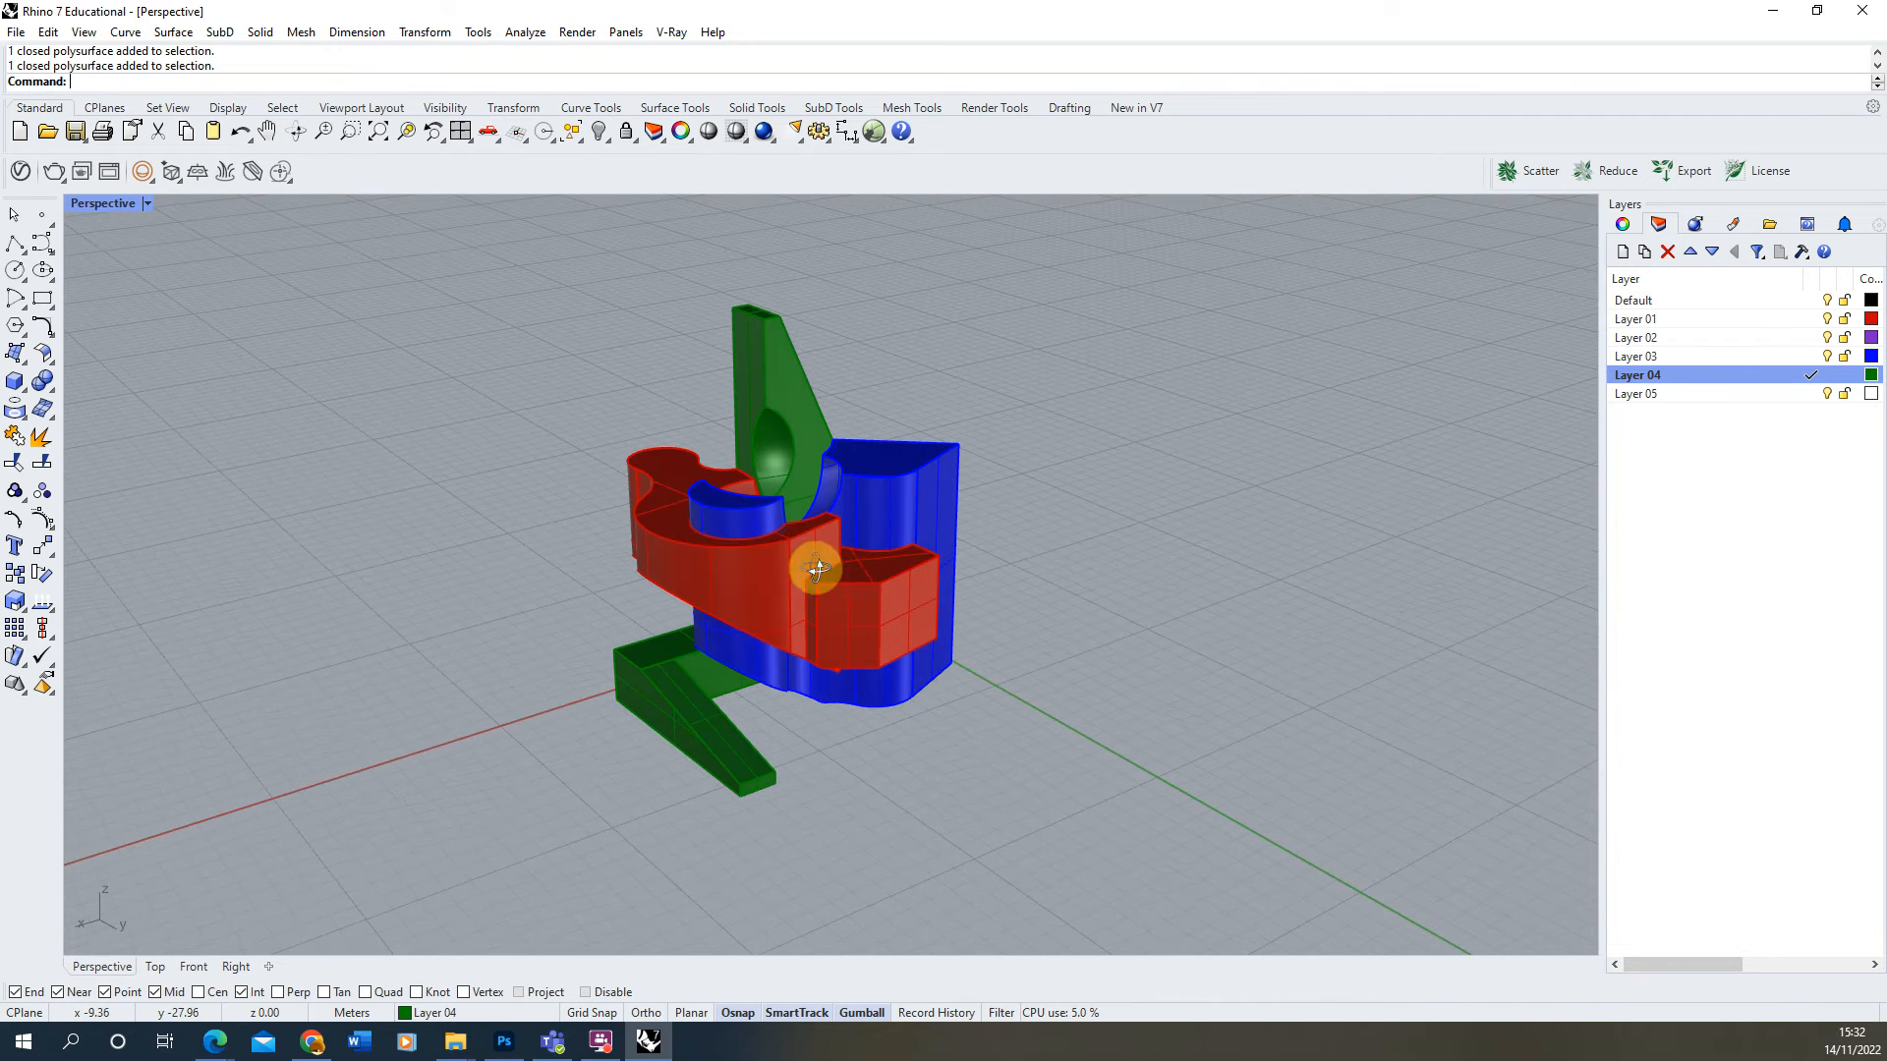
left_click_drag(818, 570, 778, 539)
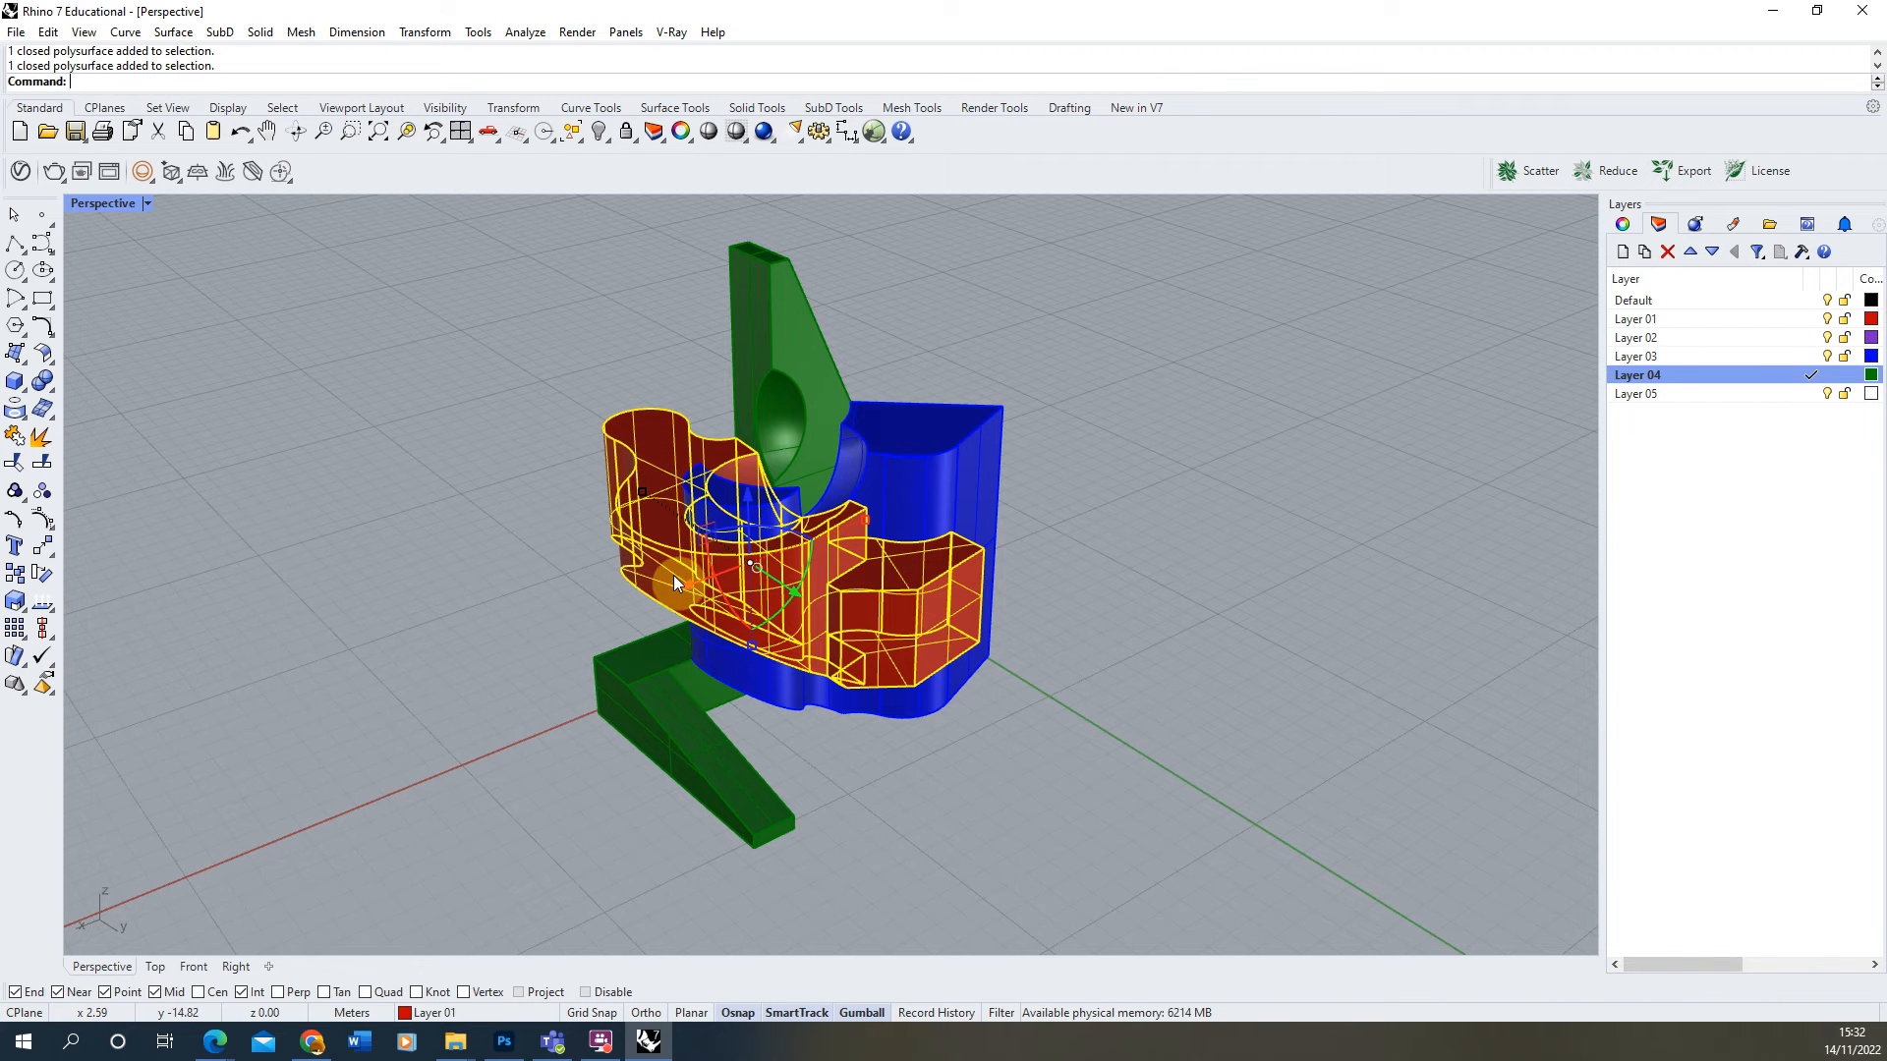
mouse_move(403, 130)
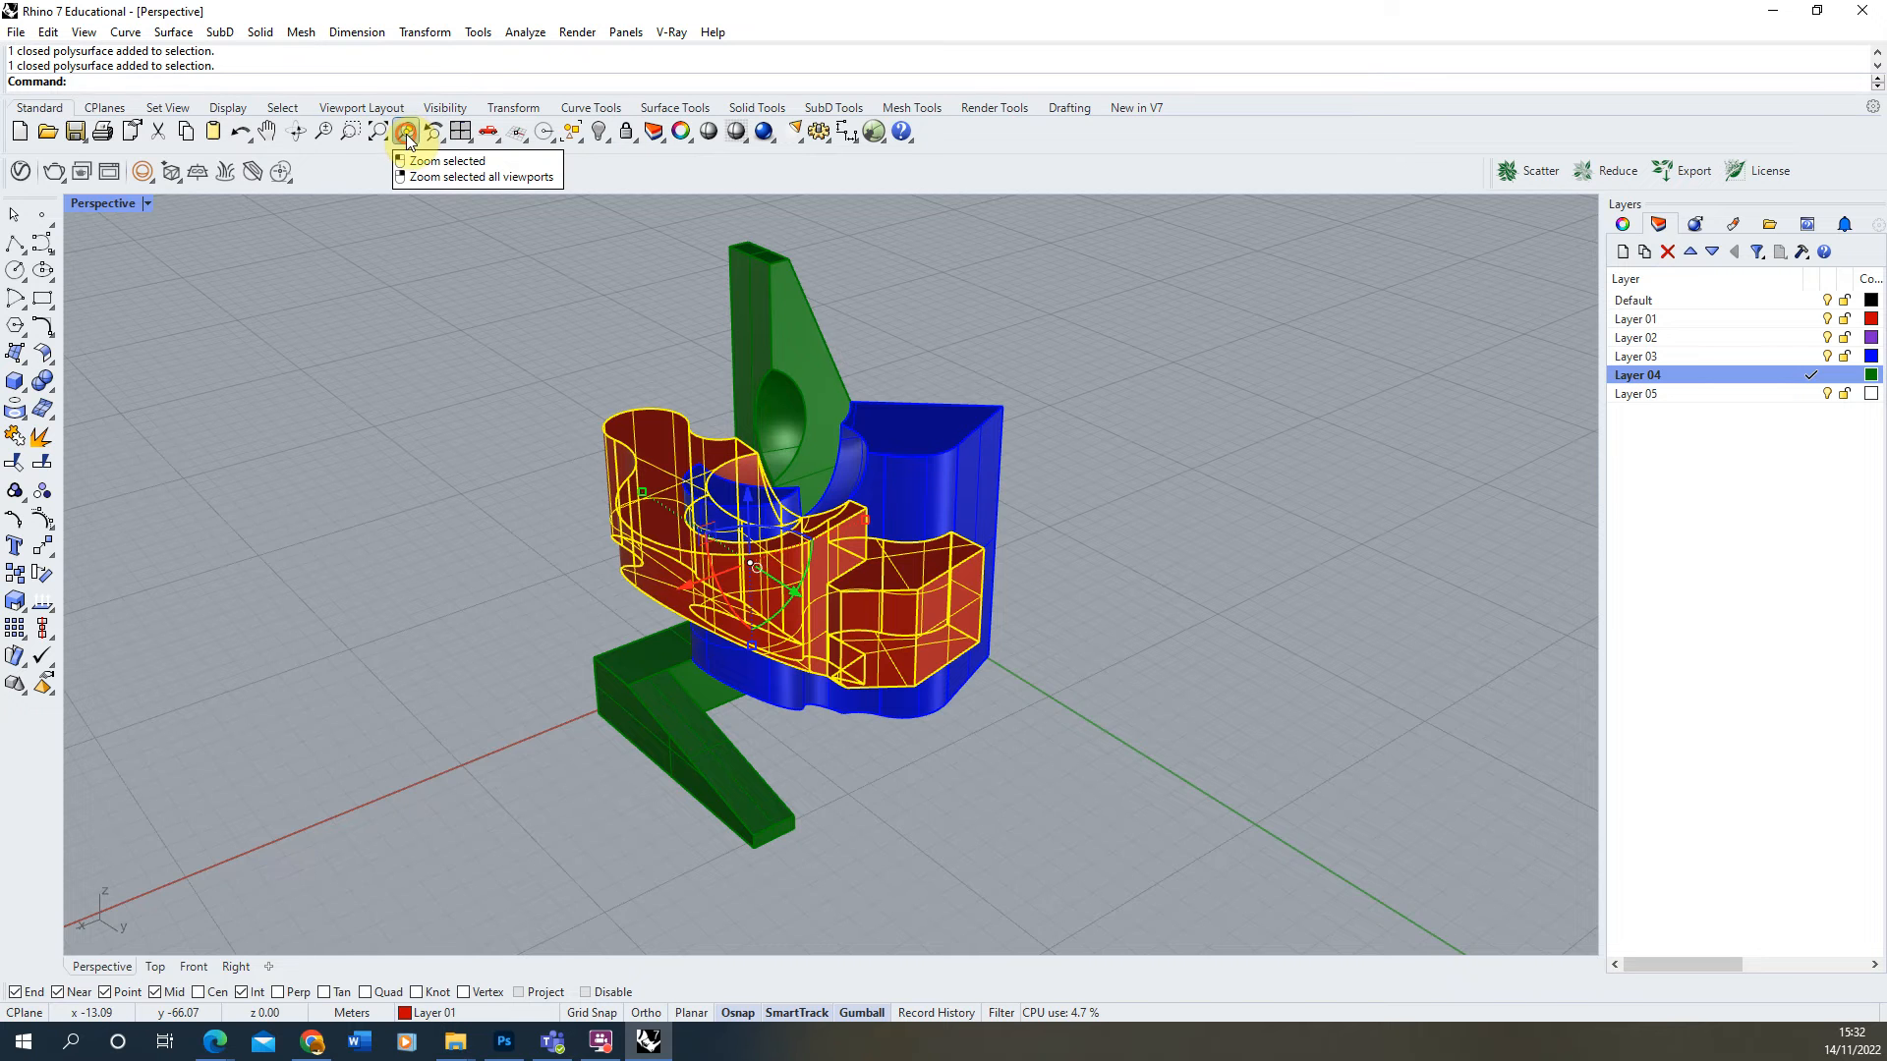
Fit the view to the red piece and orbit back to a three-quarter view.
left_click(405, 130)
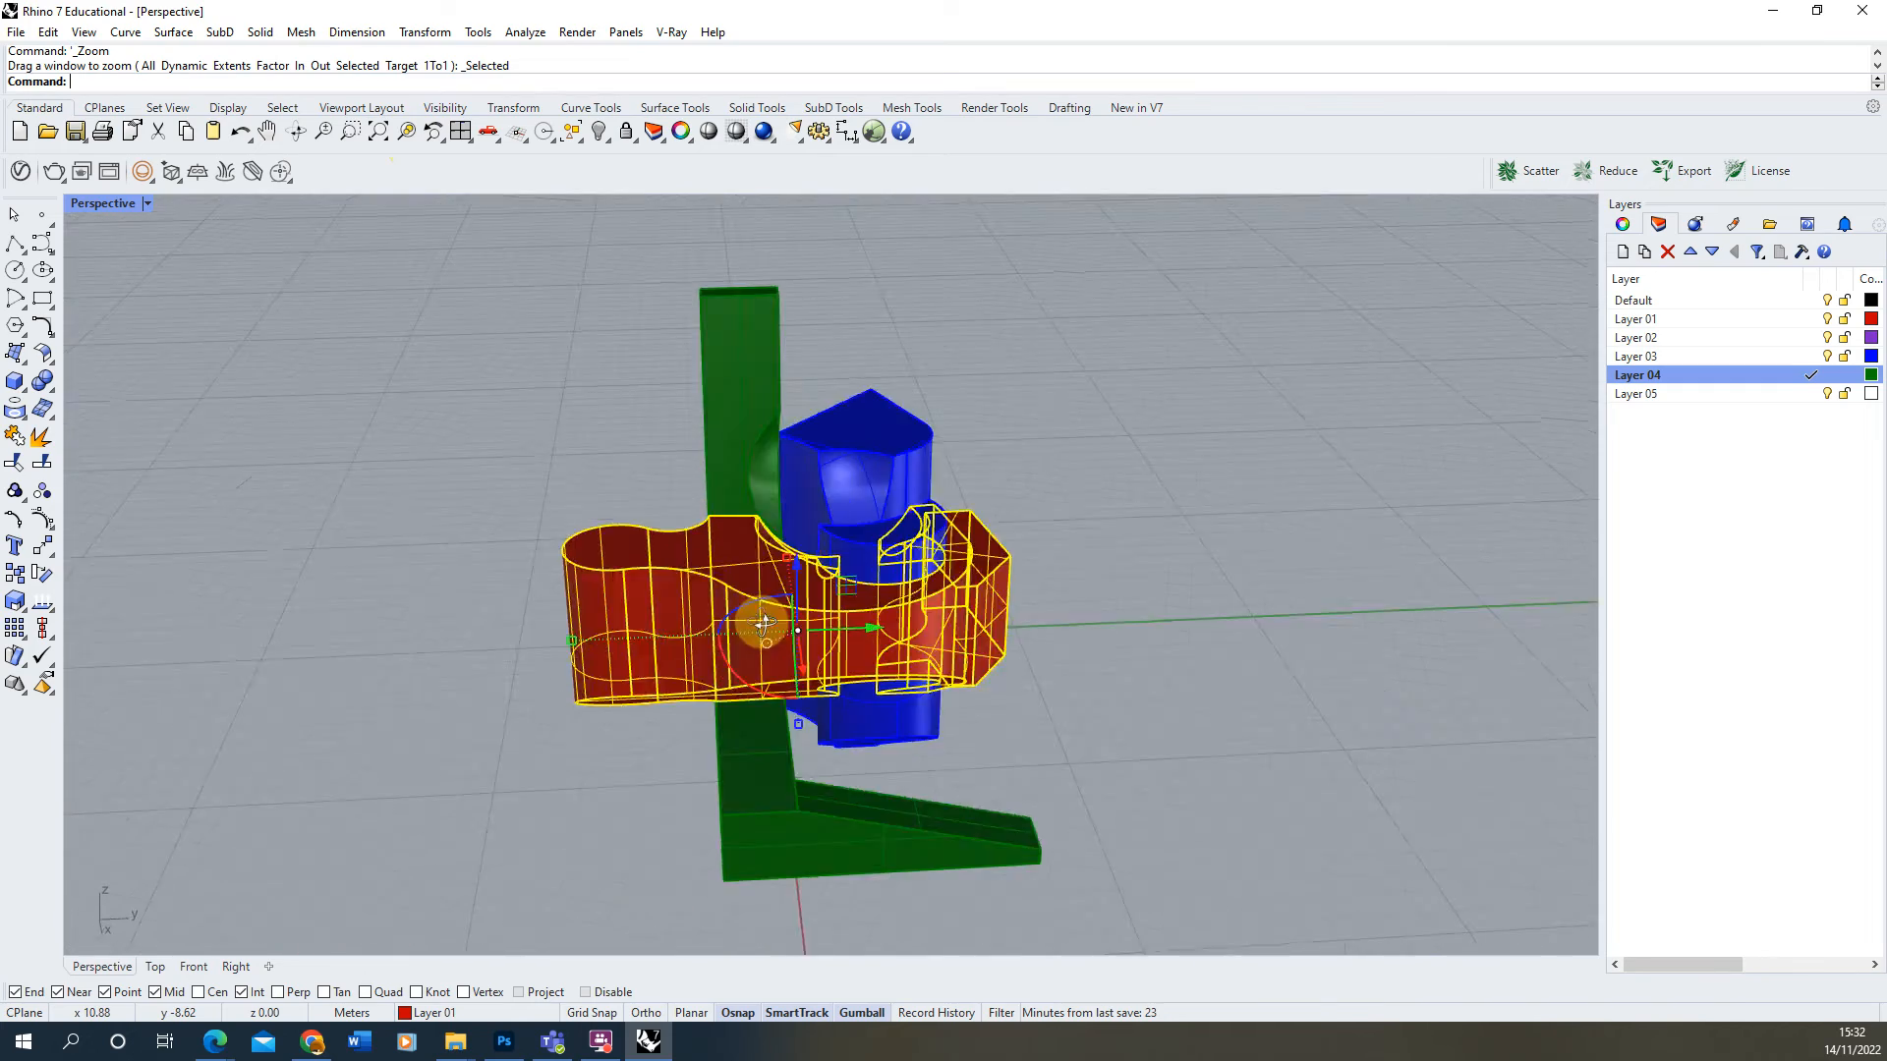
left_click_drag(759, 625, 590, 620)
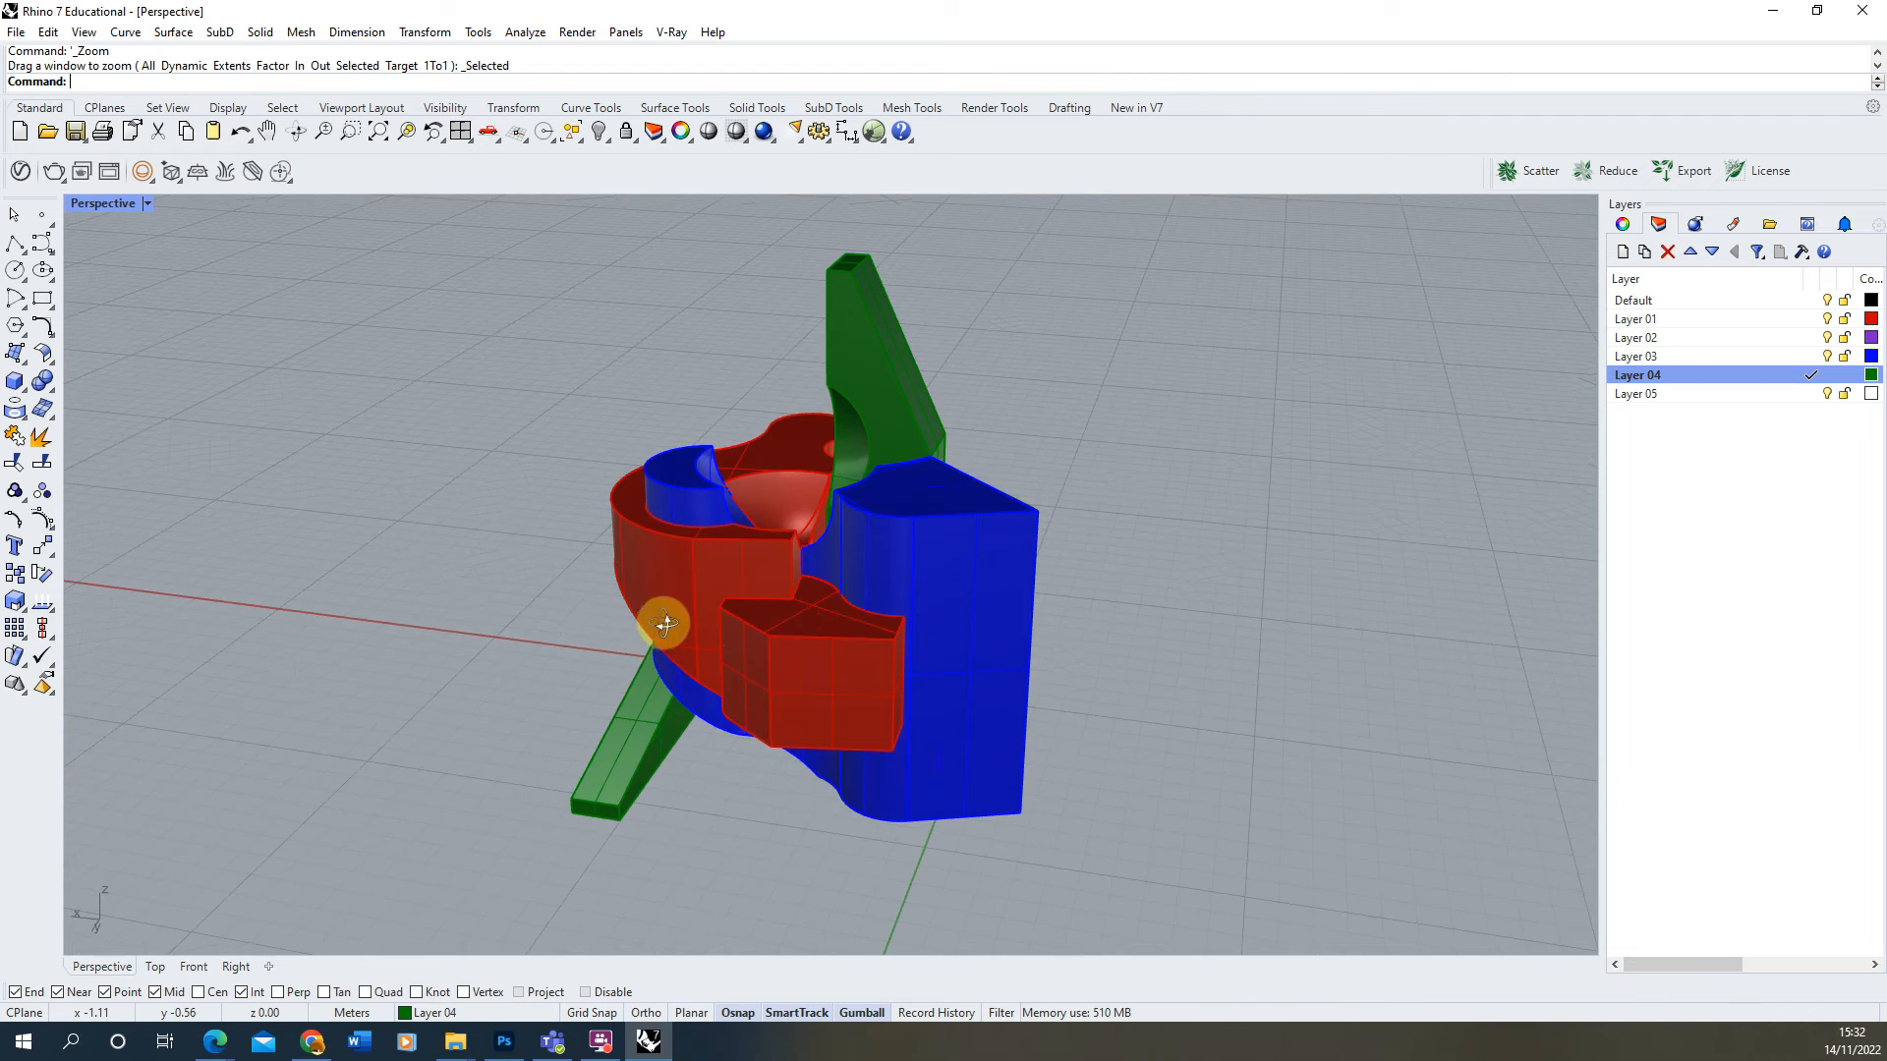
left_click_drag(666, 623, 1026, 607)
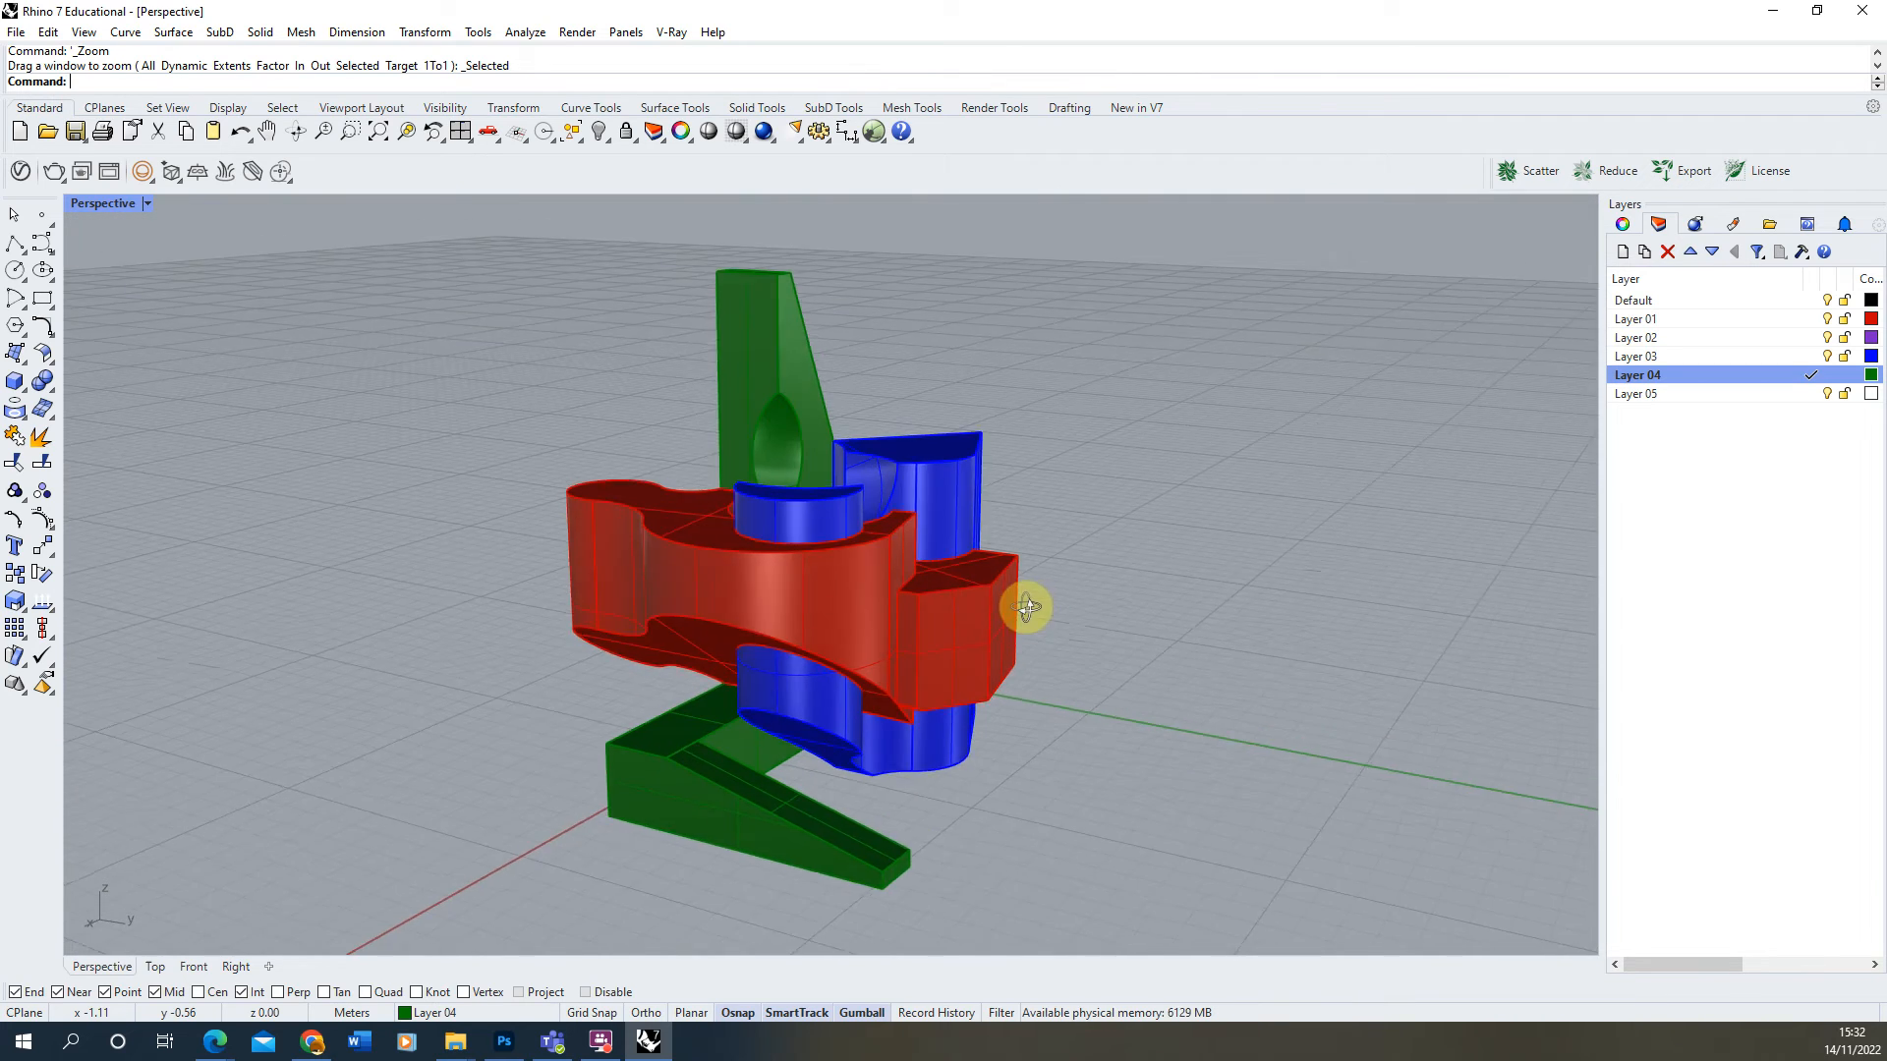
left_click_drag(1028, 608, 993, 613)
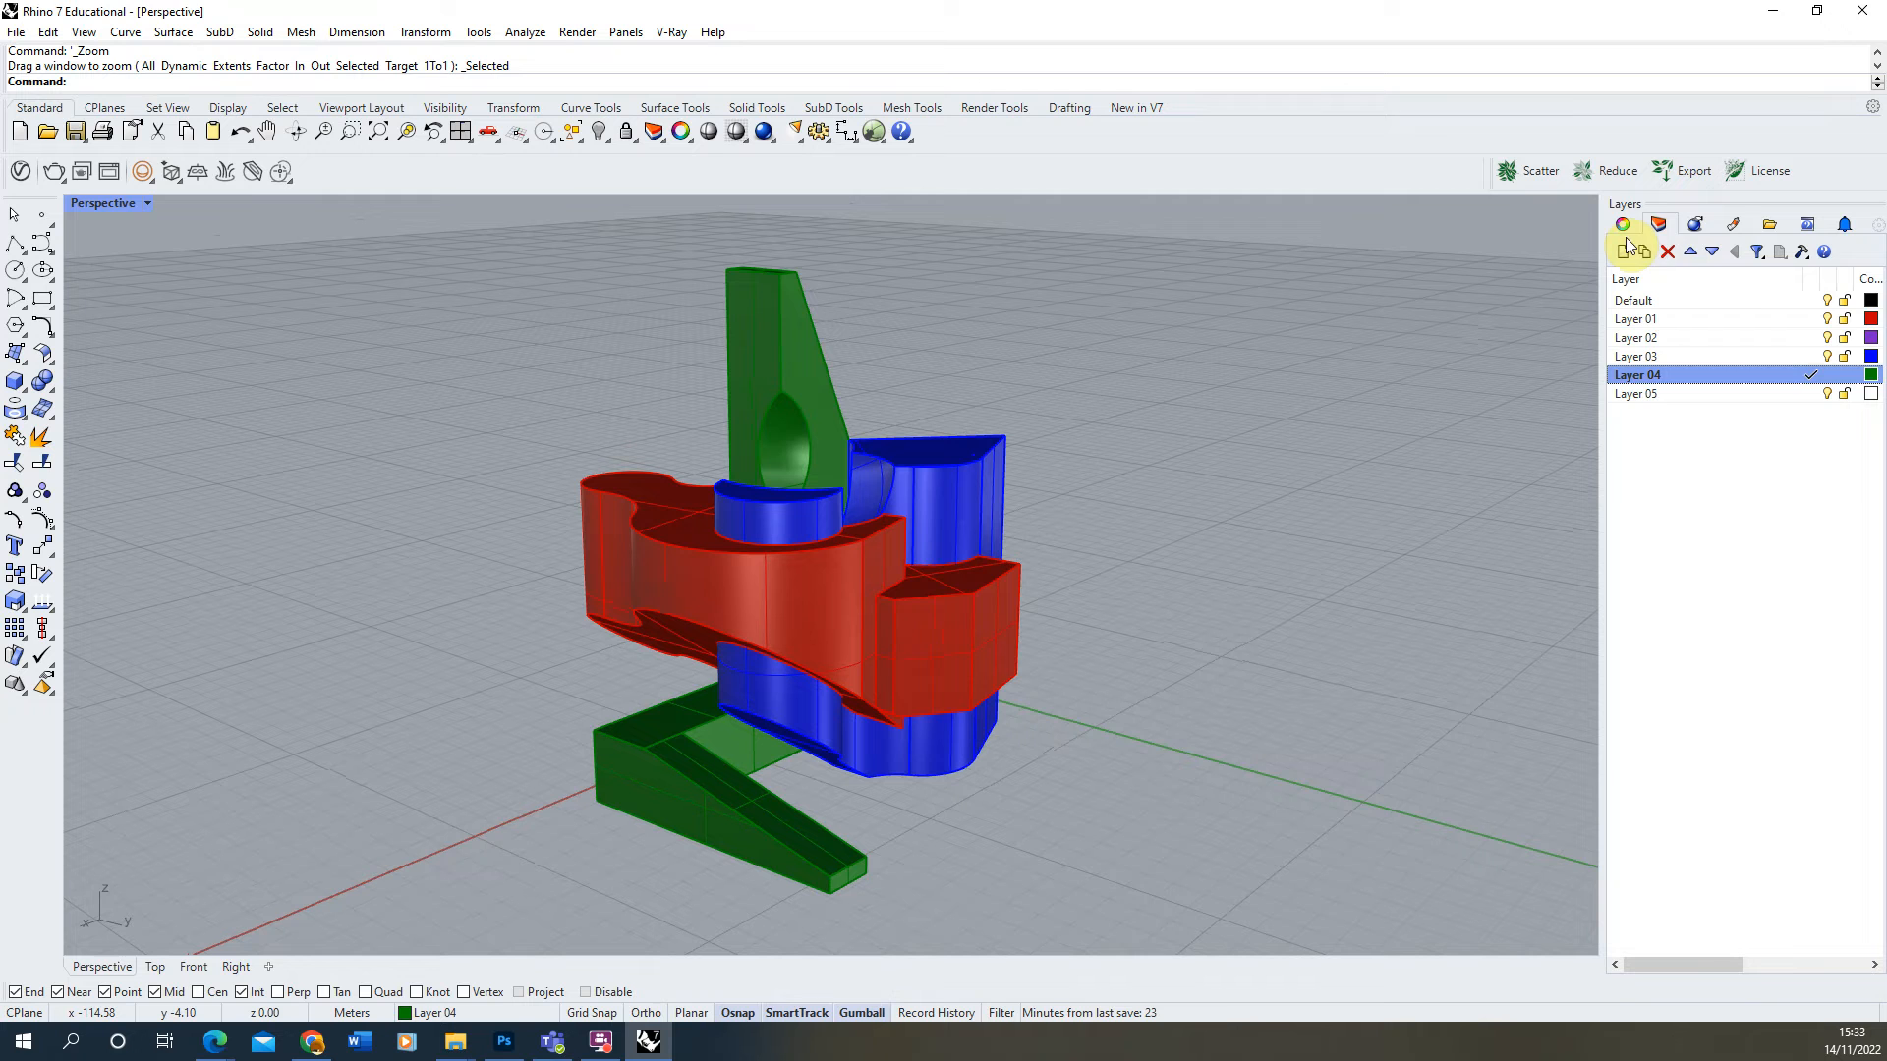
Set the viewport's Projection to Parallel in the Properties panel and adjust the angle.
left_click(1624, 222)
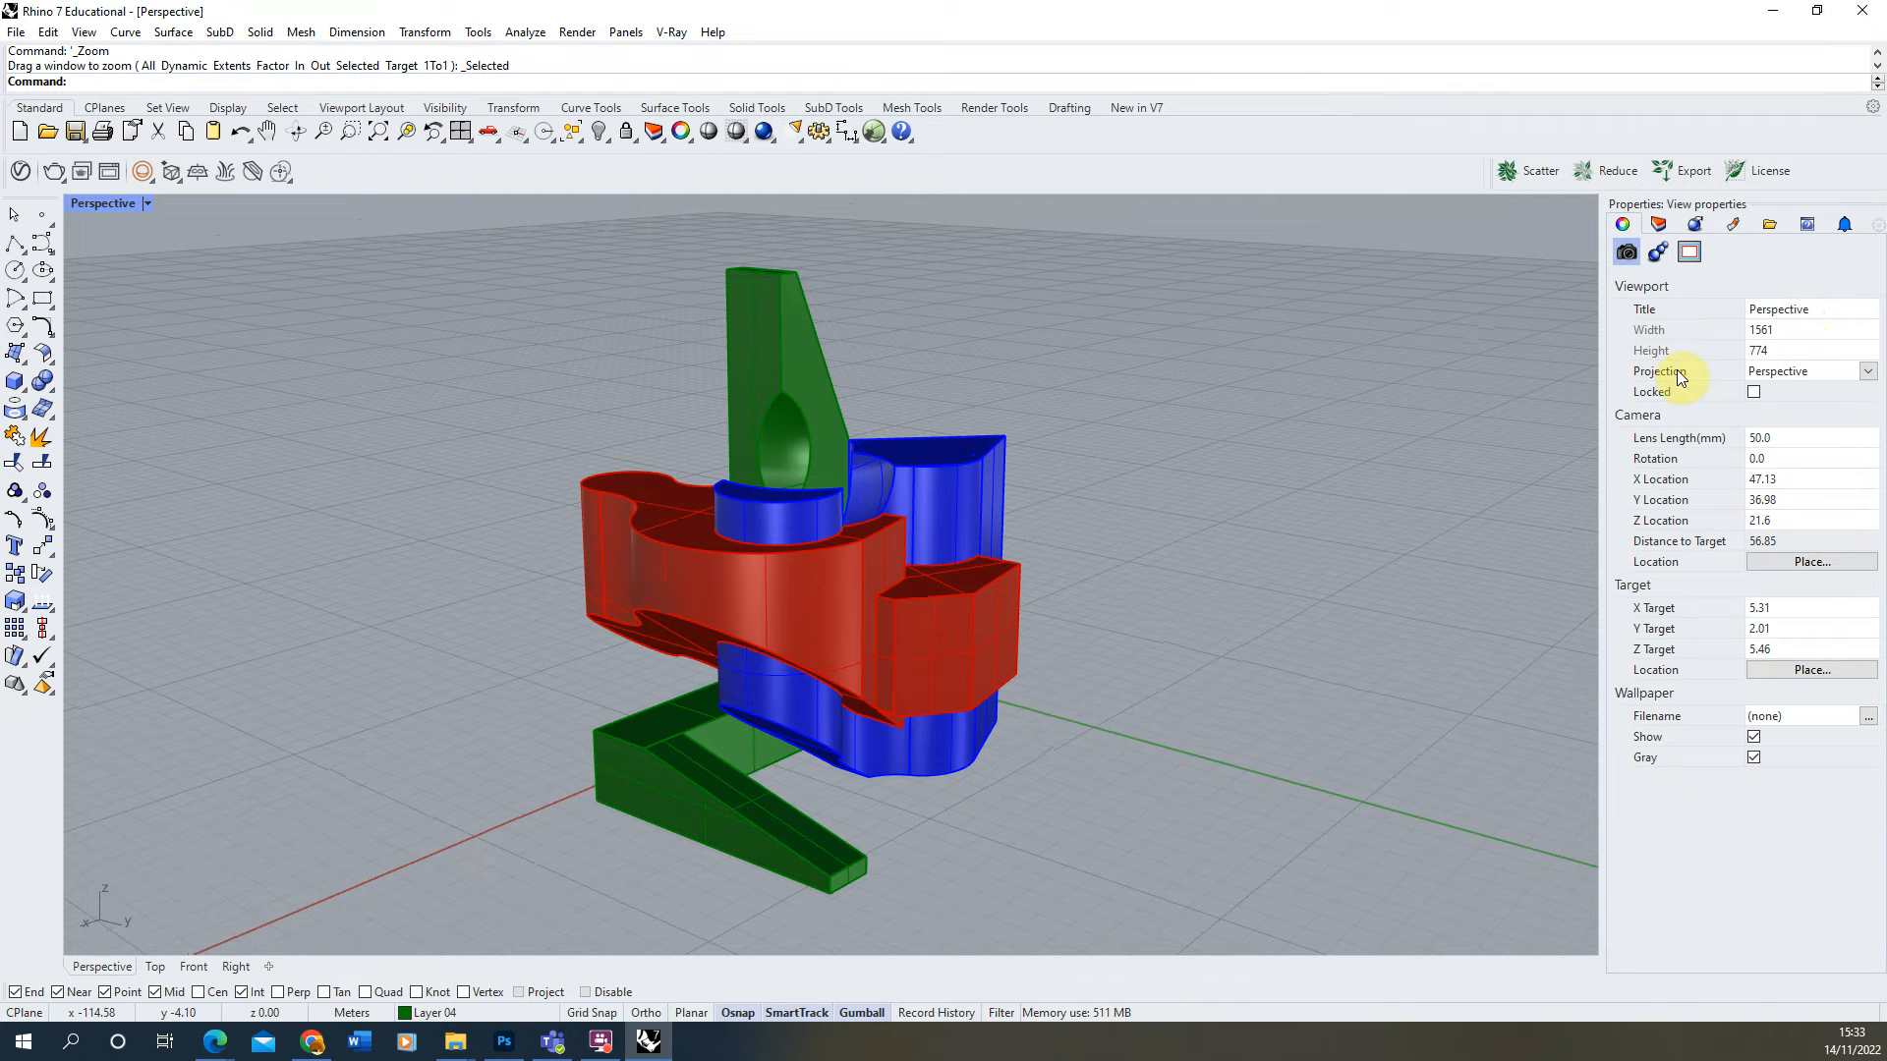
left_click(1867, 370)
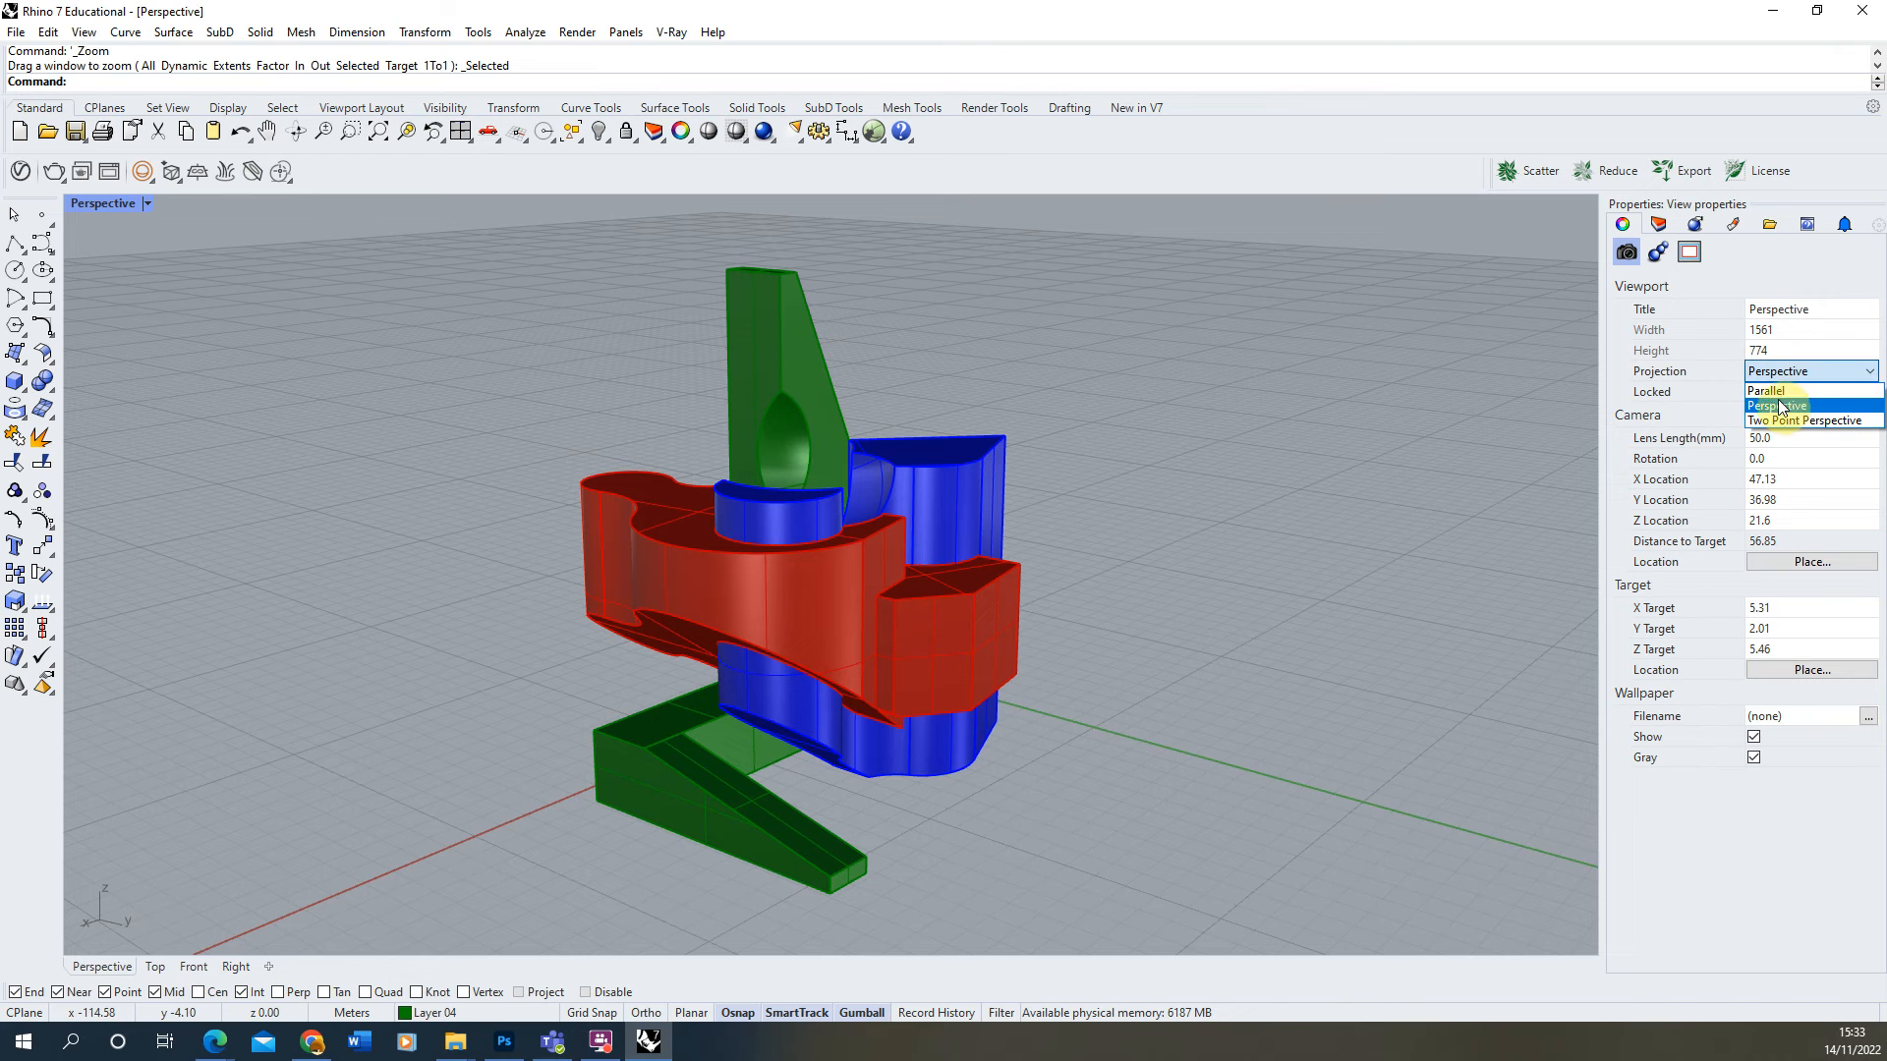
left_click(1767, 391)
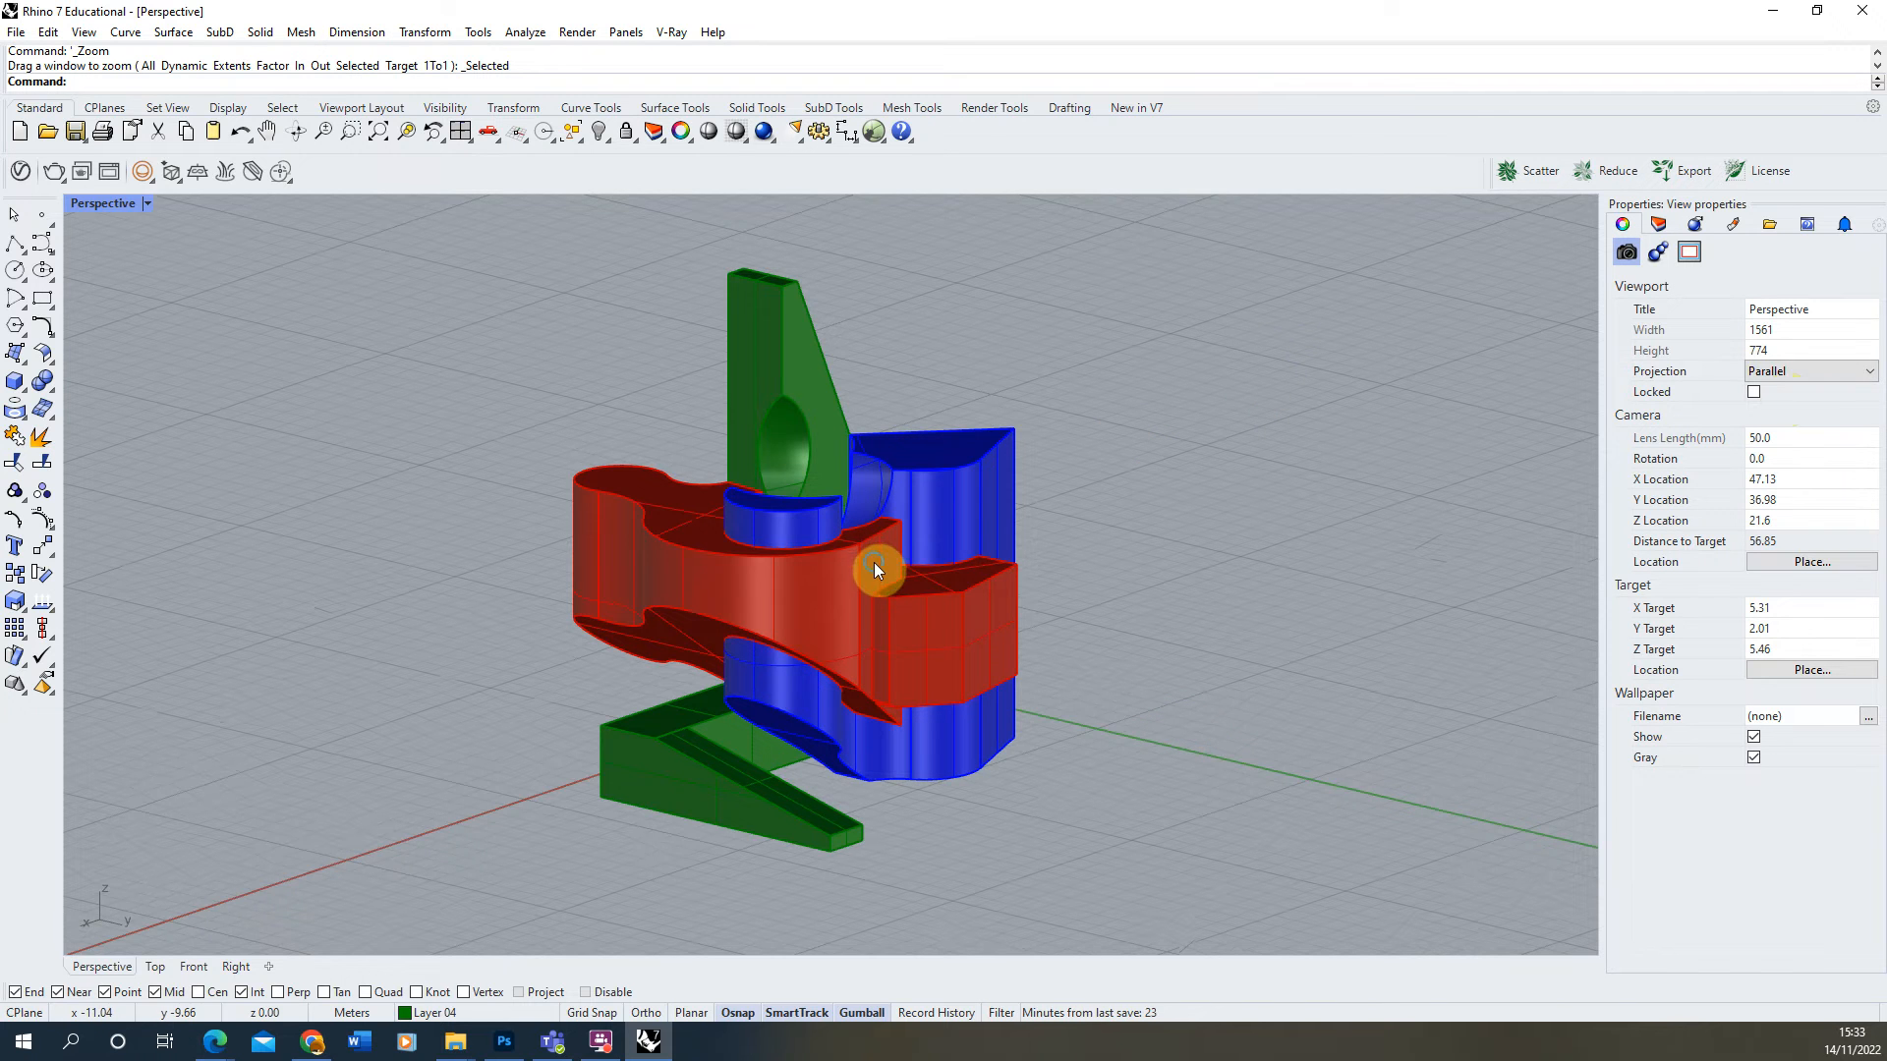
left_click_drag(877, 570, 873, 597)
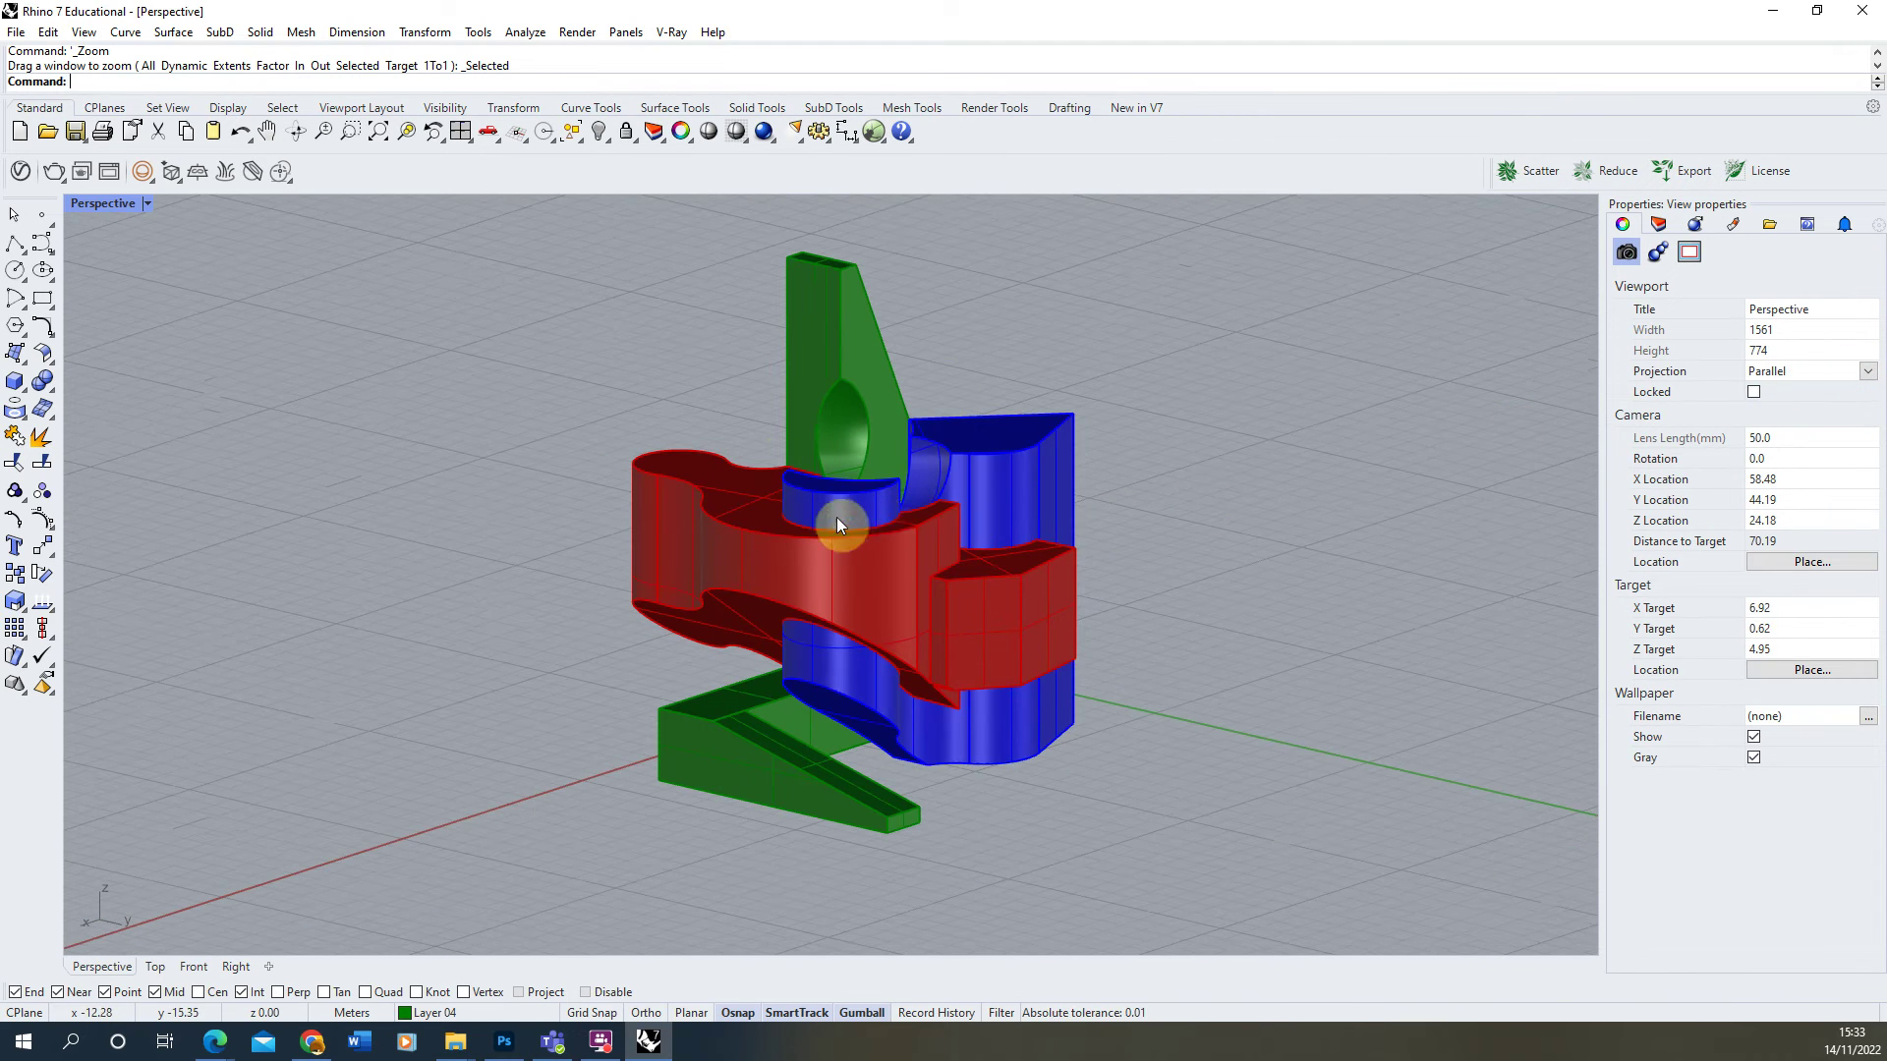
left_click_drag(843, 527, 753, 527)
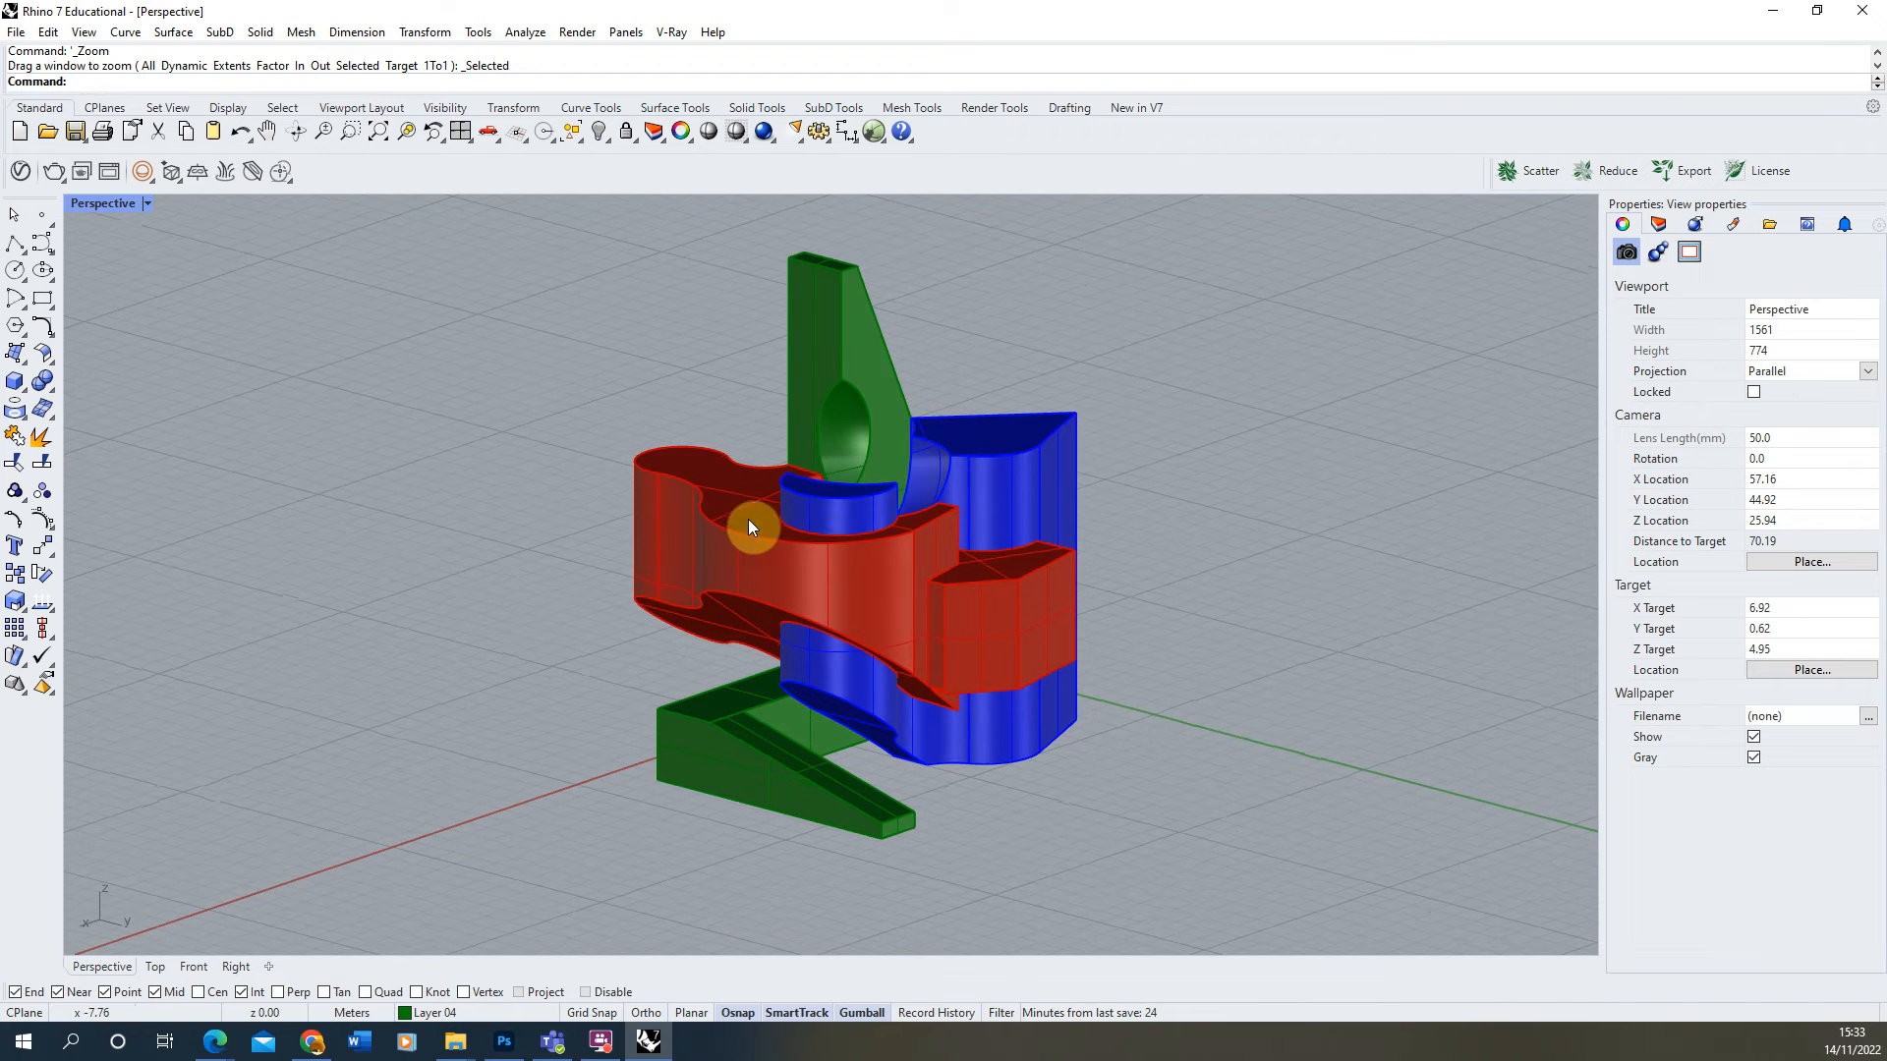
mouse_move(920, 550)
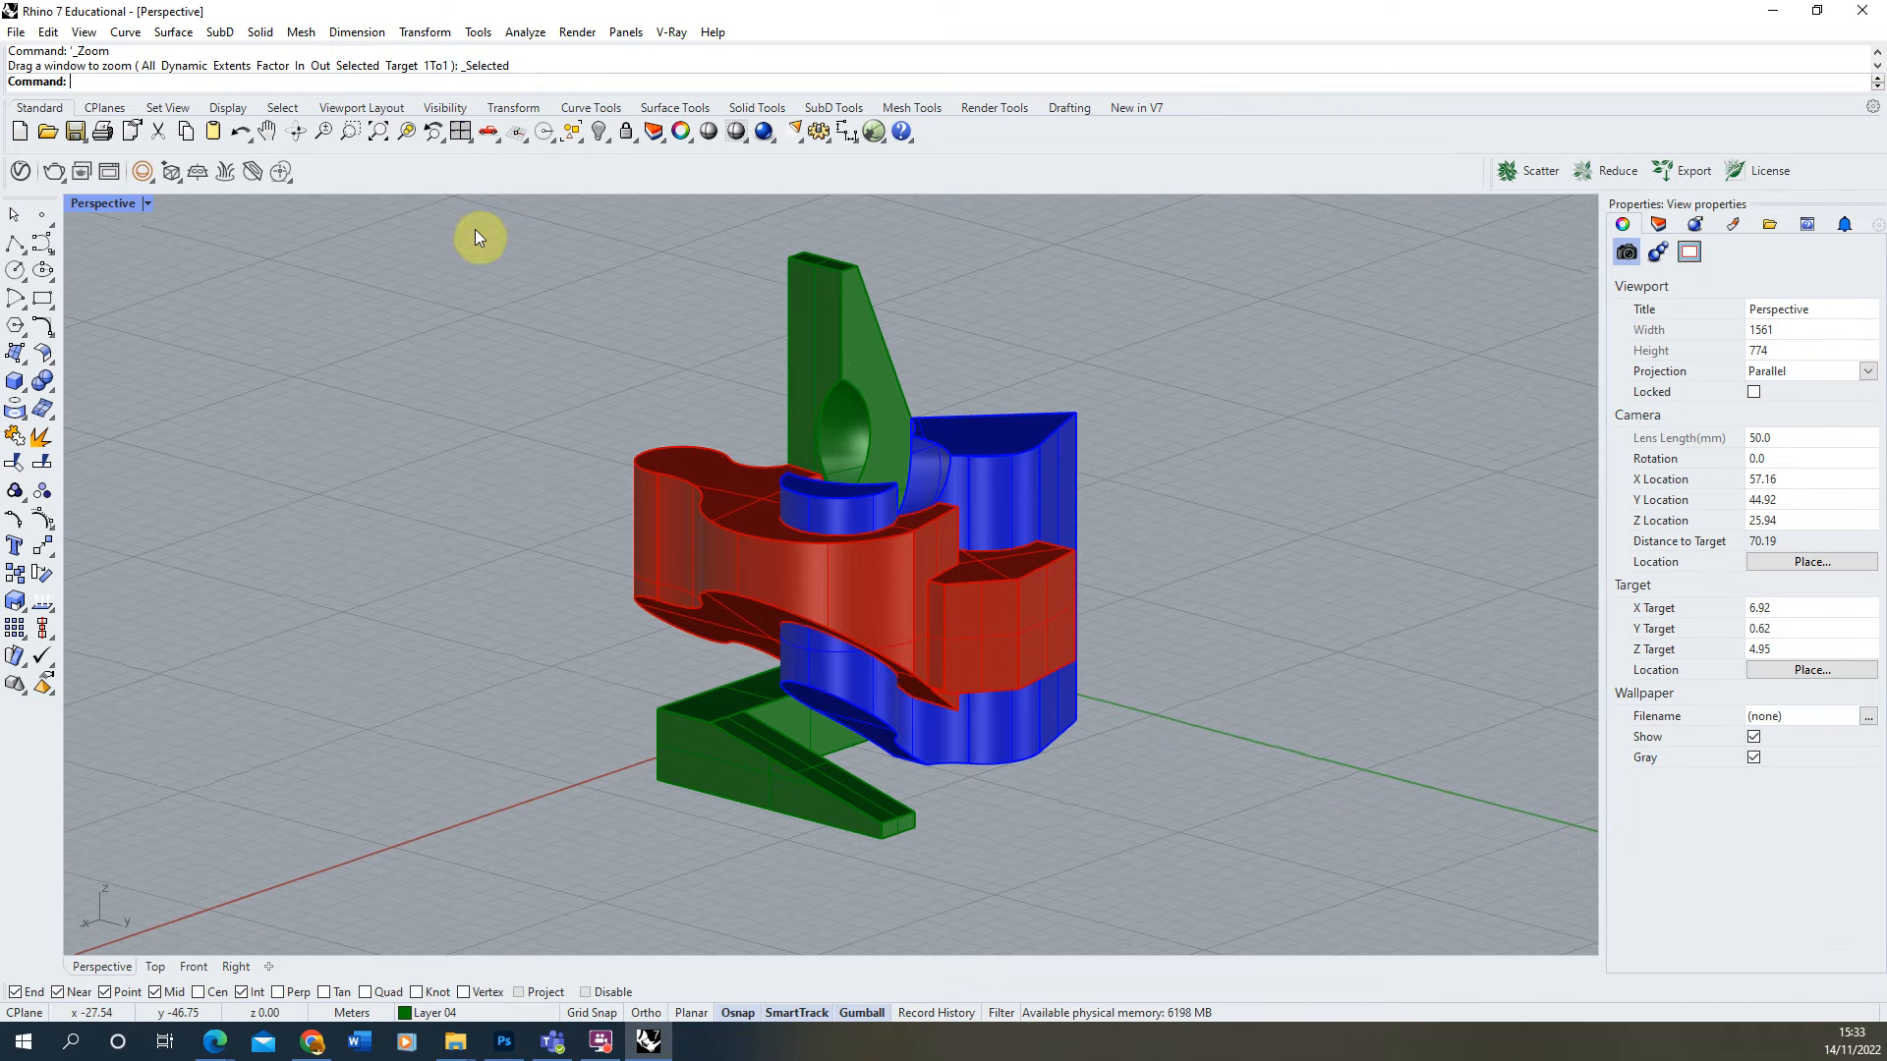
mouse_move(474, 236)
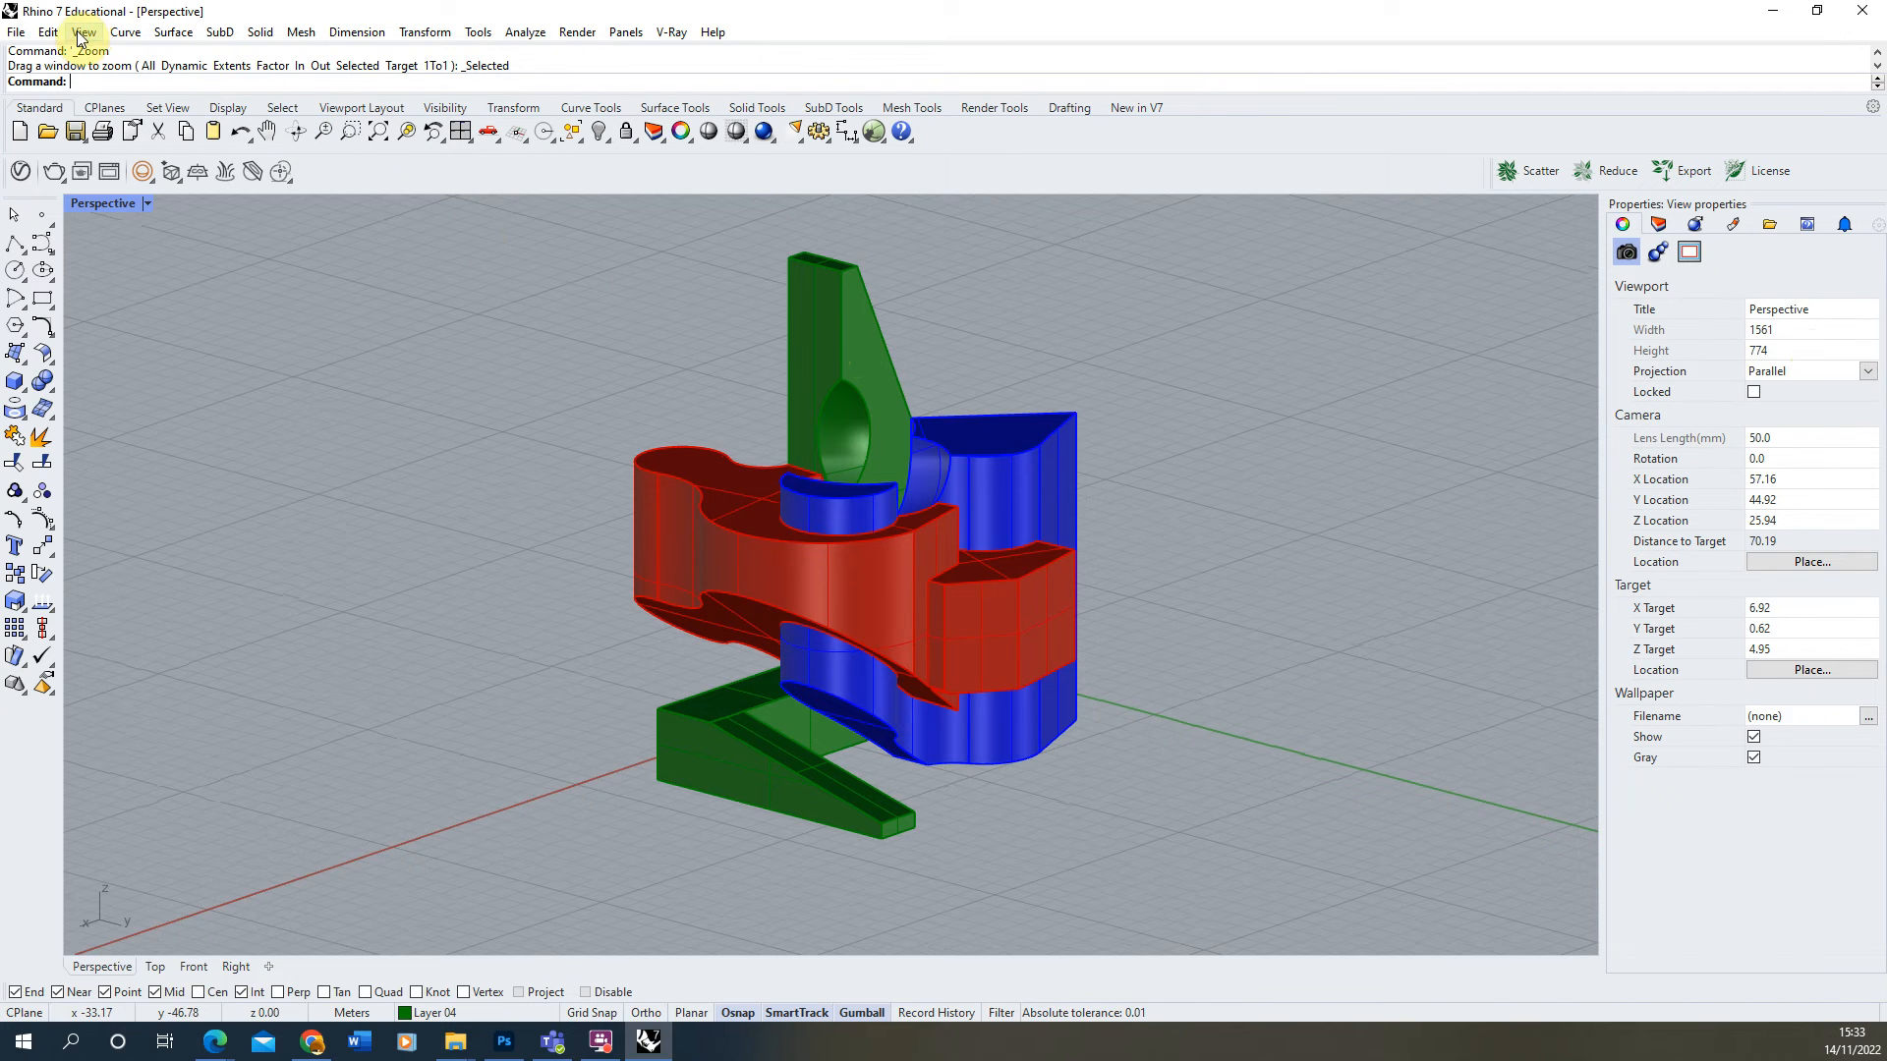
Save the current view as a named view called Perspective from the docked Named Views panel.
left_click(78, 31)
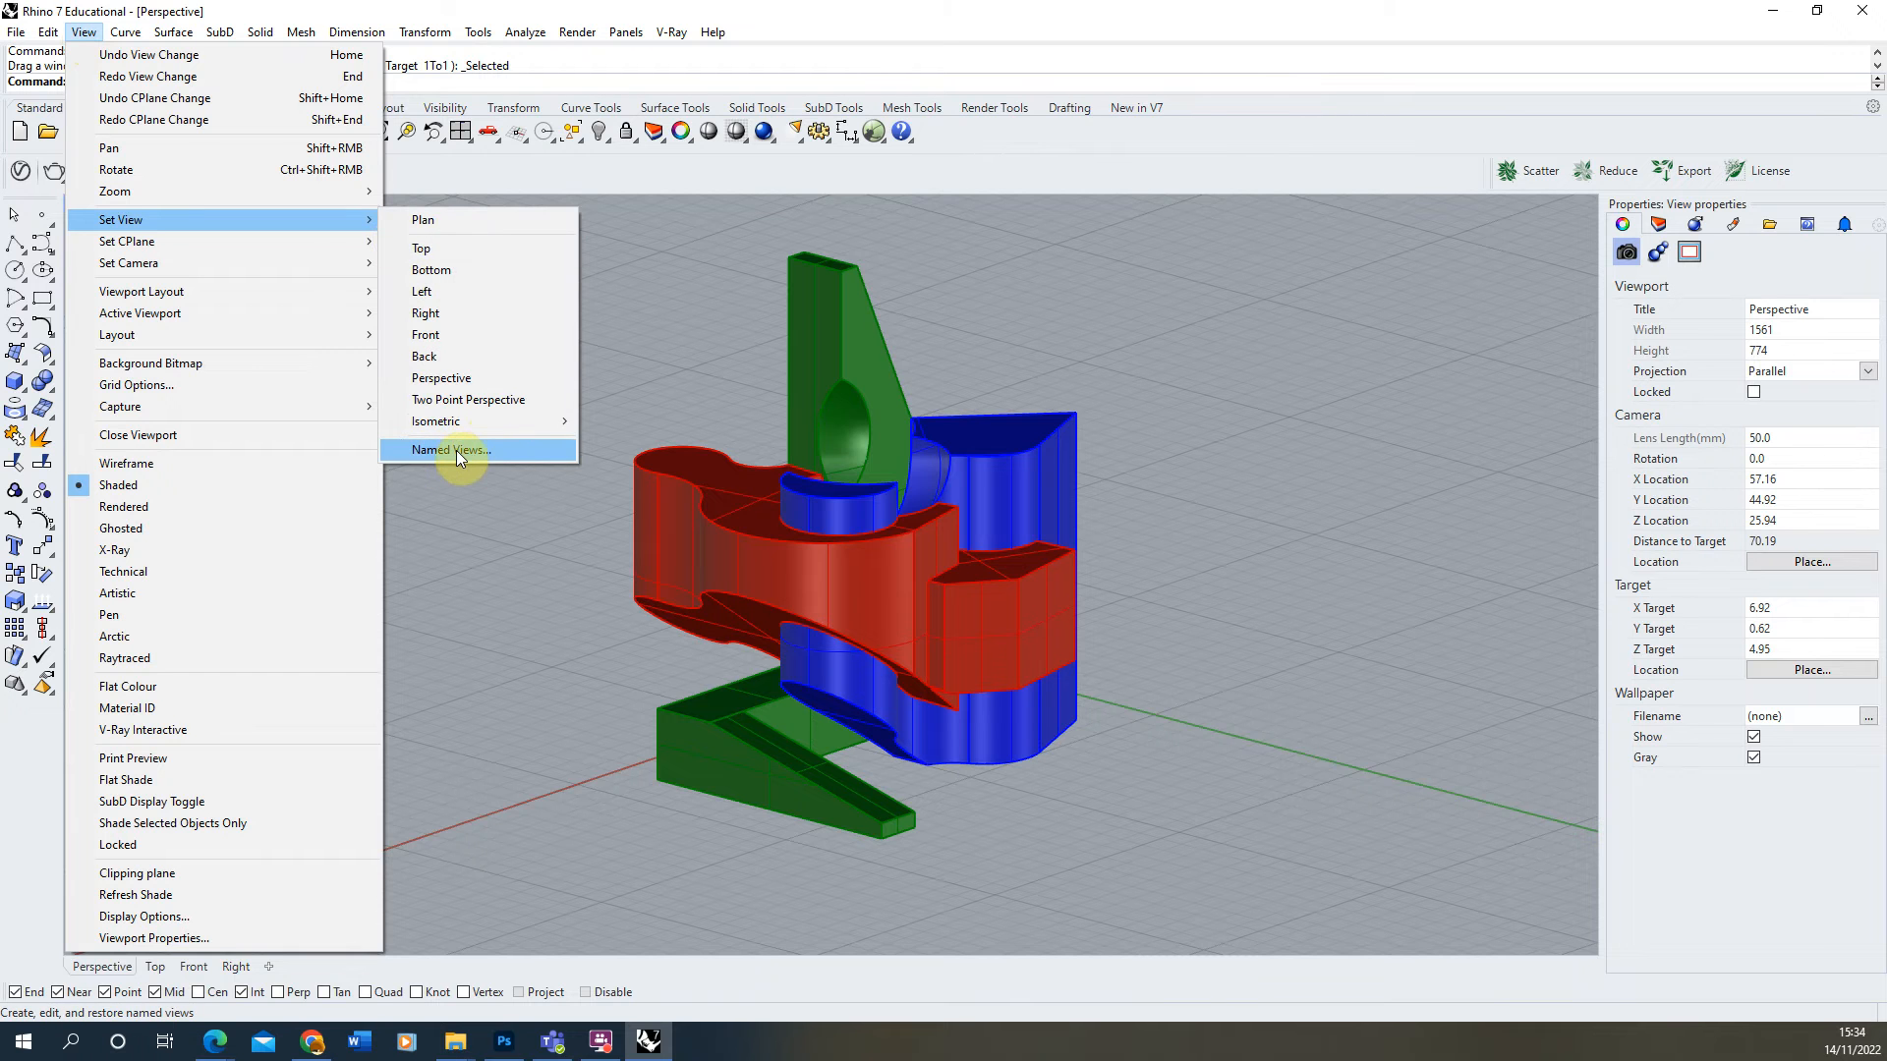
left_click(450, 448)
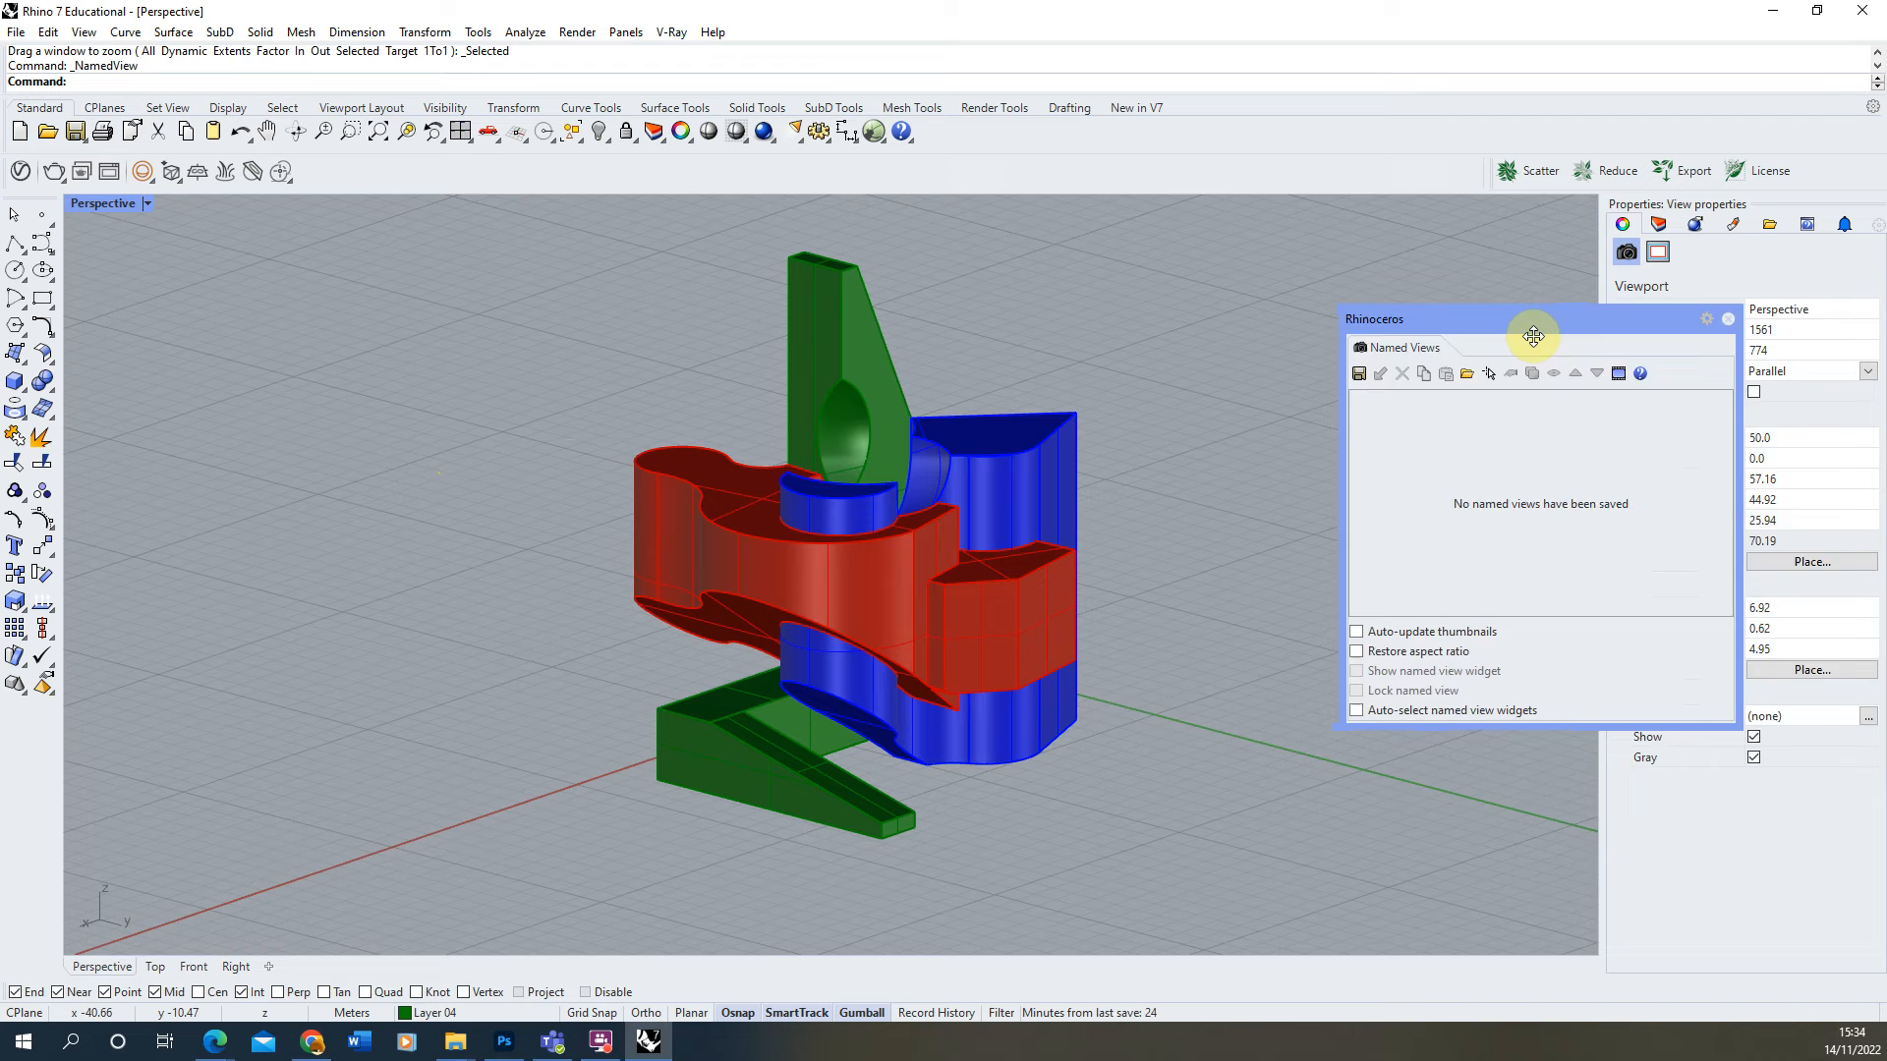
left_click_drag(1533, 319, 1600, 321)
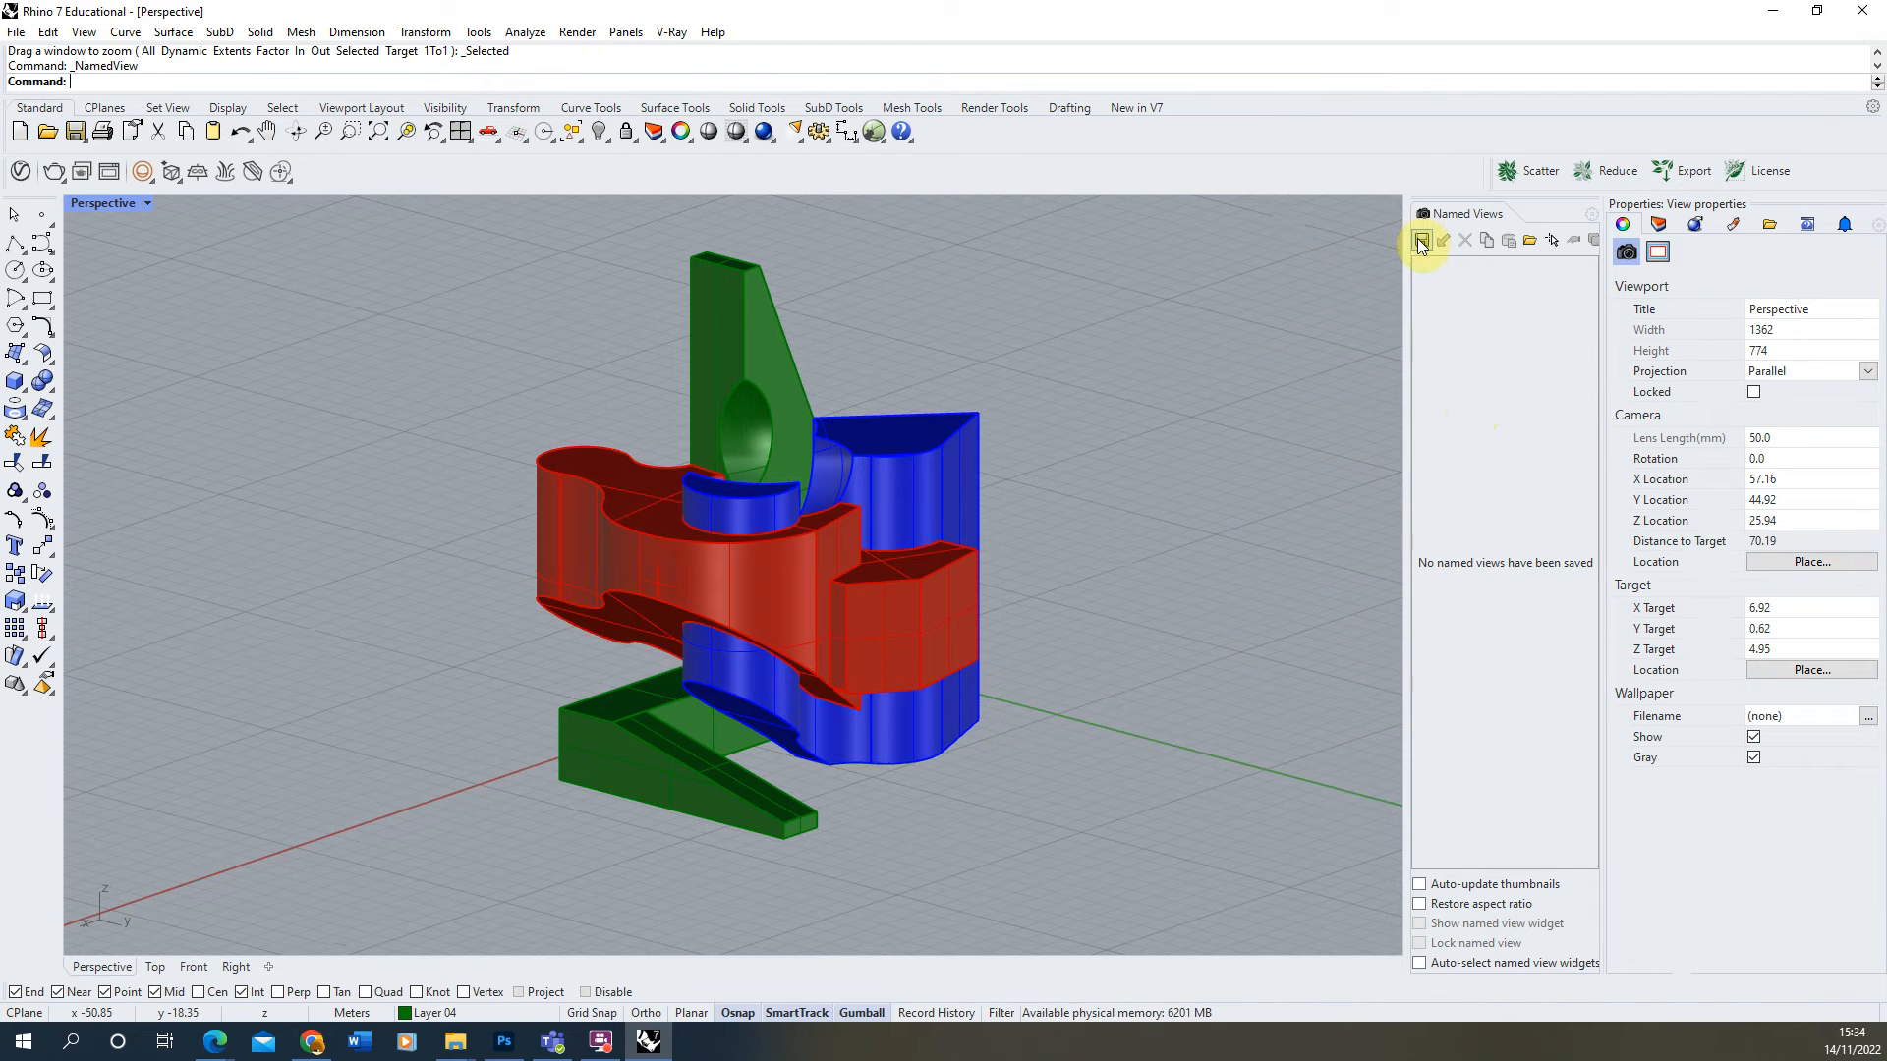
left_click(1423, 239)
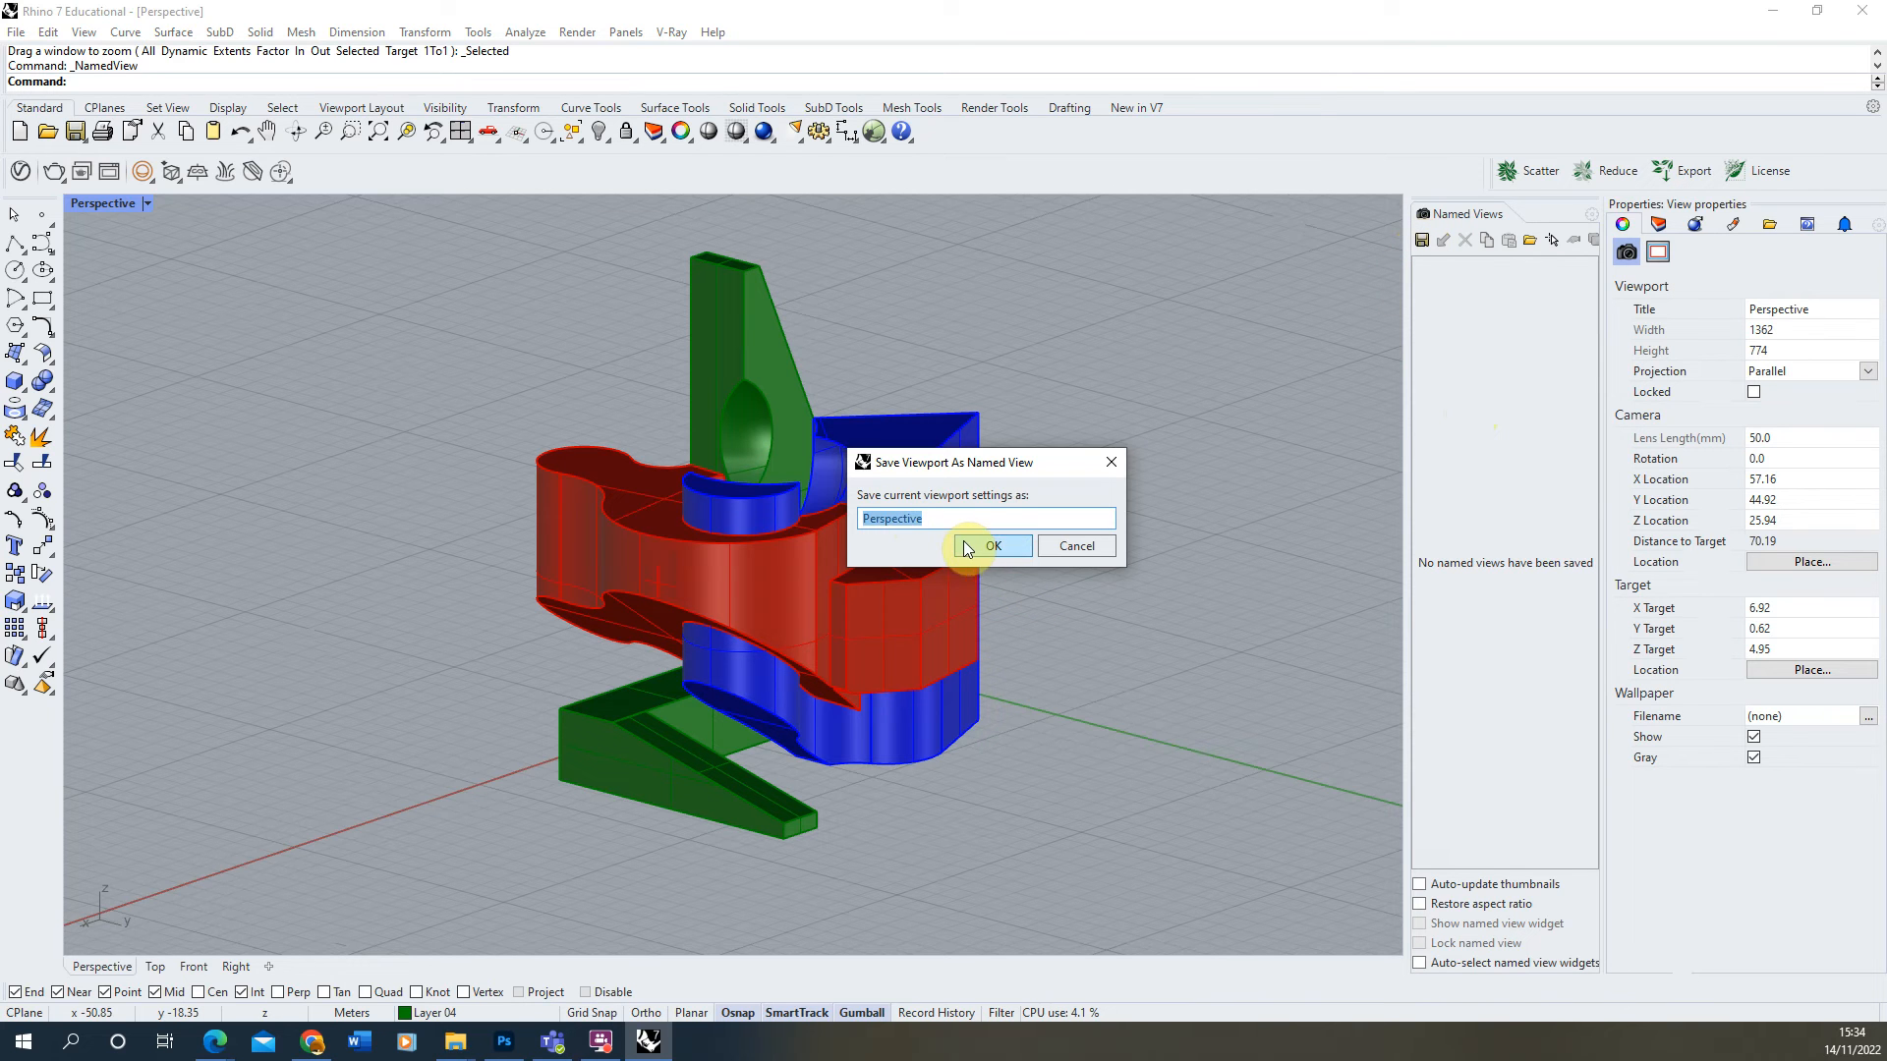
left_click(995, 547)
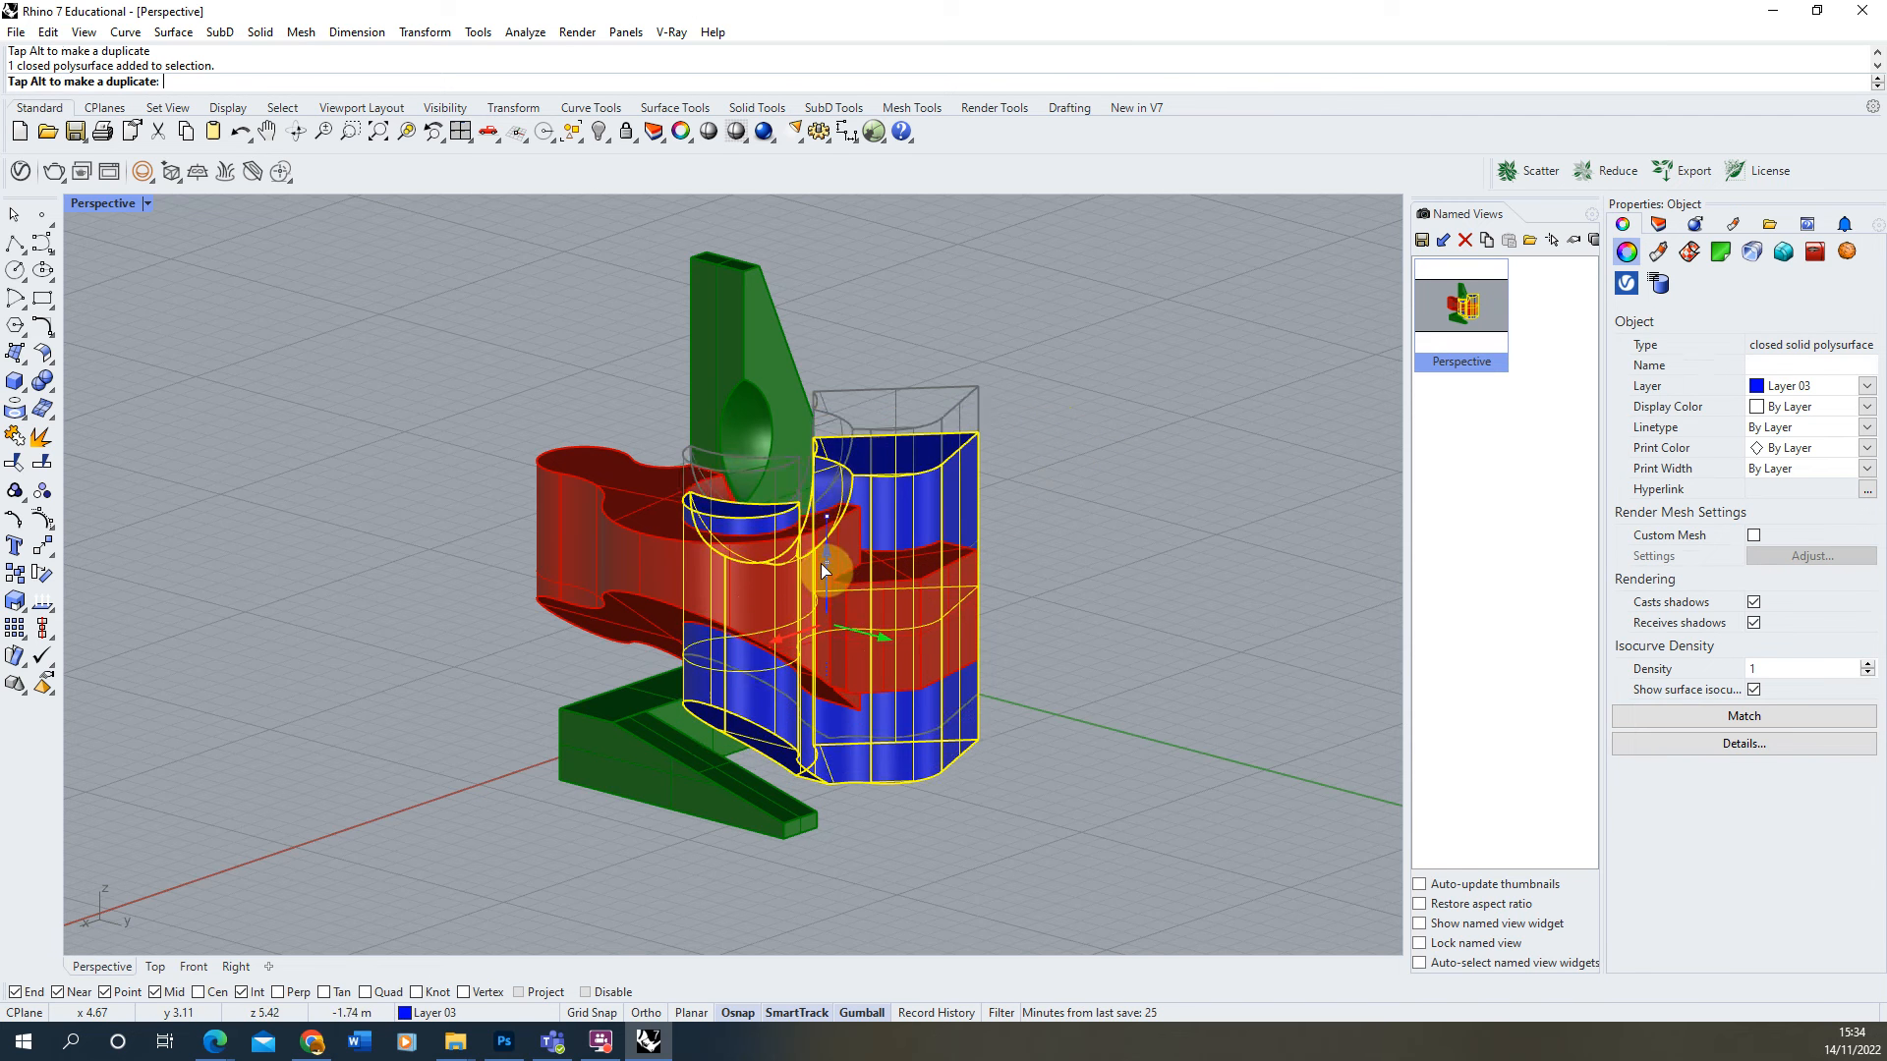
Drop the blue polysurface at its higher position against the red piece and check it.
left_click(1002, 399)
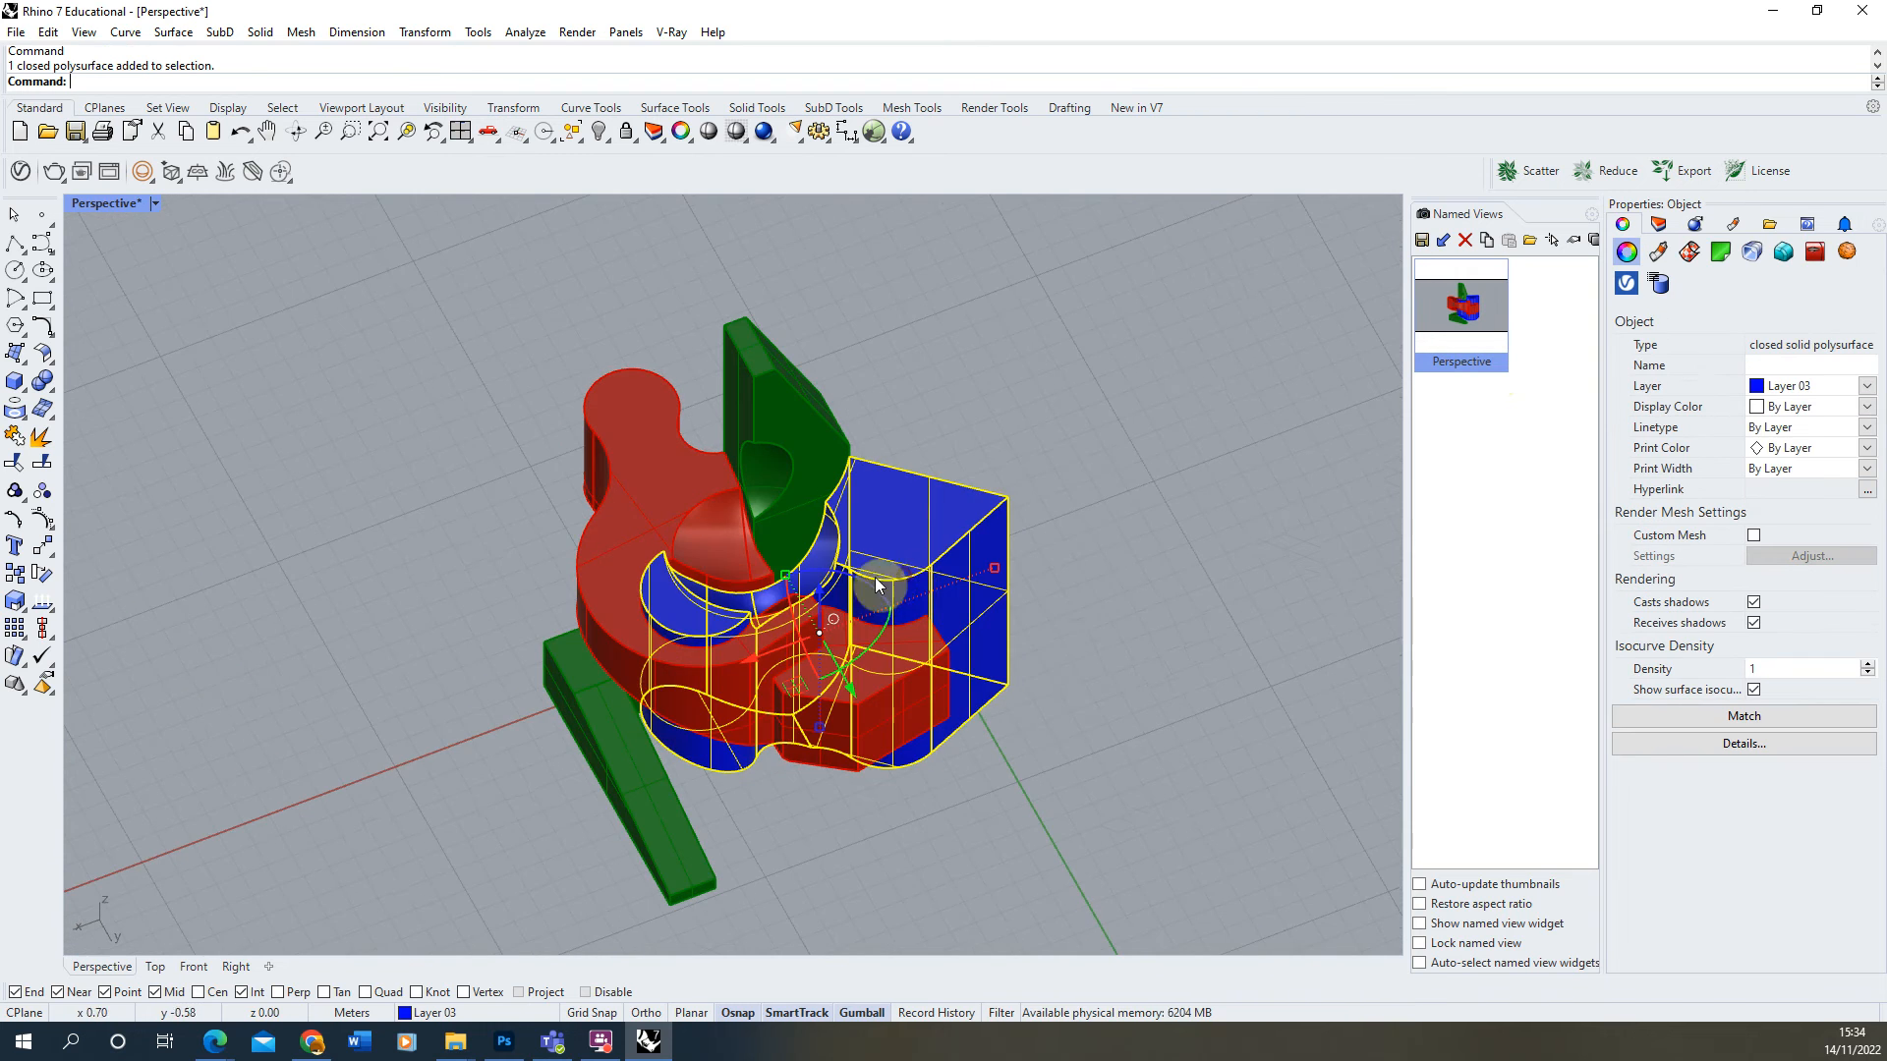
left_click_drag(879, 586, 830, 543)
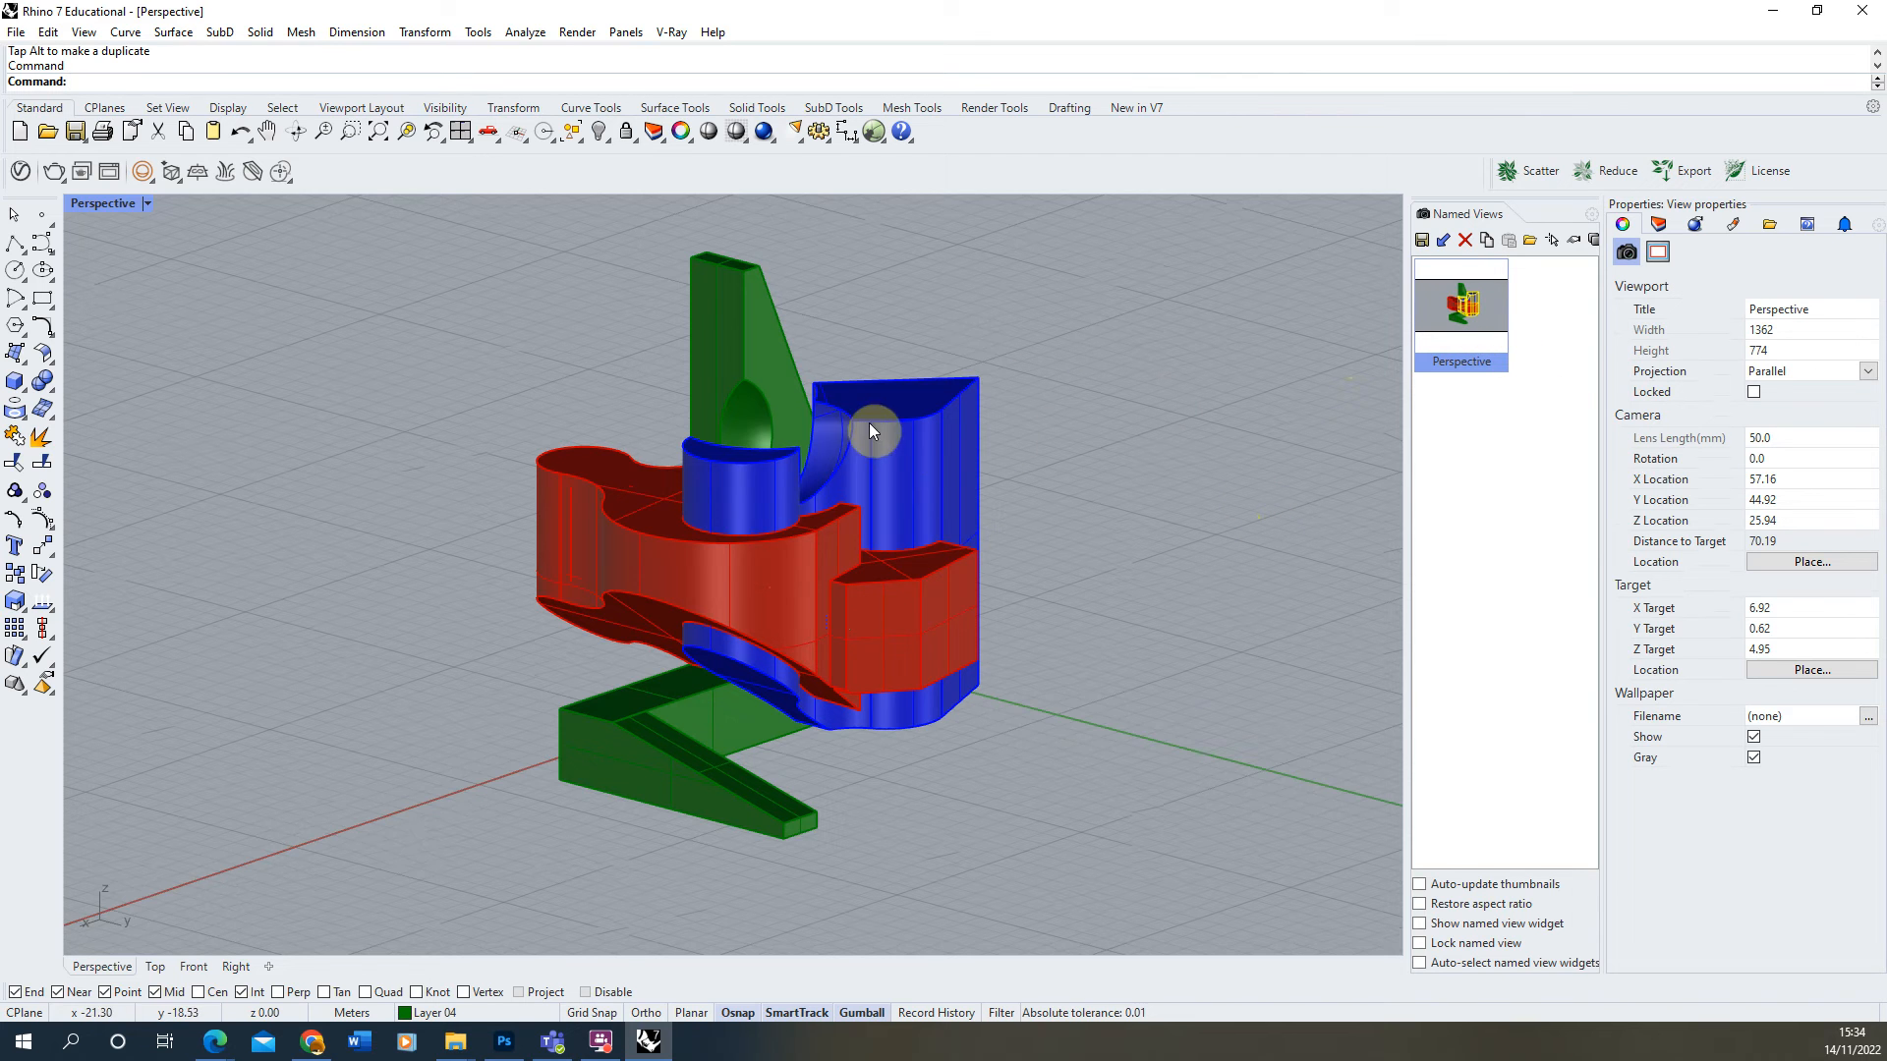
mouse_move(1372, 445)
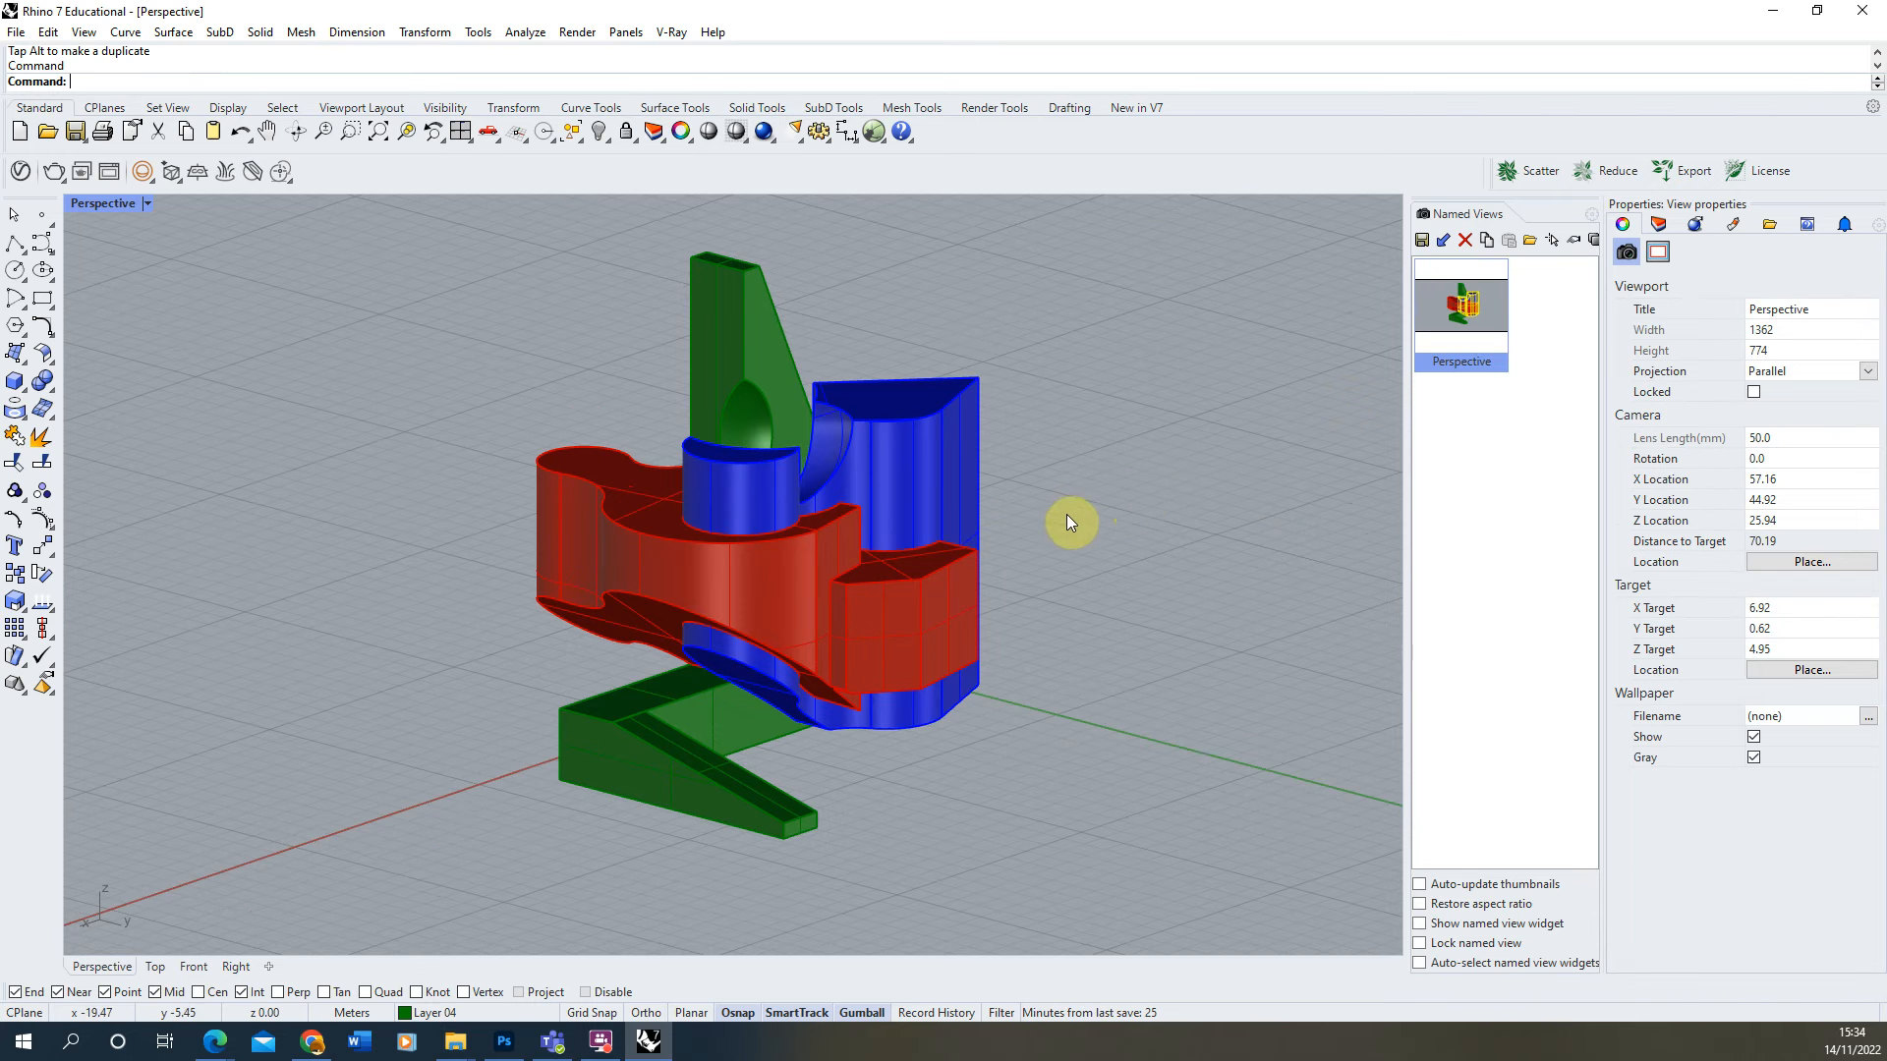
mouse_move(943, 270)
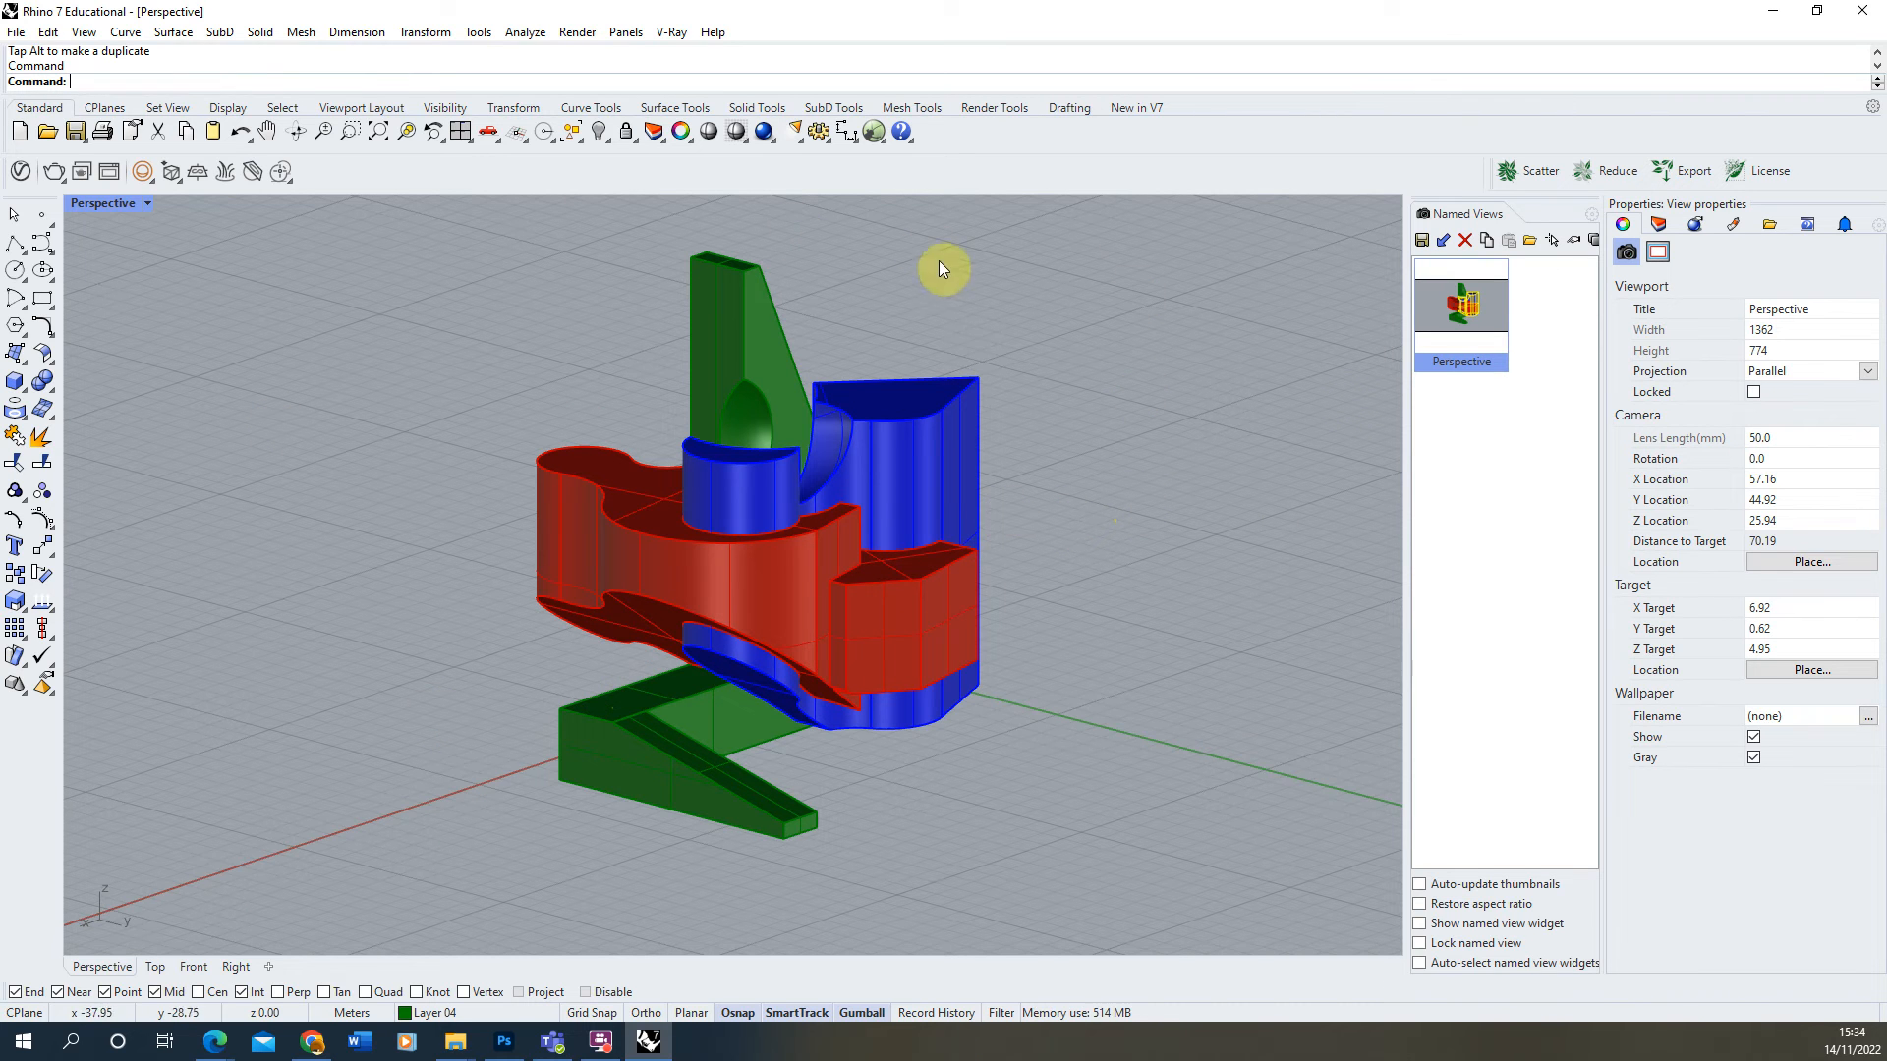
Window-select the three polysurfaces and start the Make2D command.
left_click_drag(939, 270, 493, 857)
type("Make2D")
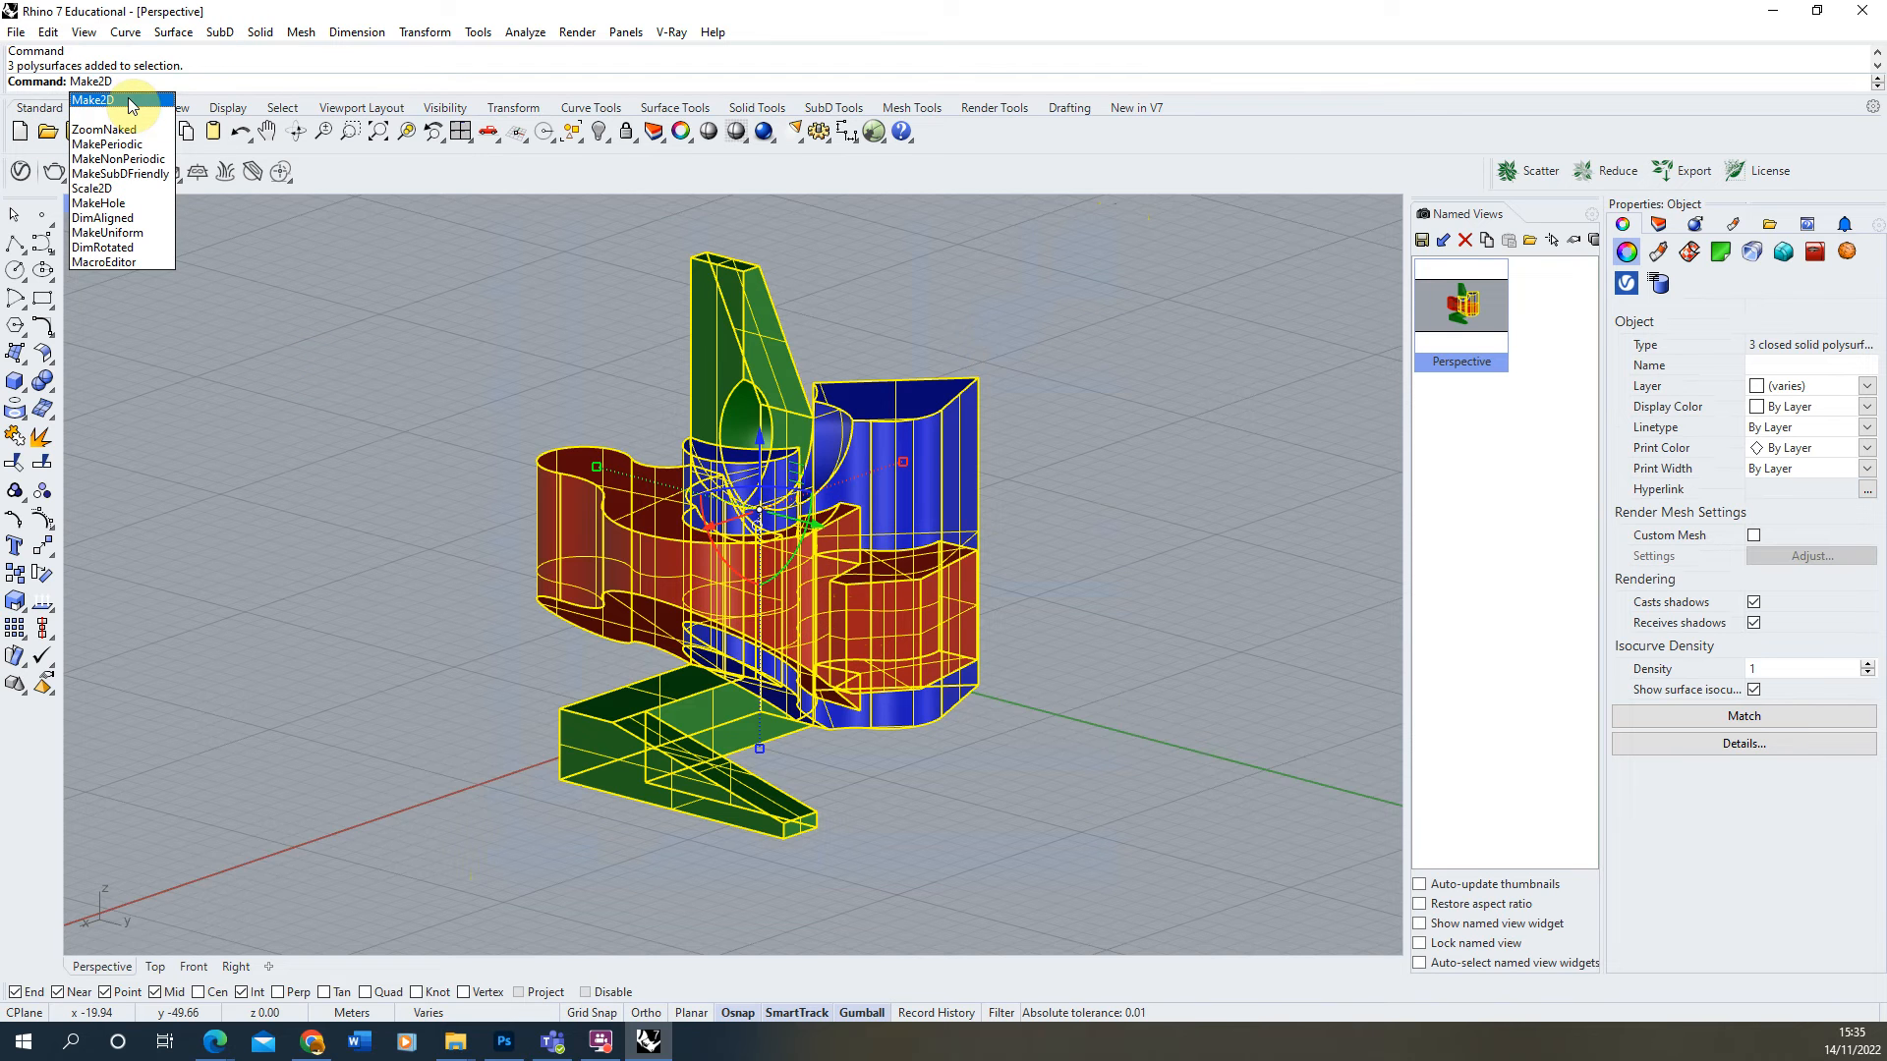
left_click(114, 102)
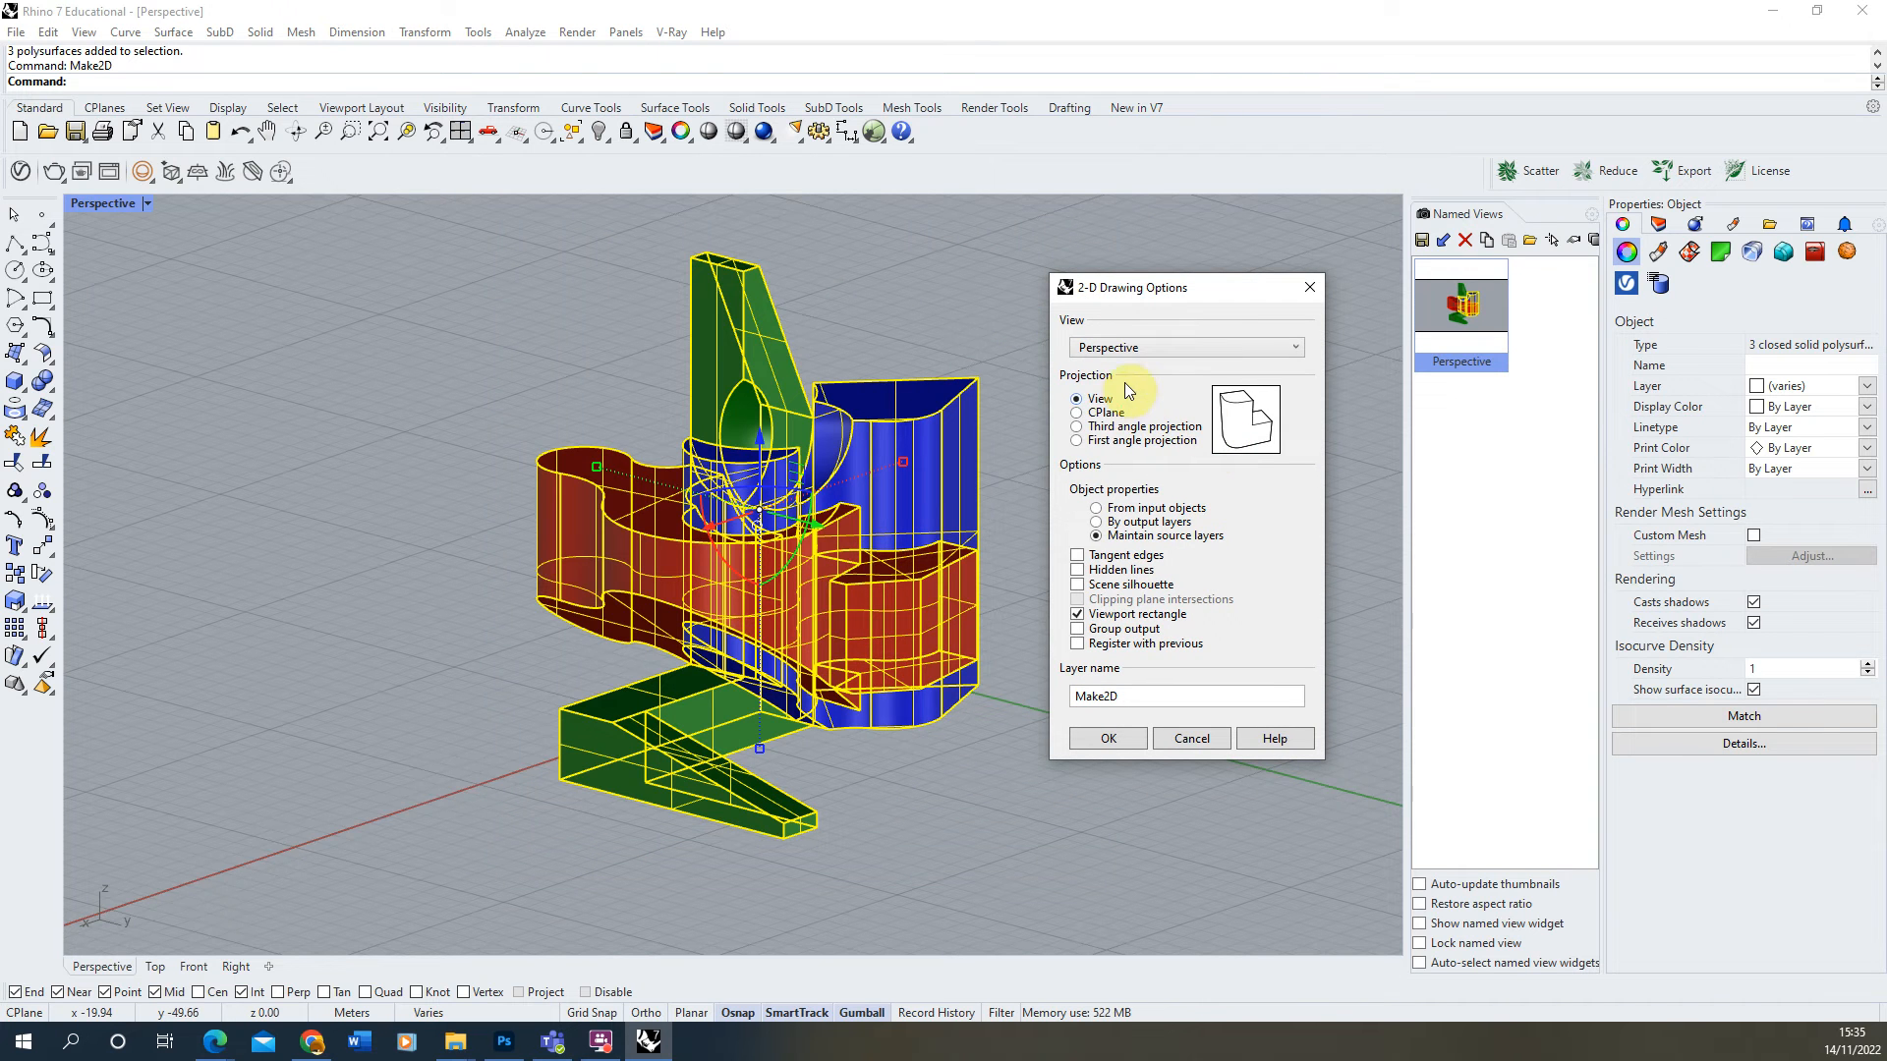
mouse_move(1210, 397)
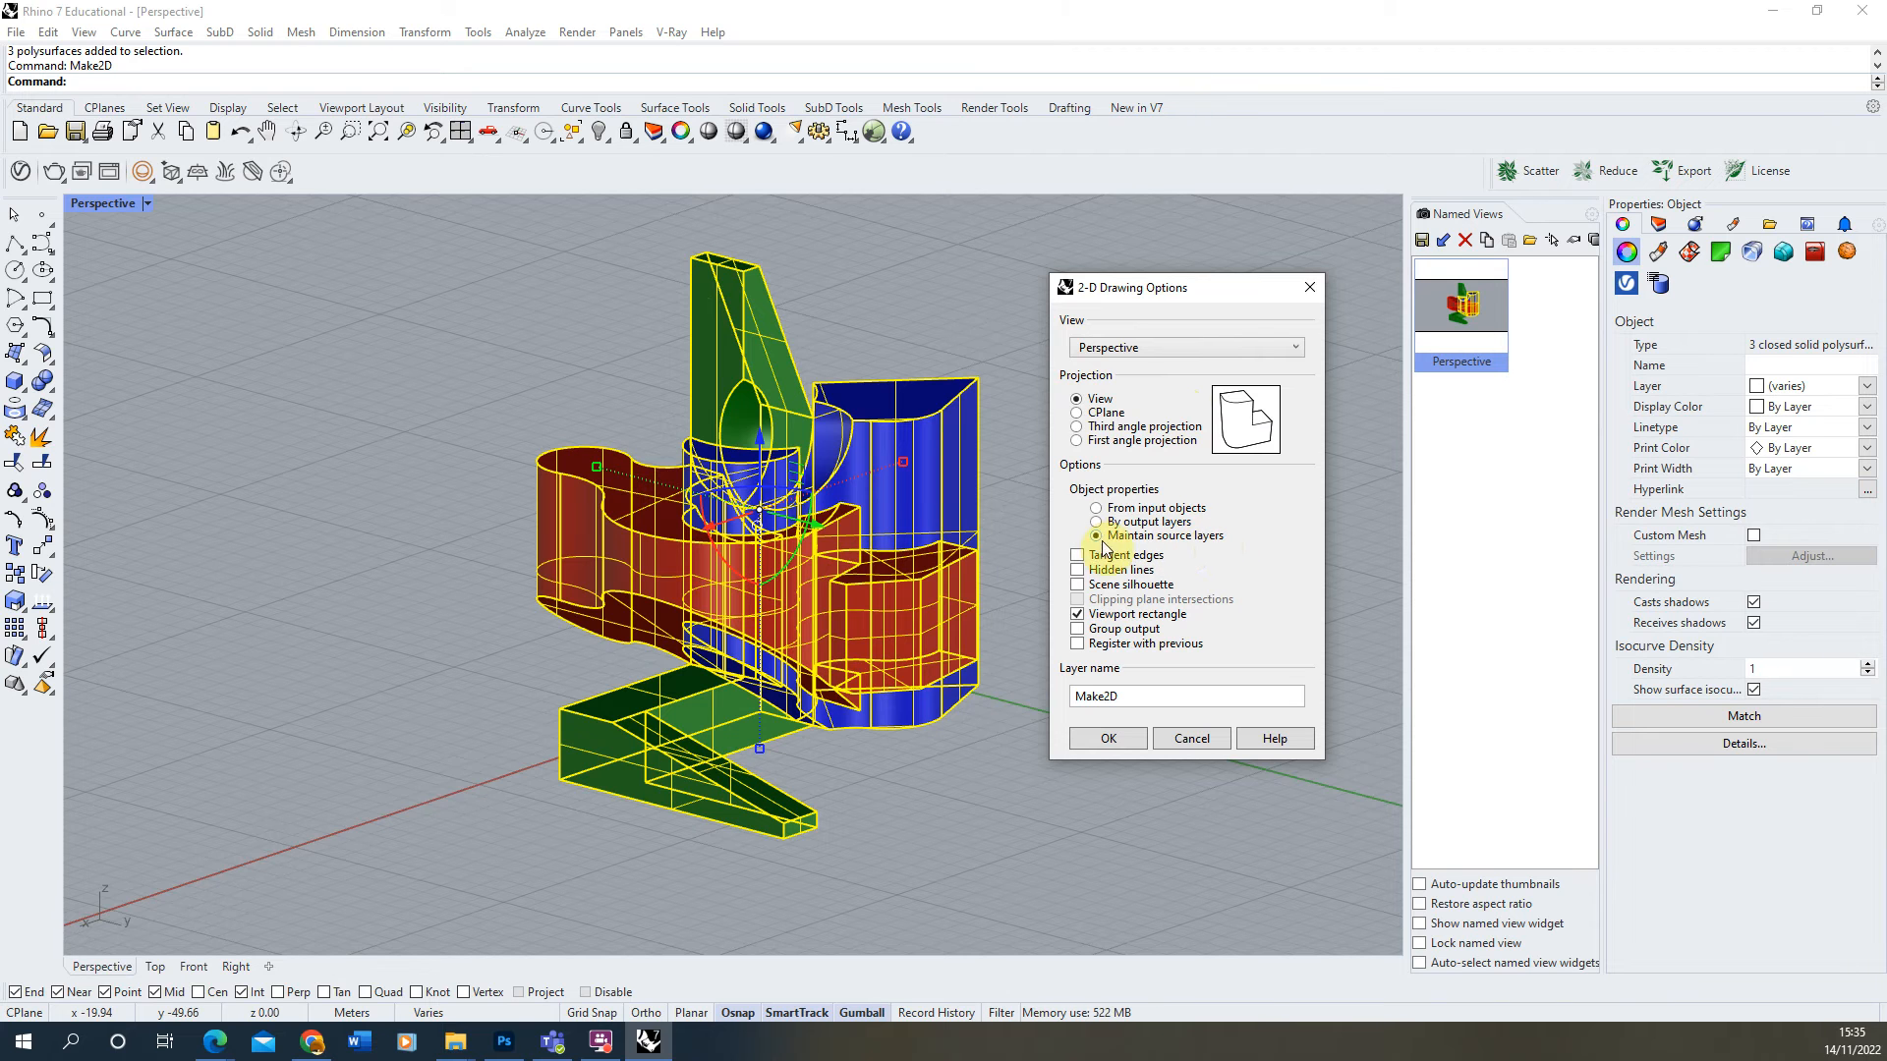
Choose Maintain source layers in the 2-D Drawing Options dialog.
left_click(1097, 535)
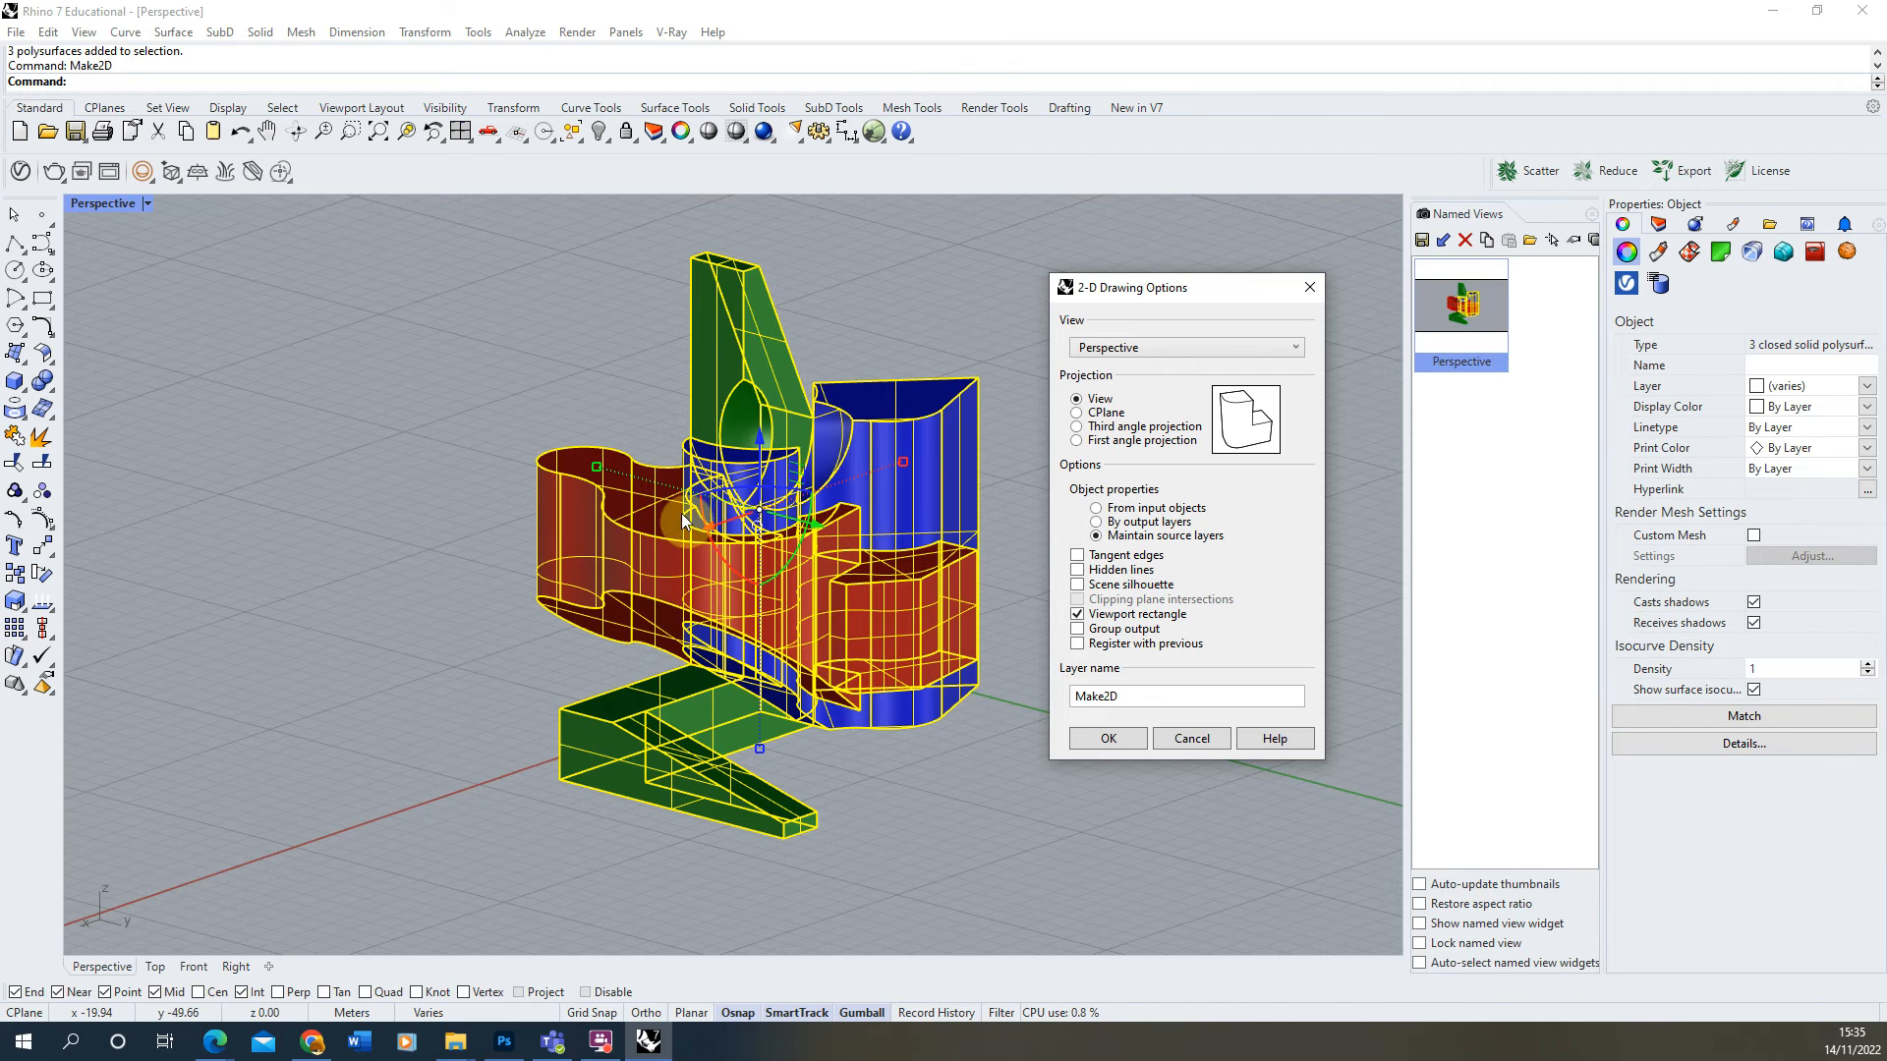
mouse_move(663, 473)
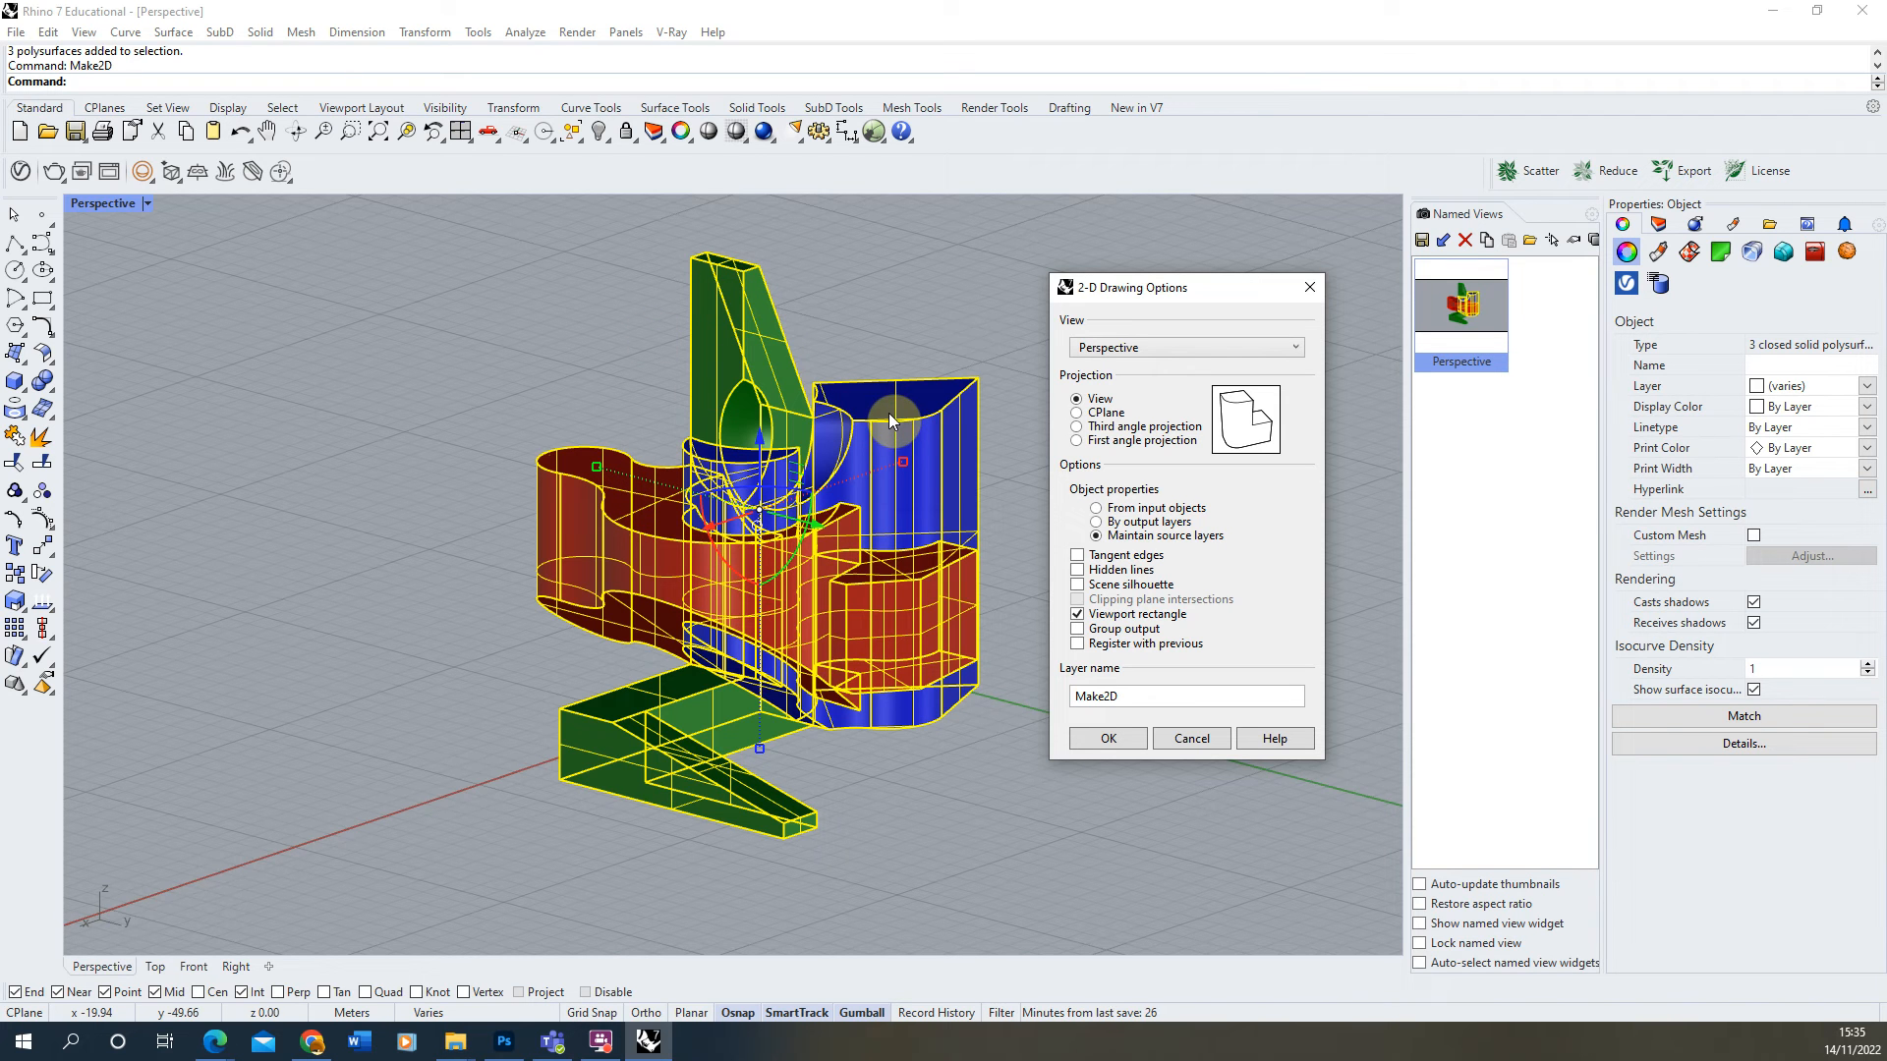
mouse_move(934, 435)
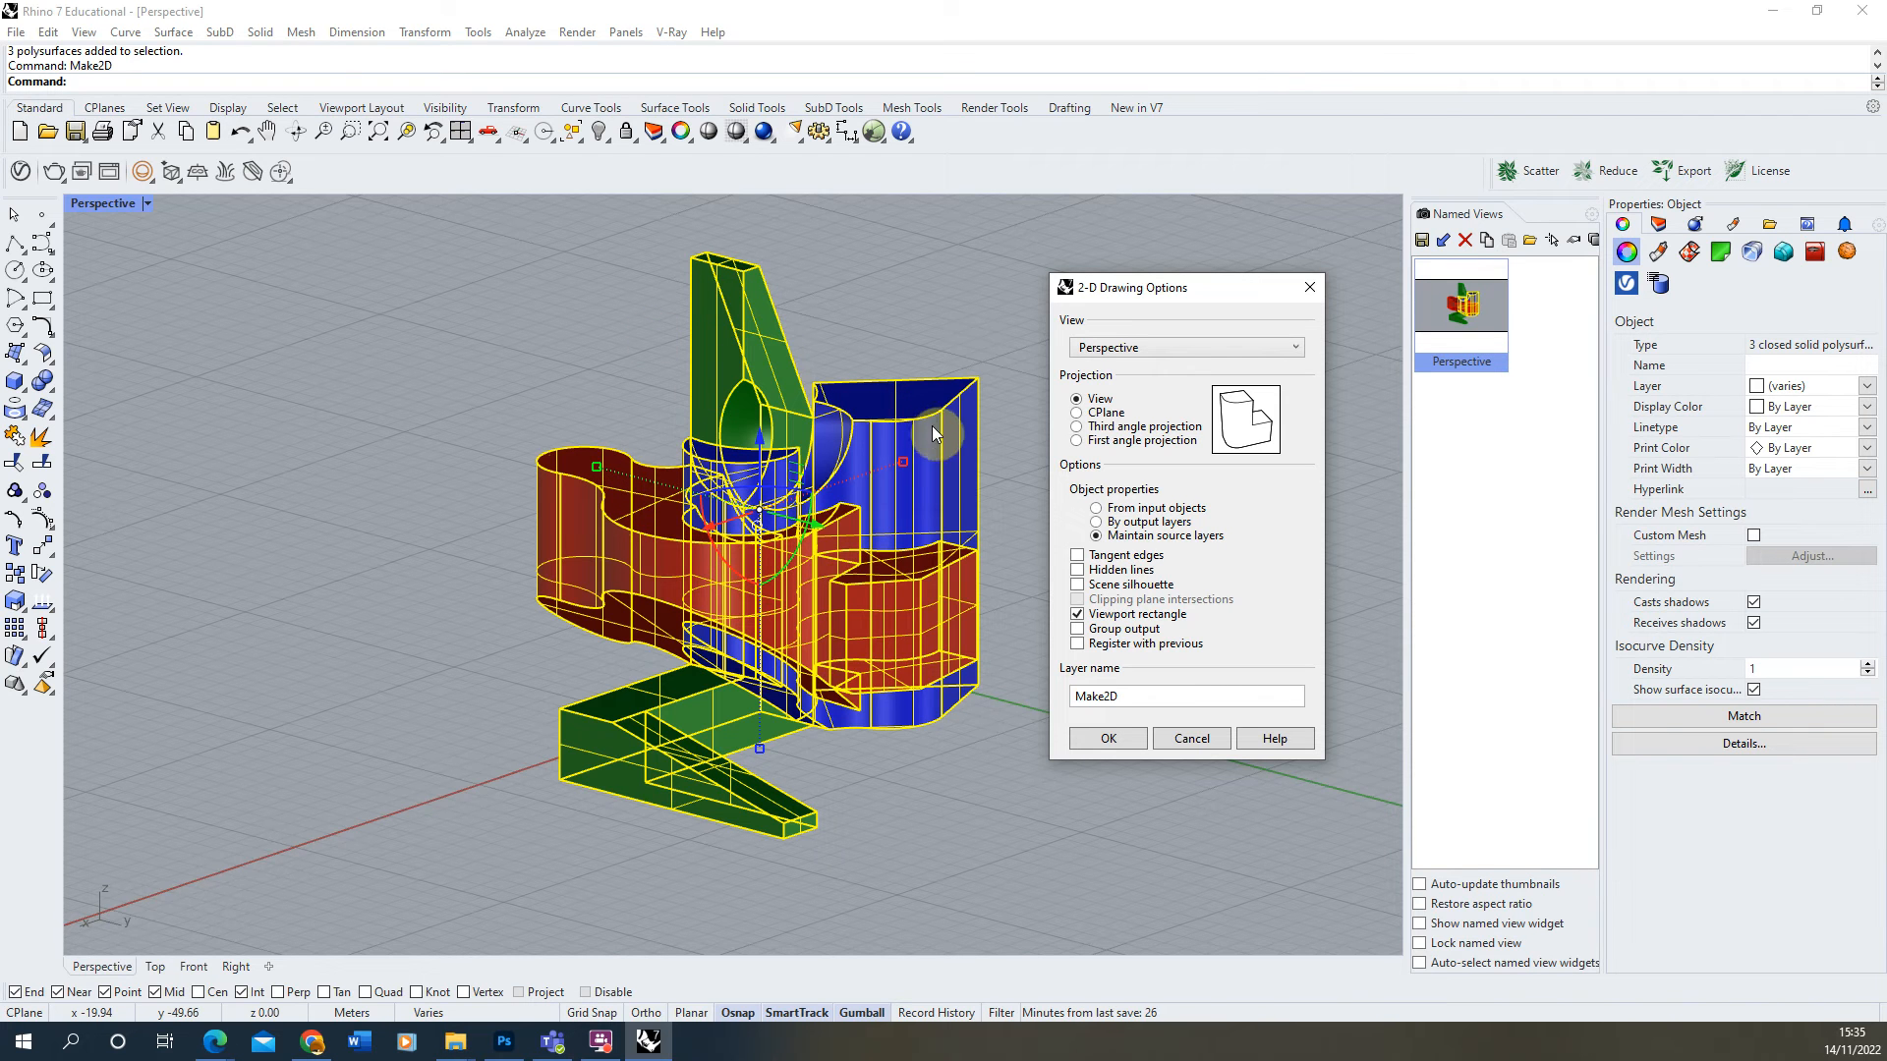
Enable Scene silhouette and Hidden lines with Viewport rectangle, and create the 2D drawing.
left_click(1078, 613)
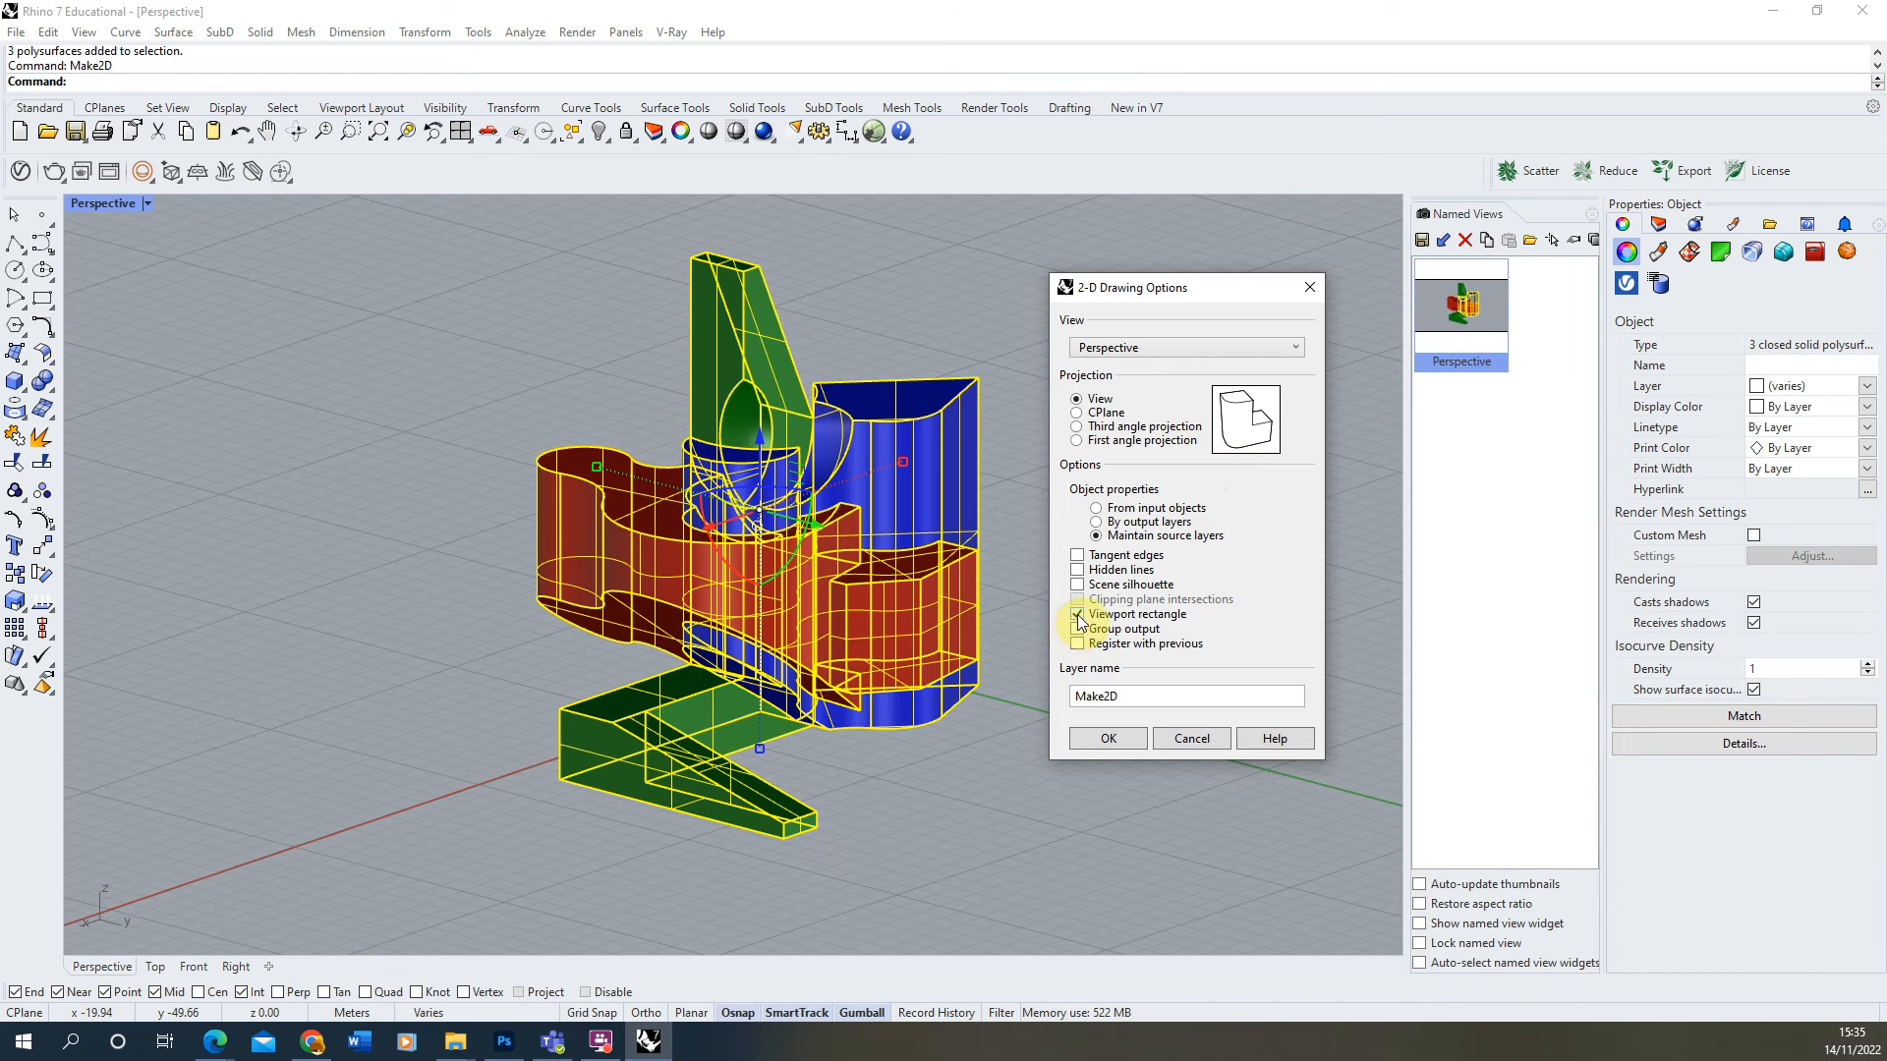
left_click(1078, 614)
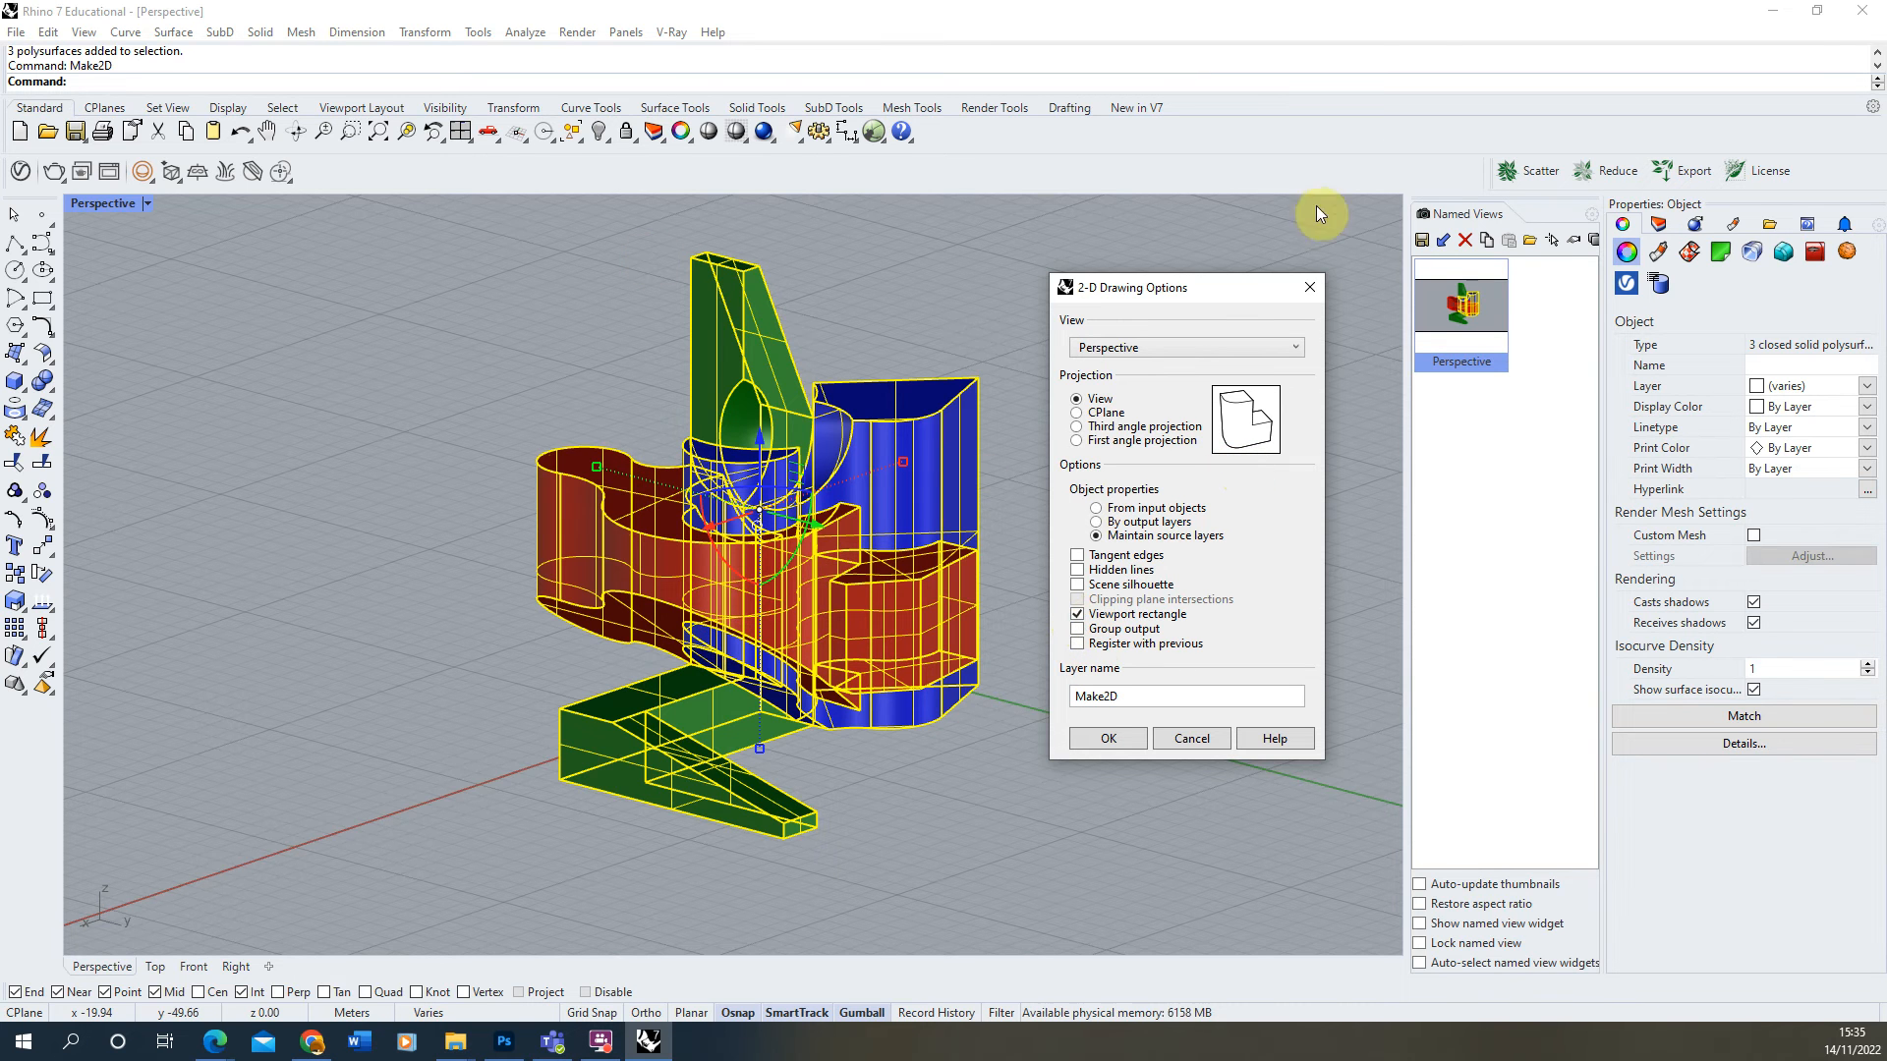
mouse_move(1135, 931)
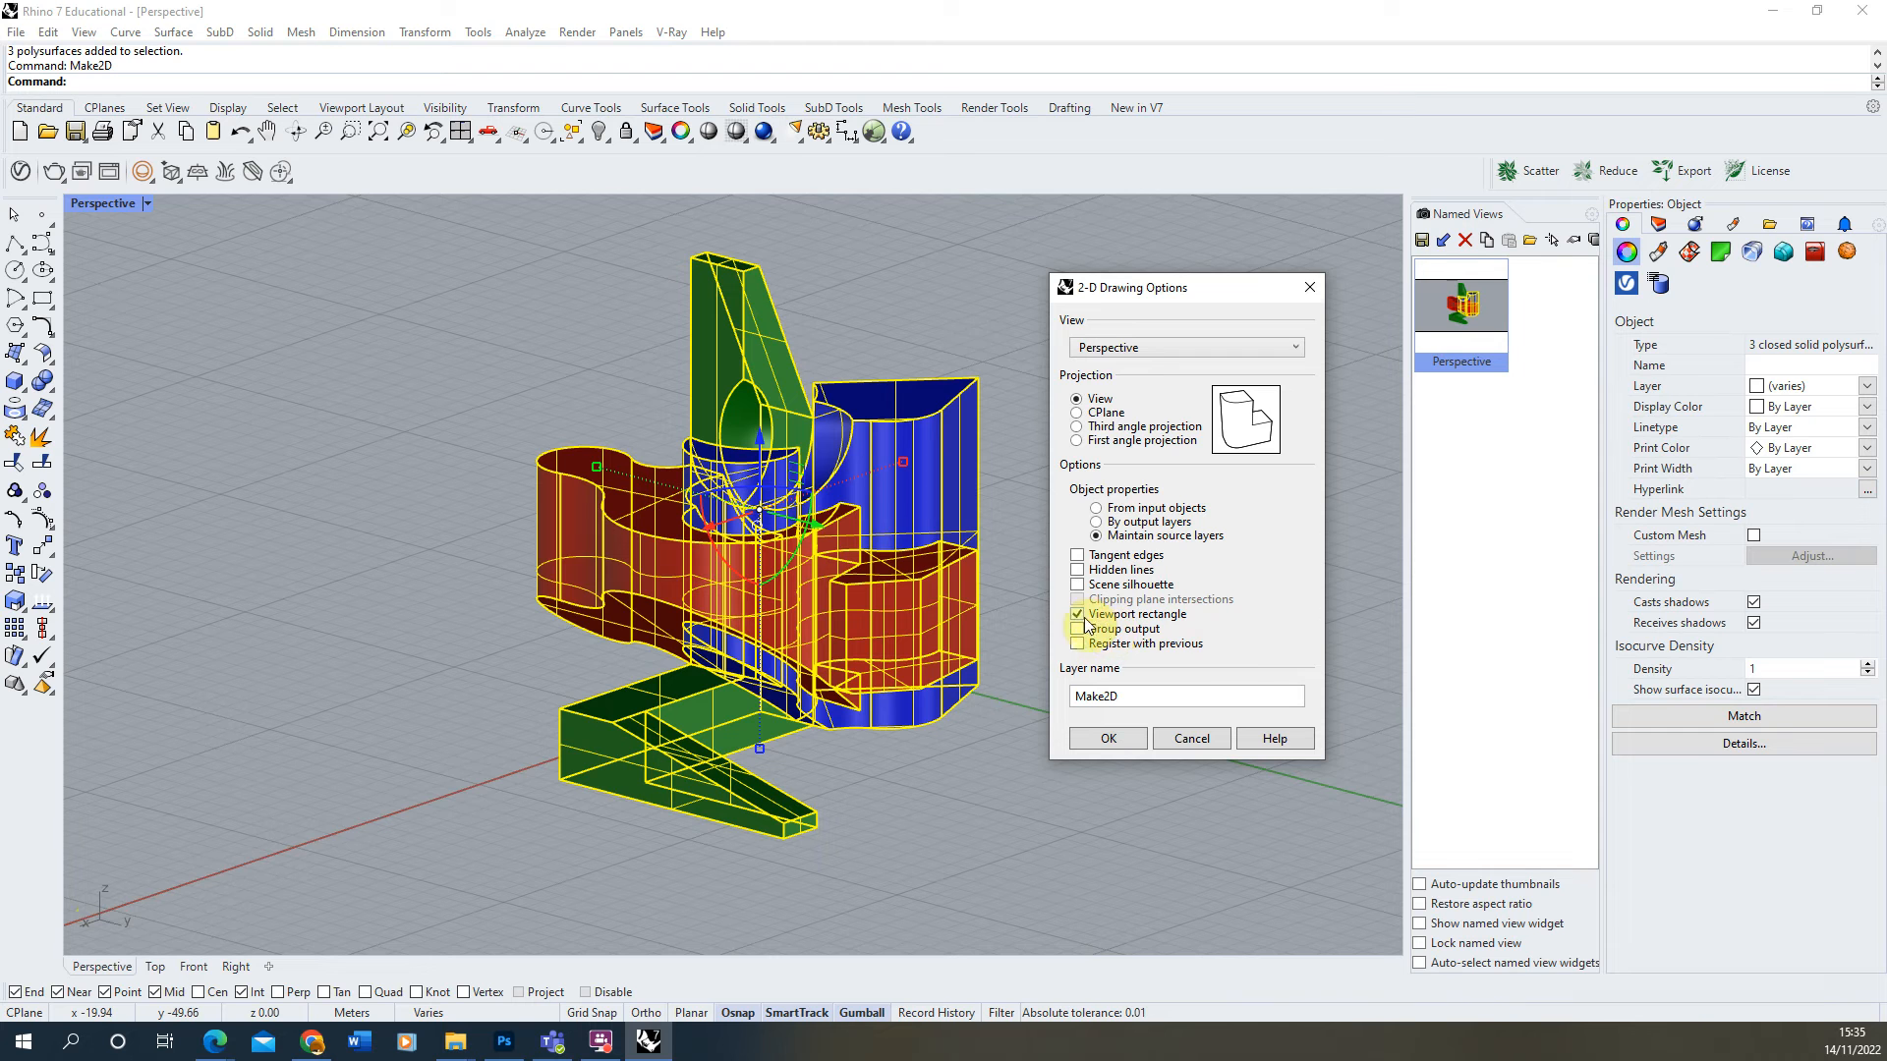
left_click(1077, 613)
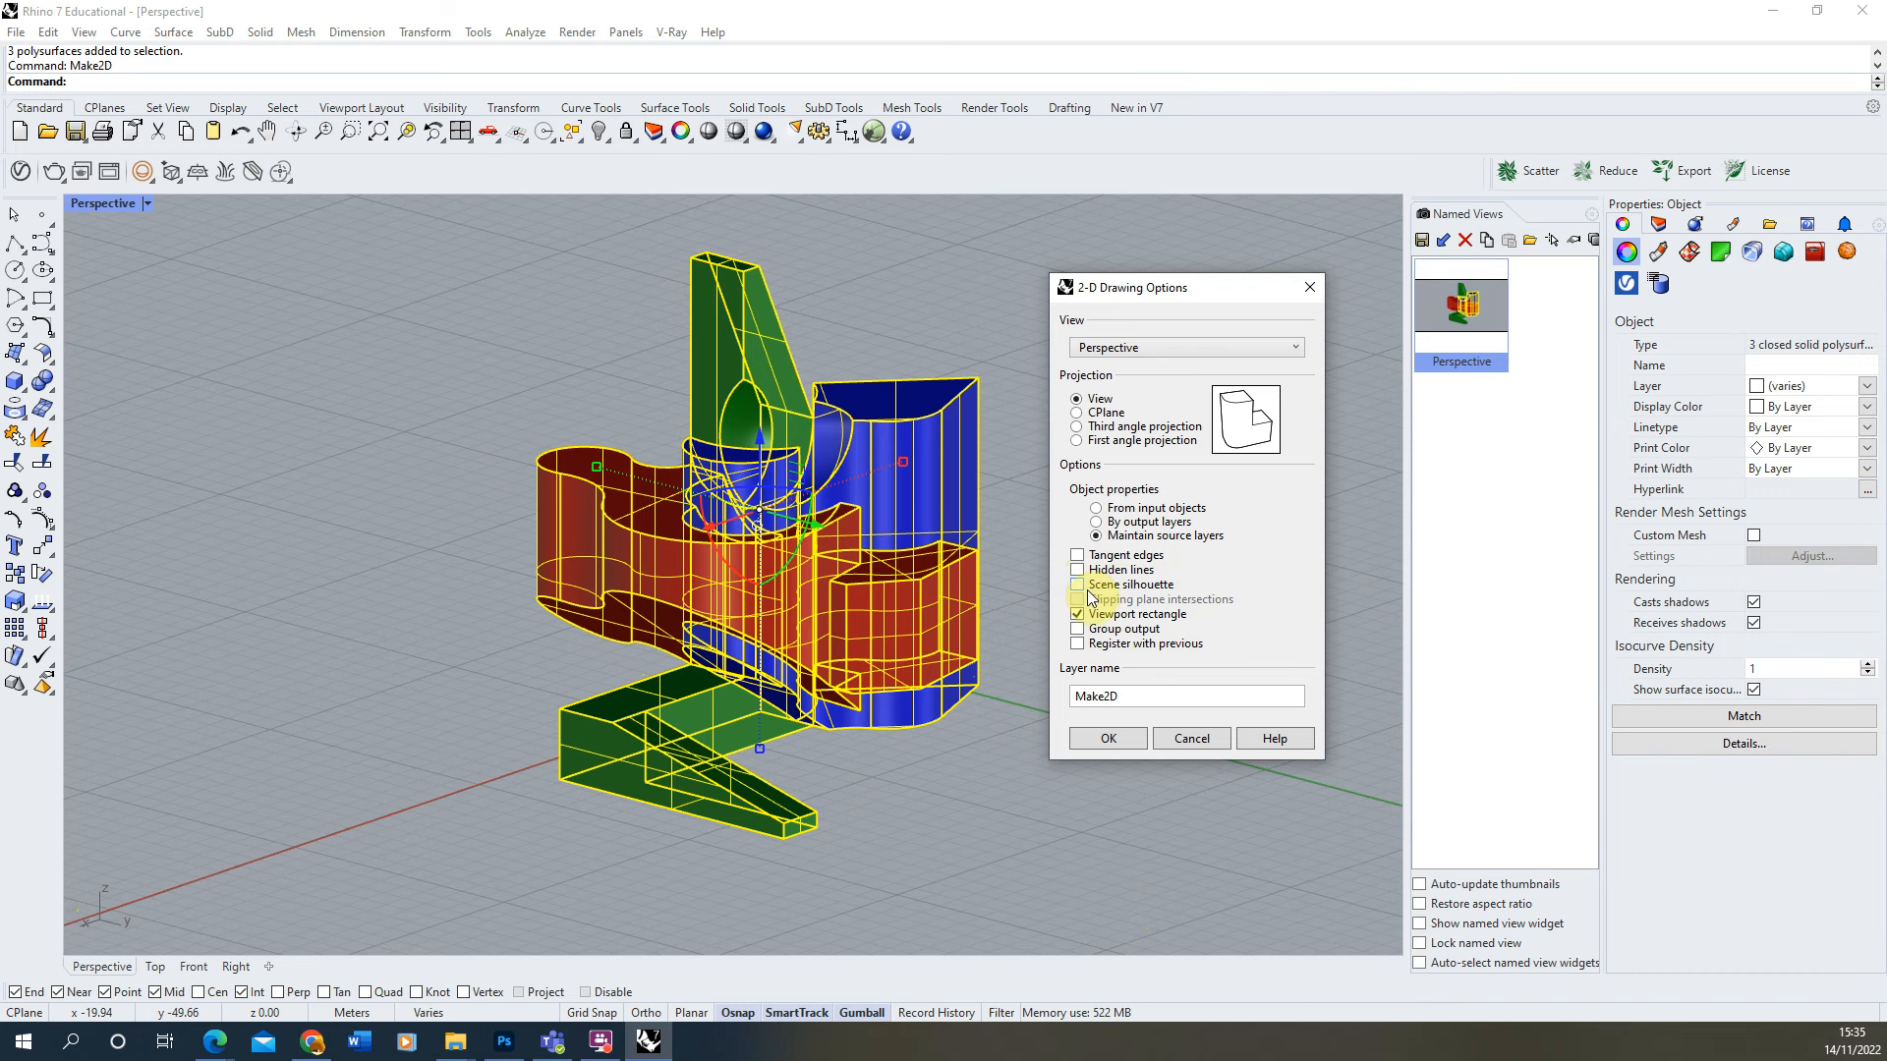
left_click(1077, 585)
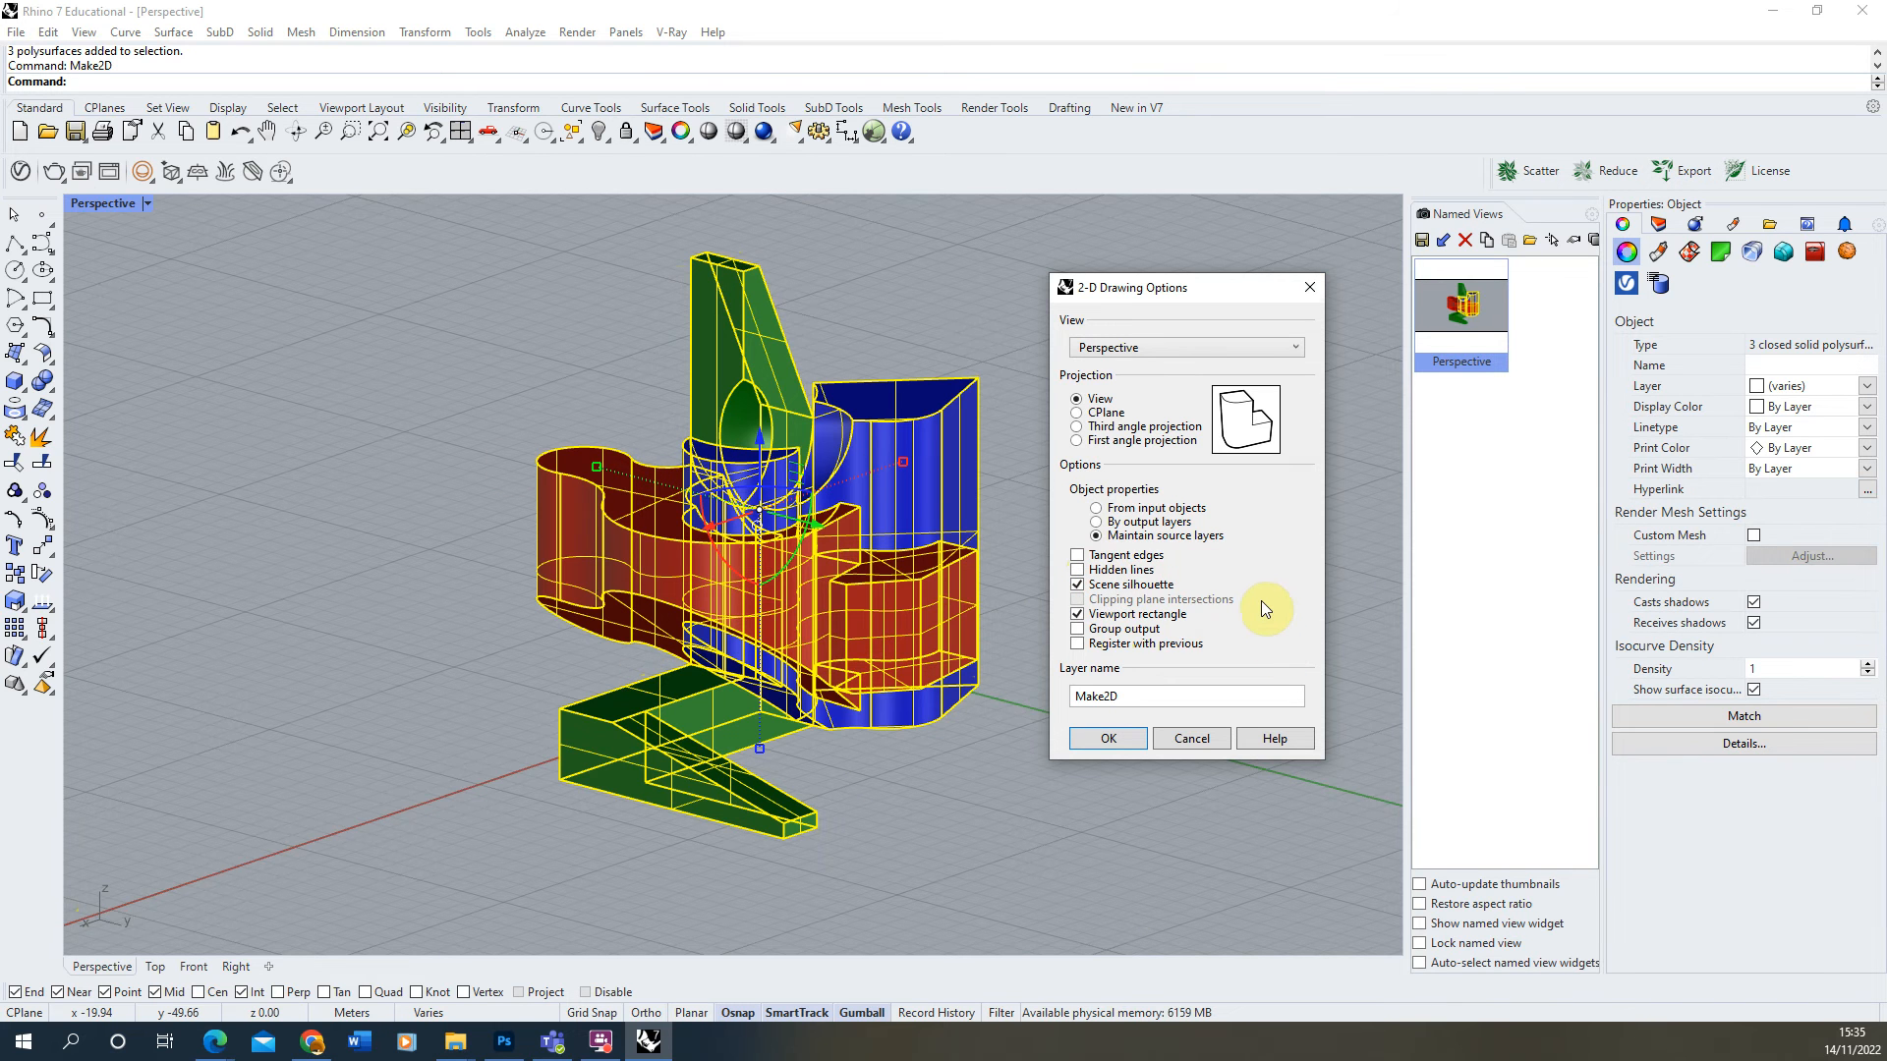
left_click(1077, 570)
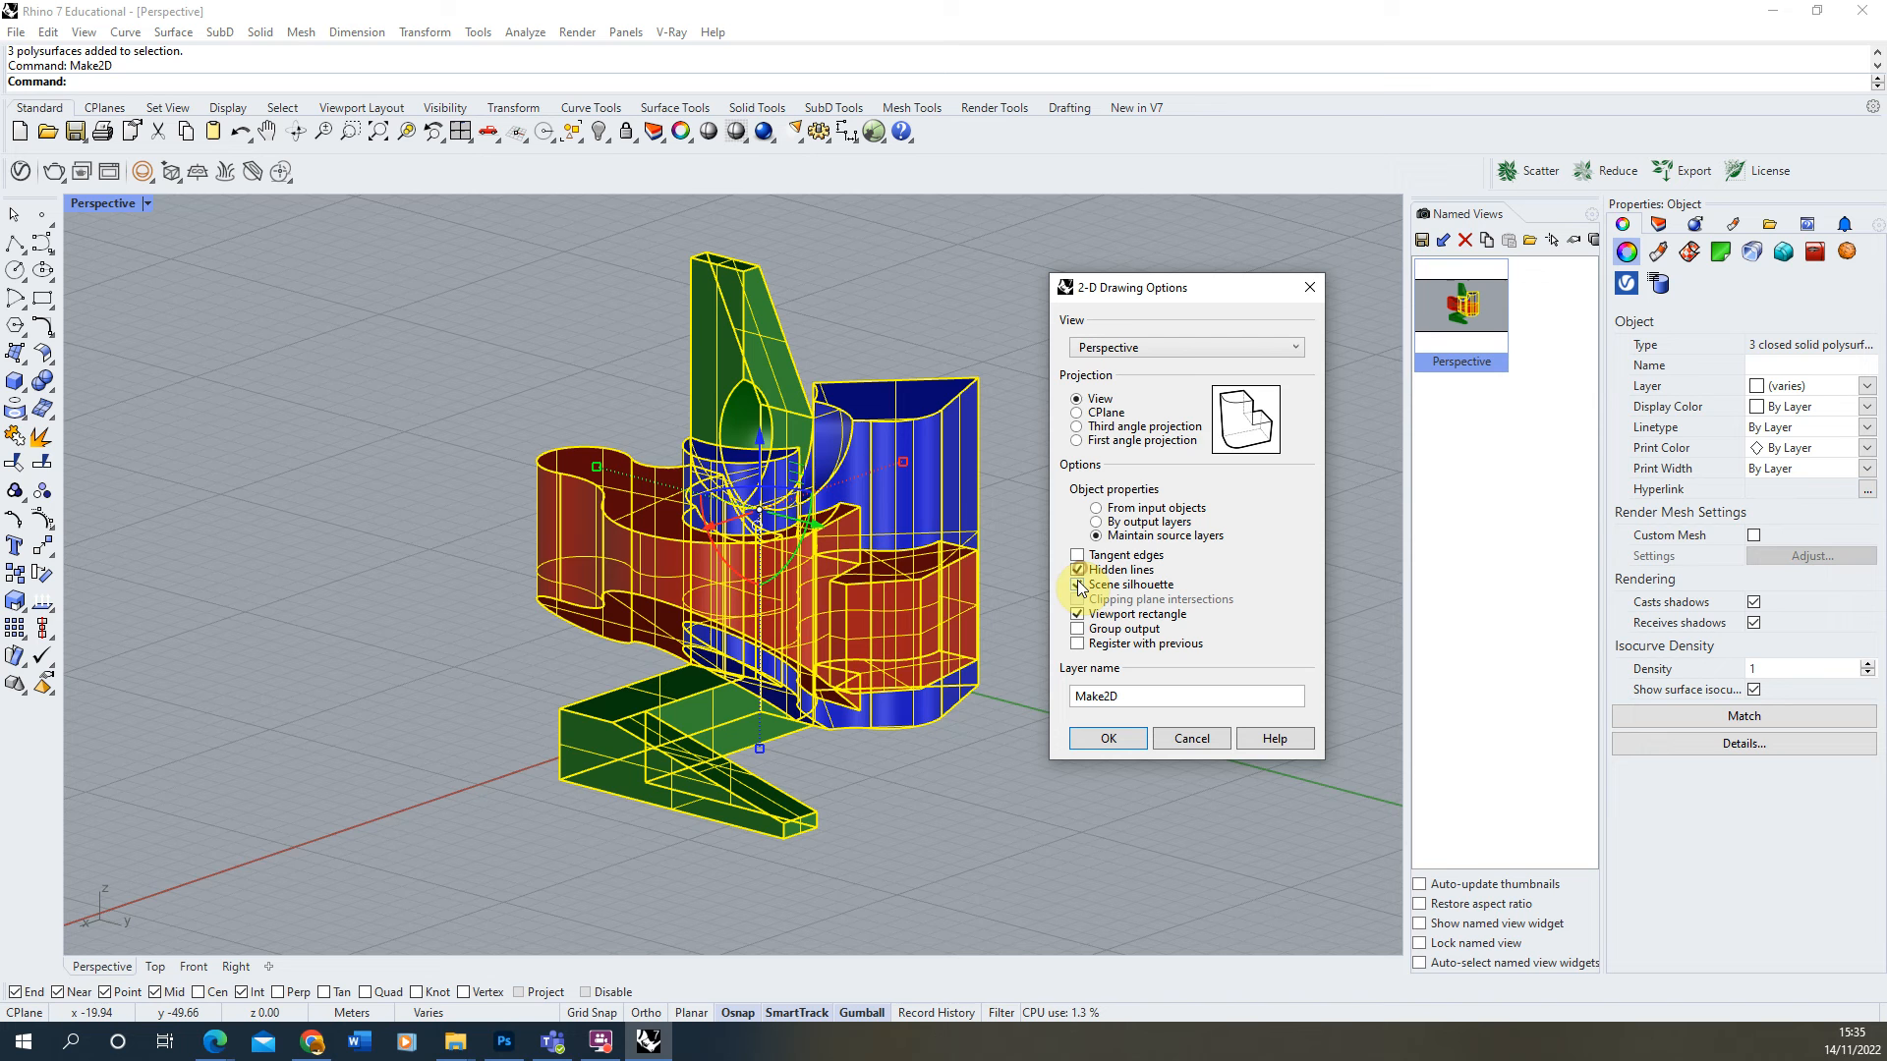
left_click(1077, 585)
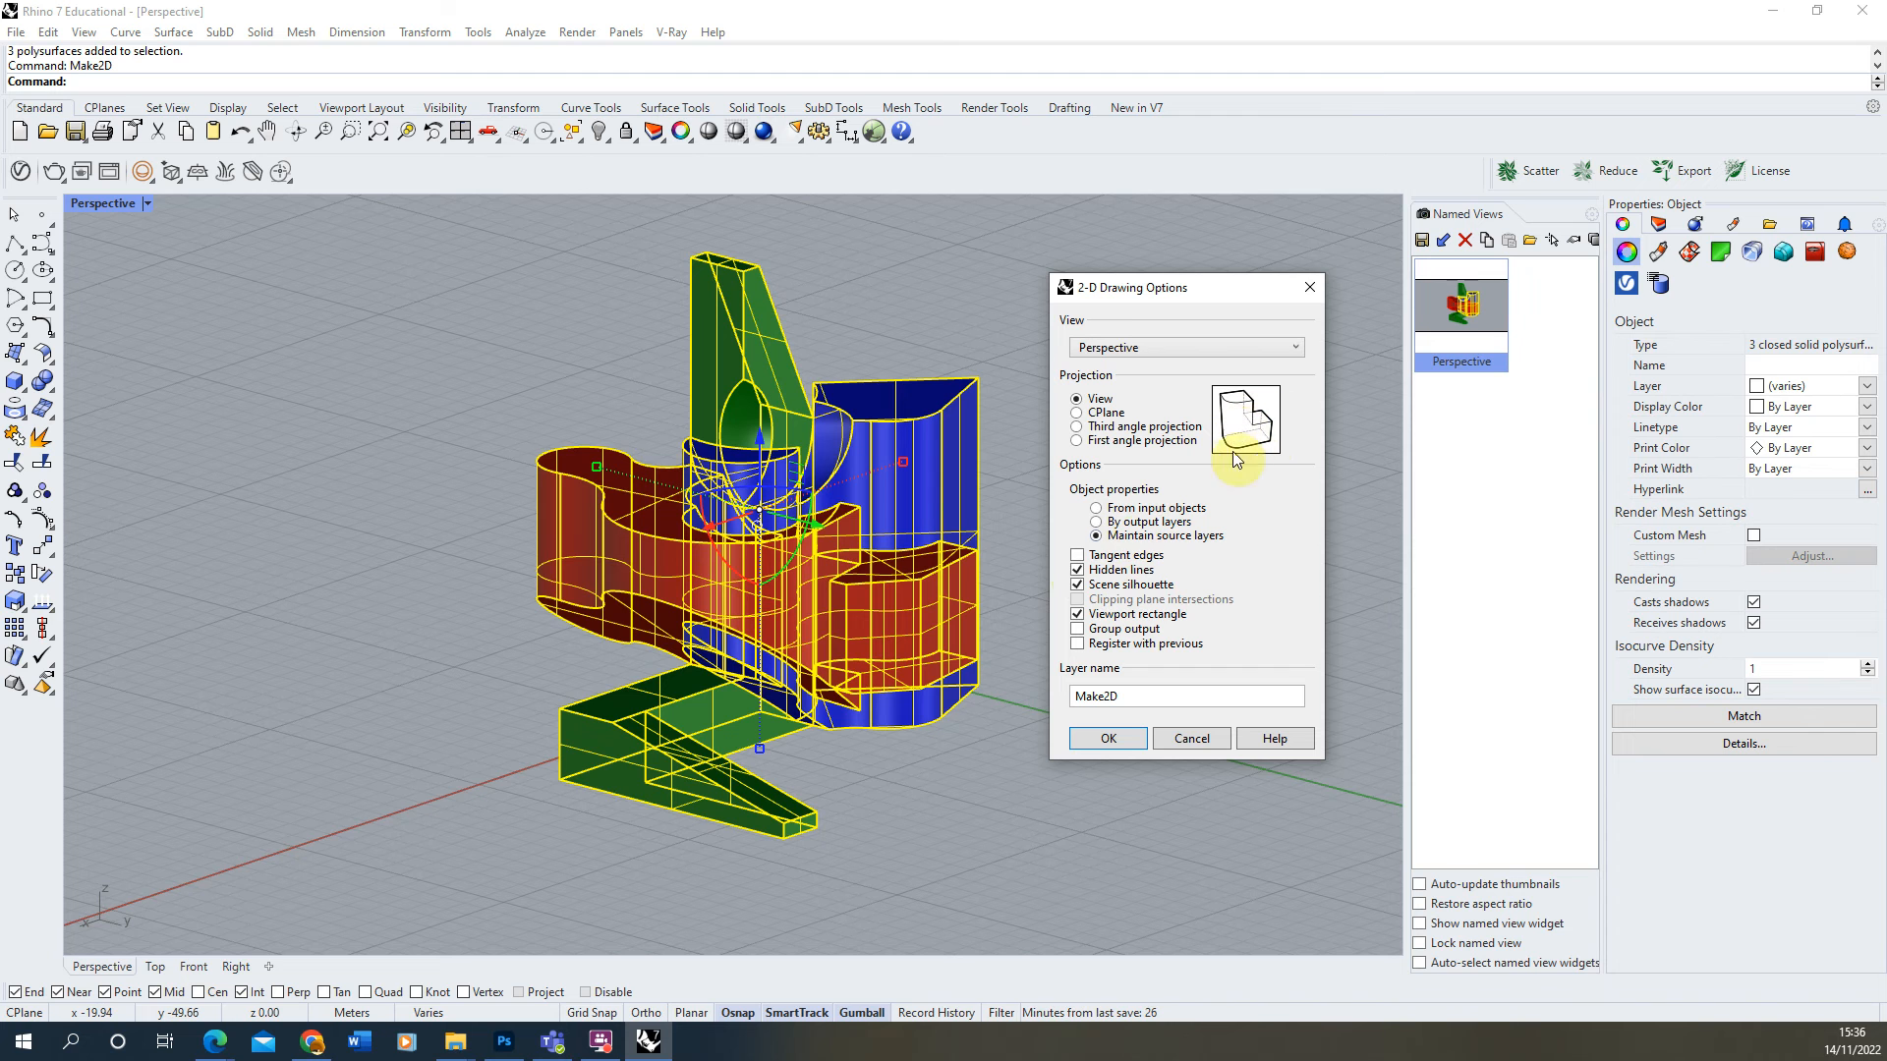
left_click(1077, 570)
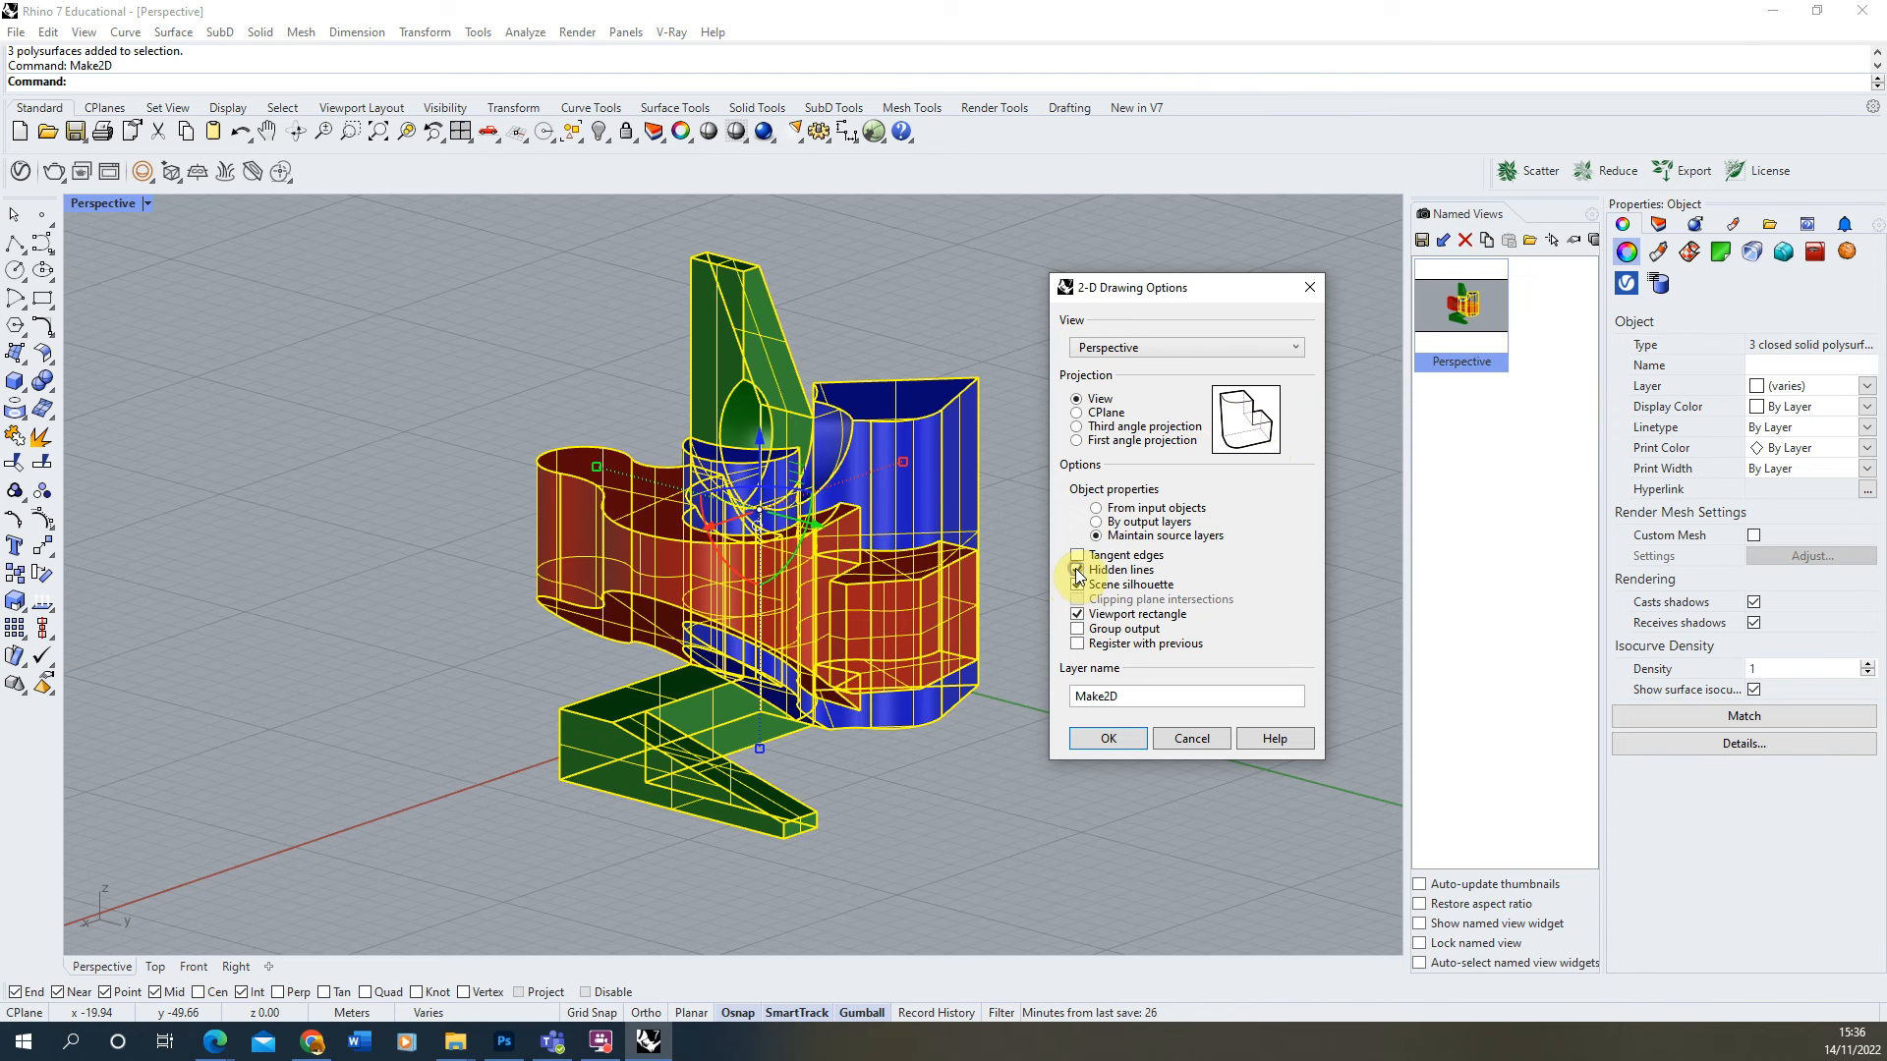
left_click(1077, 570)
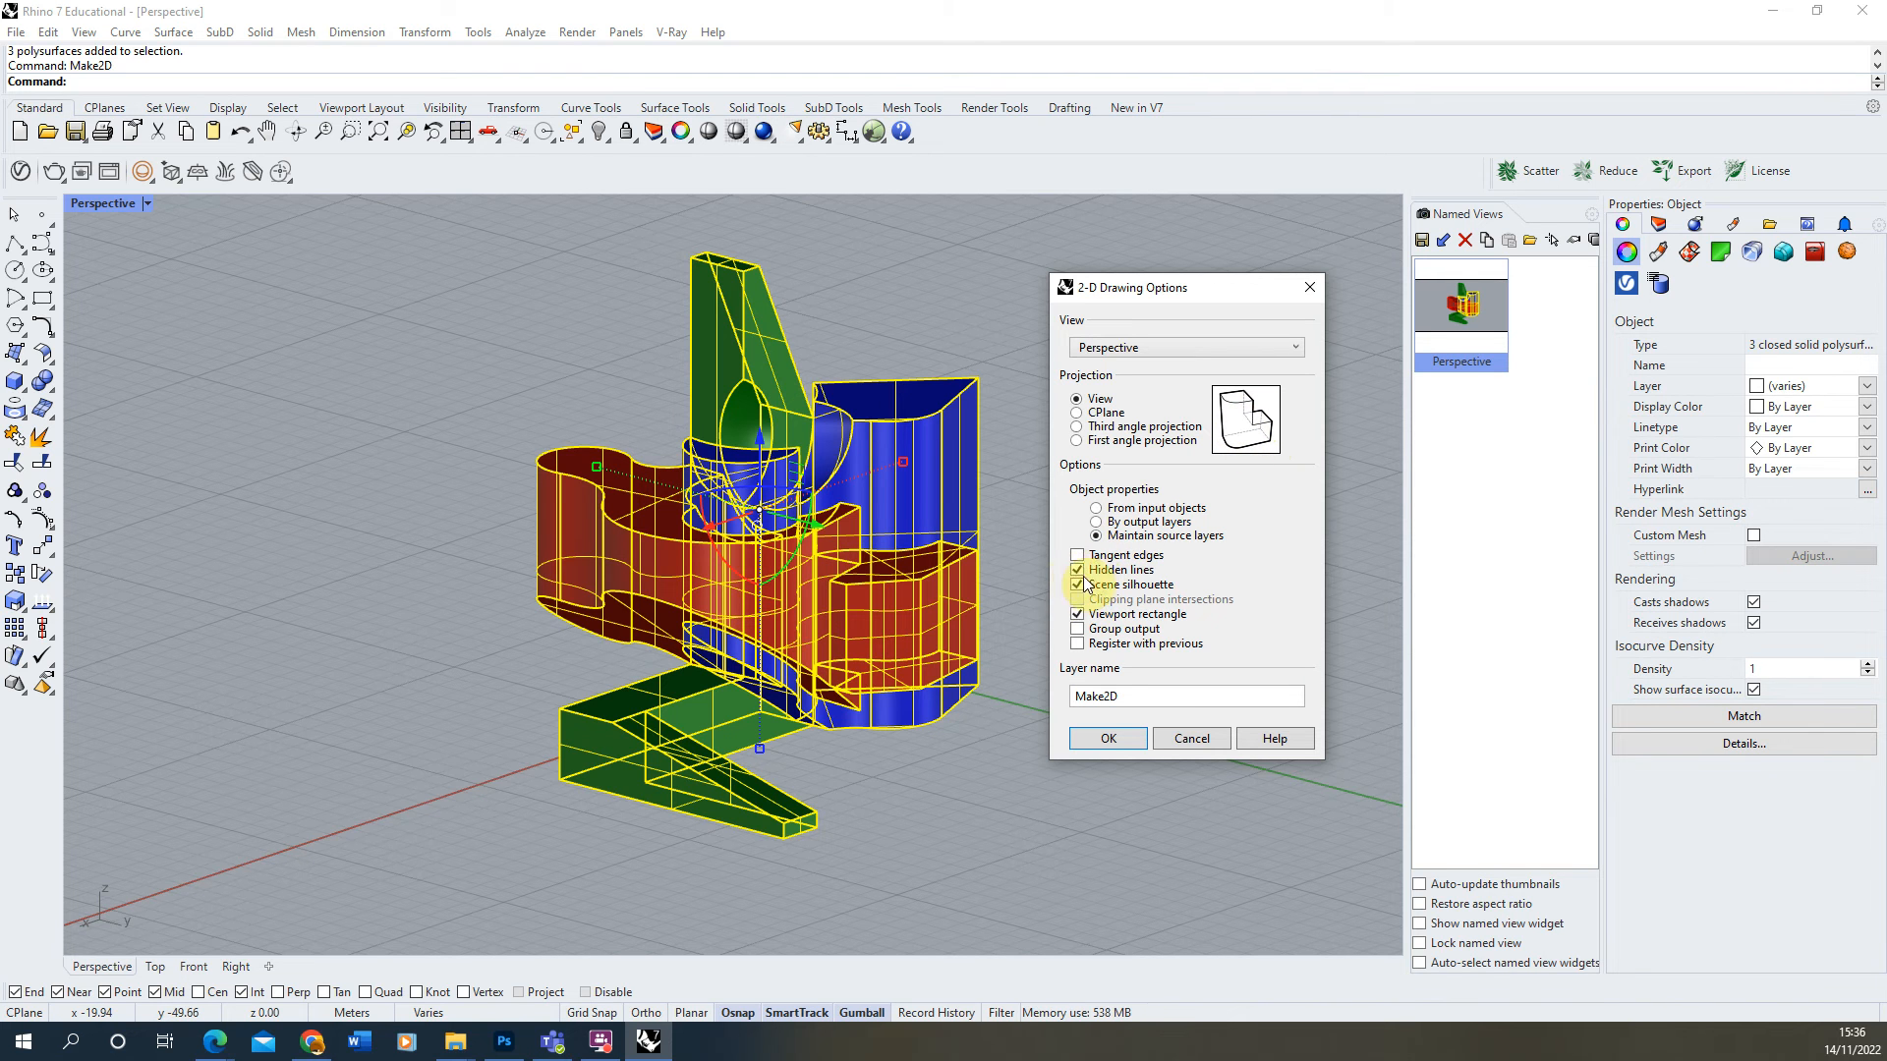
left_click(1077, 570)
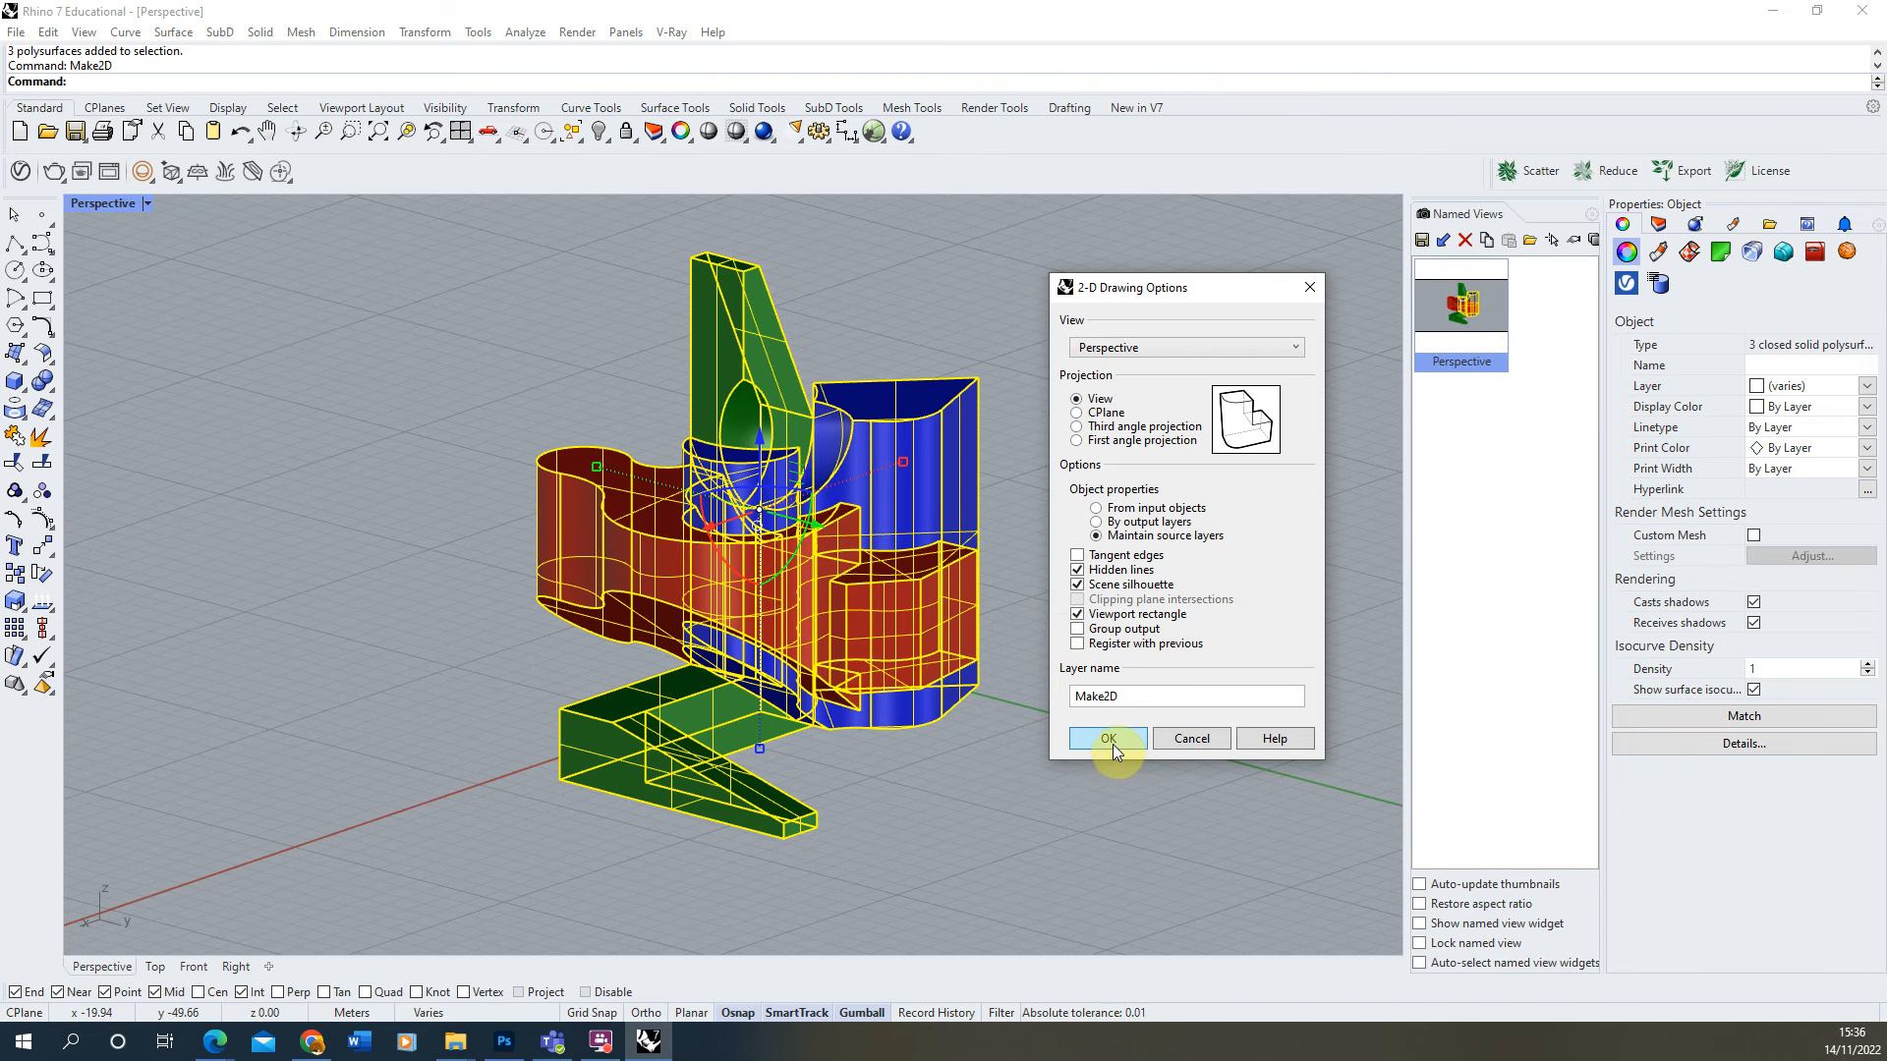
left_click(1109, 737)
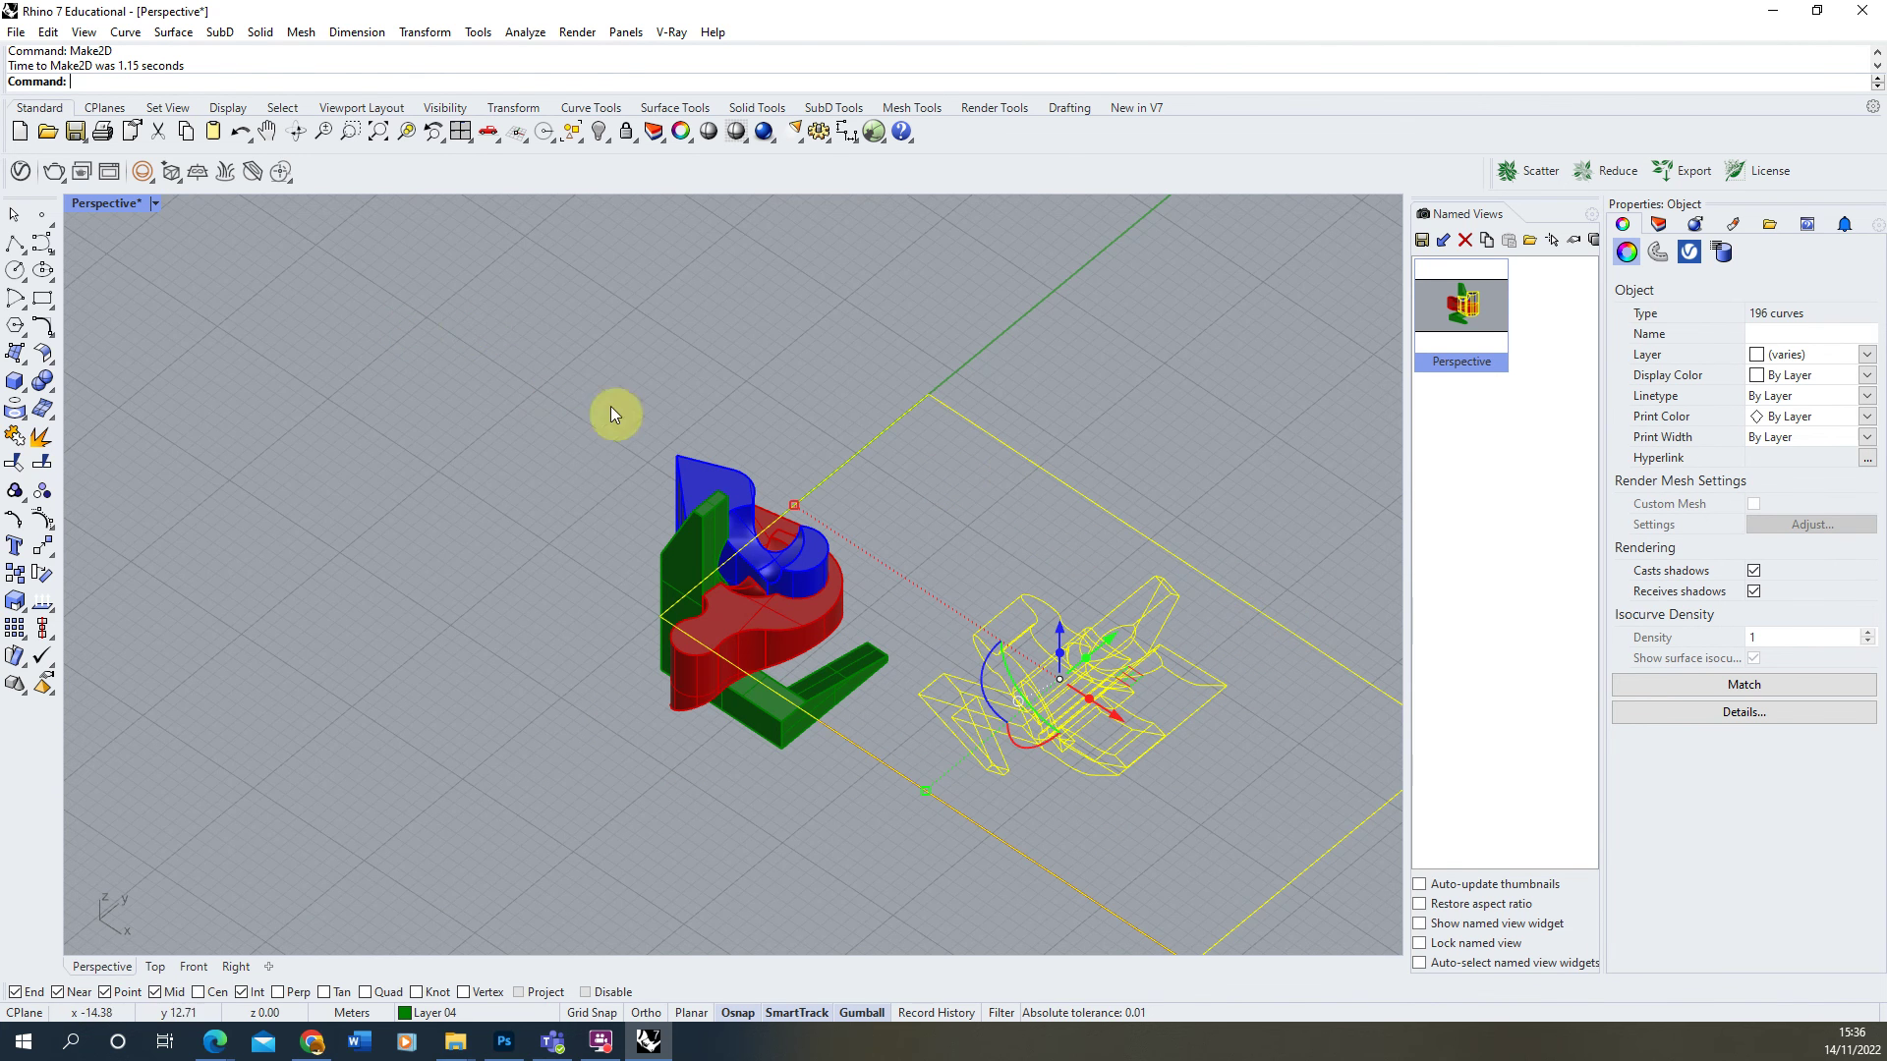
mouse_move(126, 216)
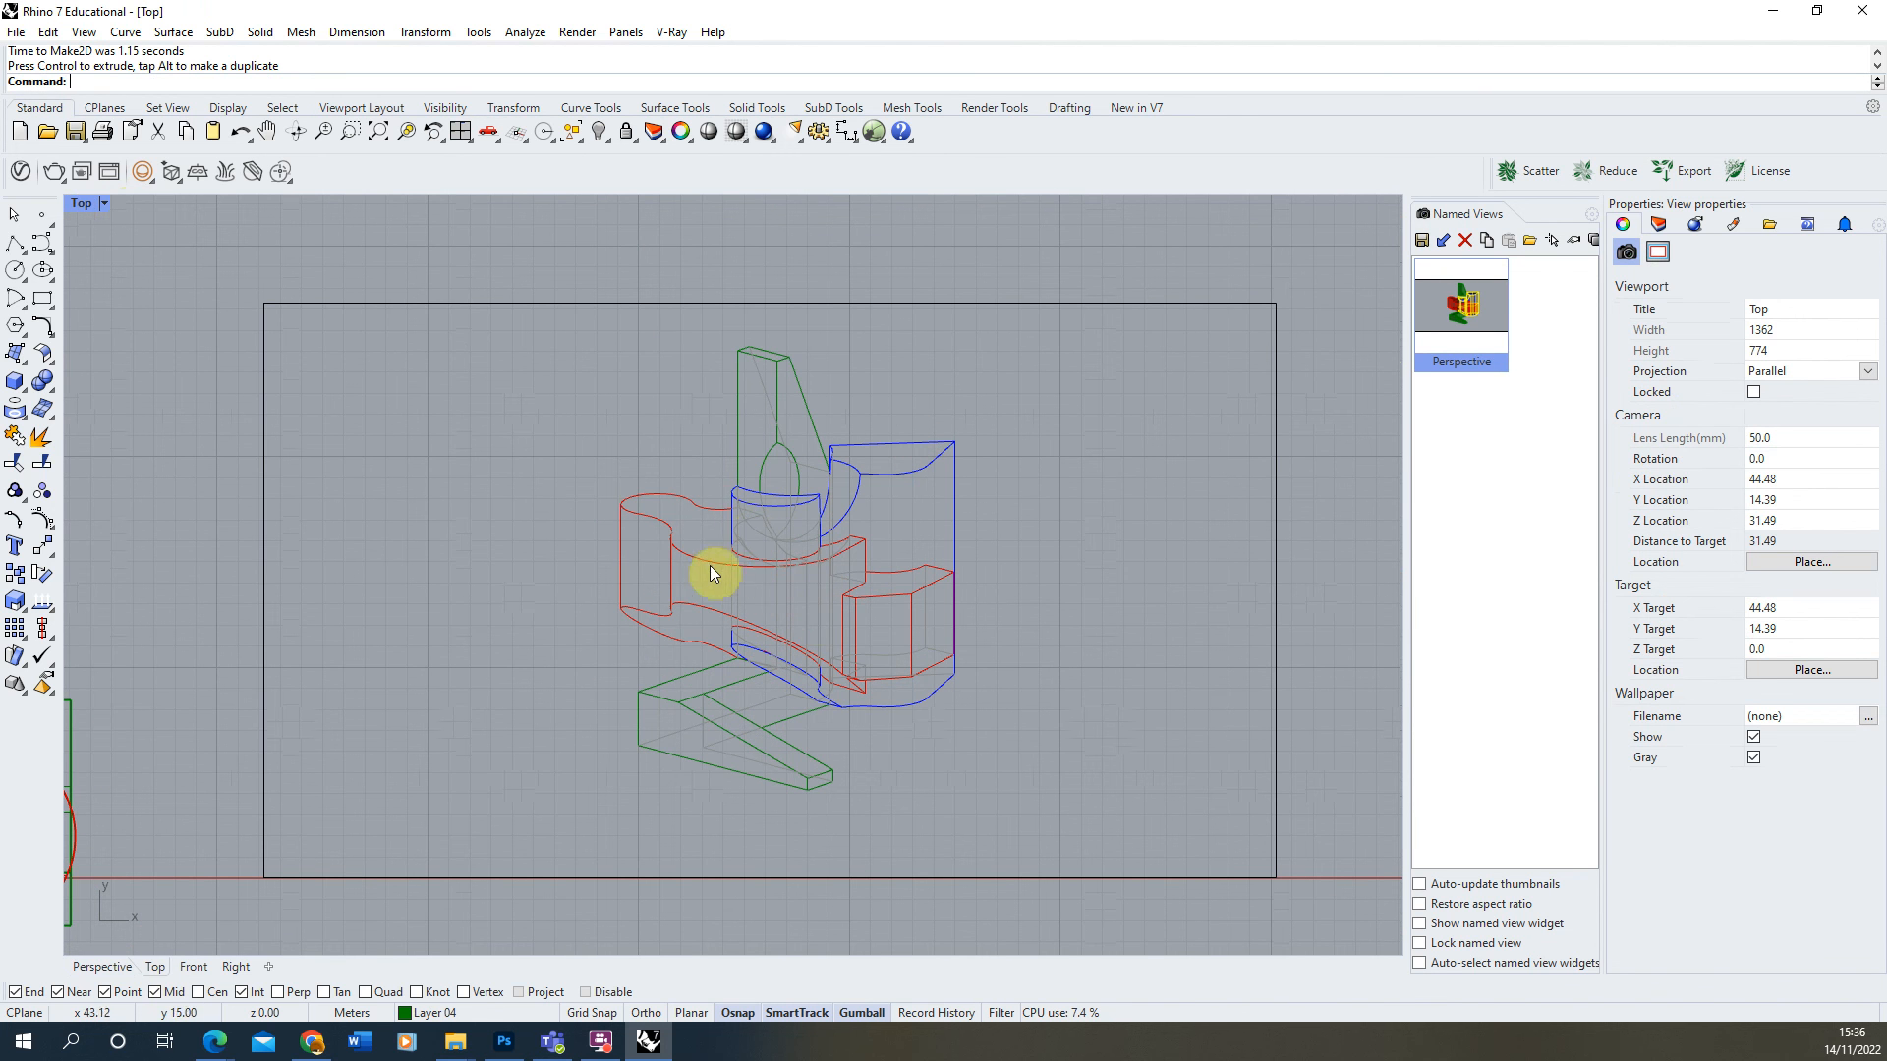
Expand the Make2D layer's Hidden, Visible and SceneSilhouetteCurves sublayers in the Layers panel.
left_click(1659, 222)
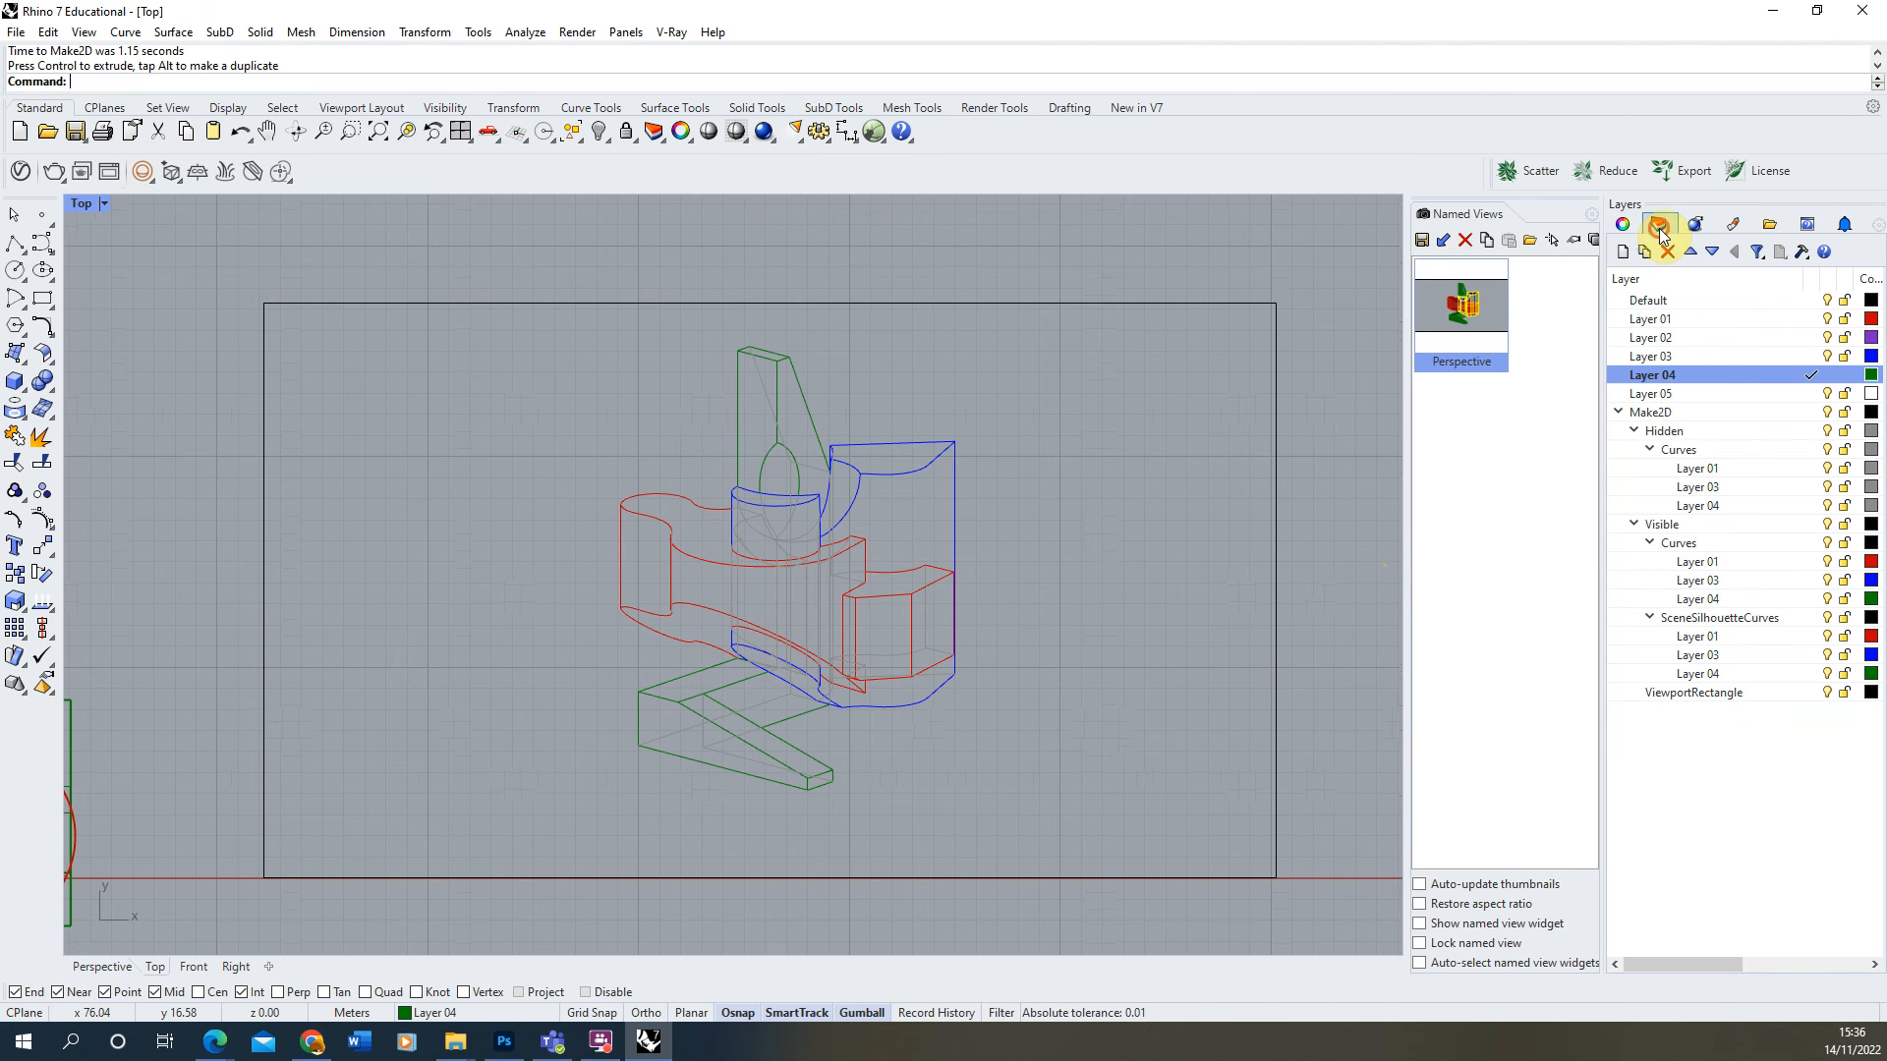
left_click(1620, 413)
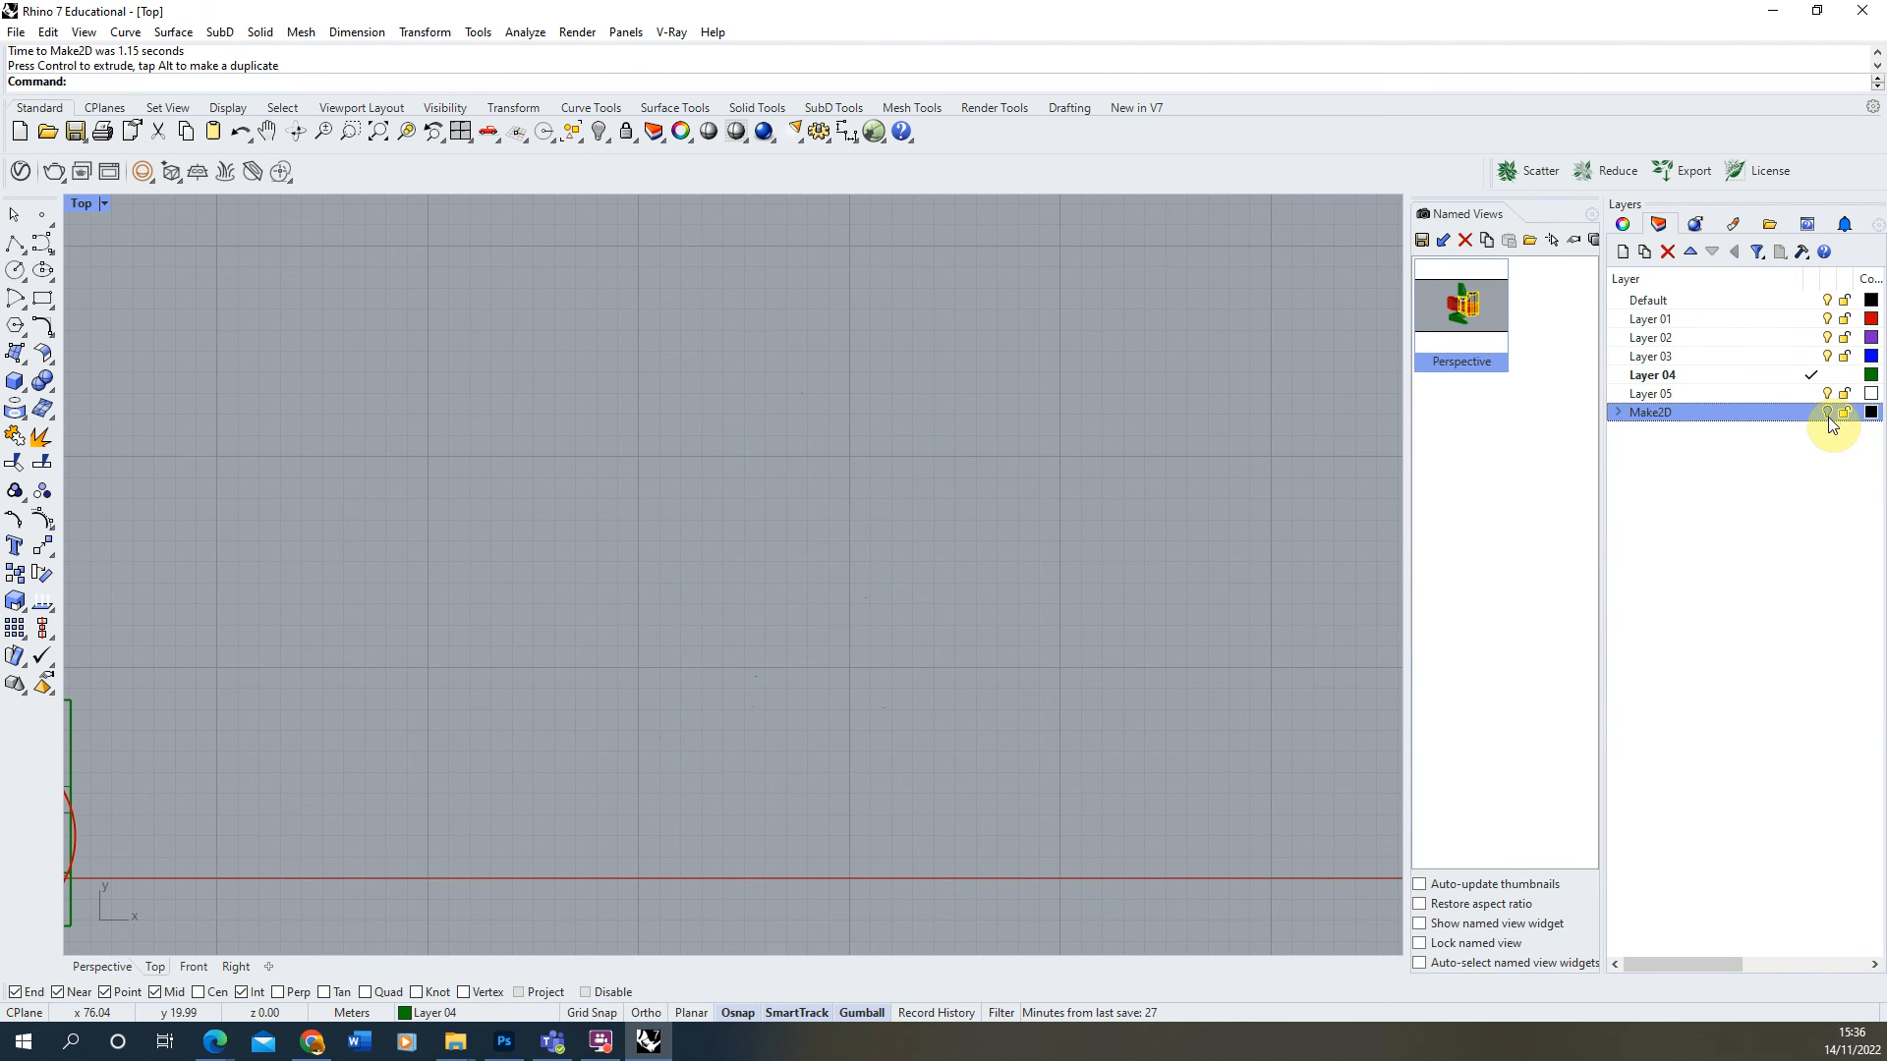
left_click(1618, 413)
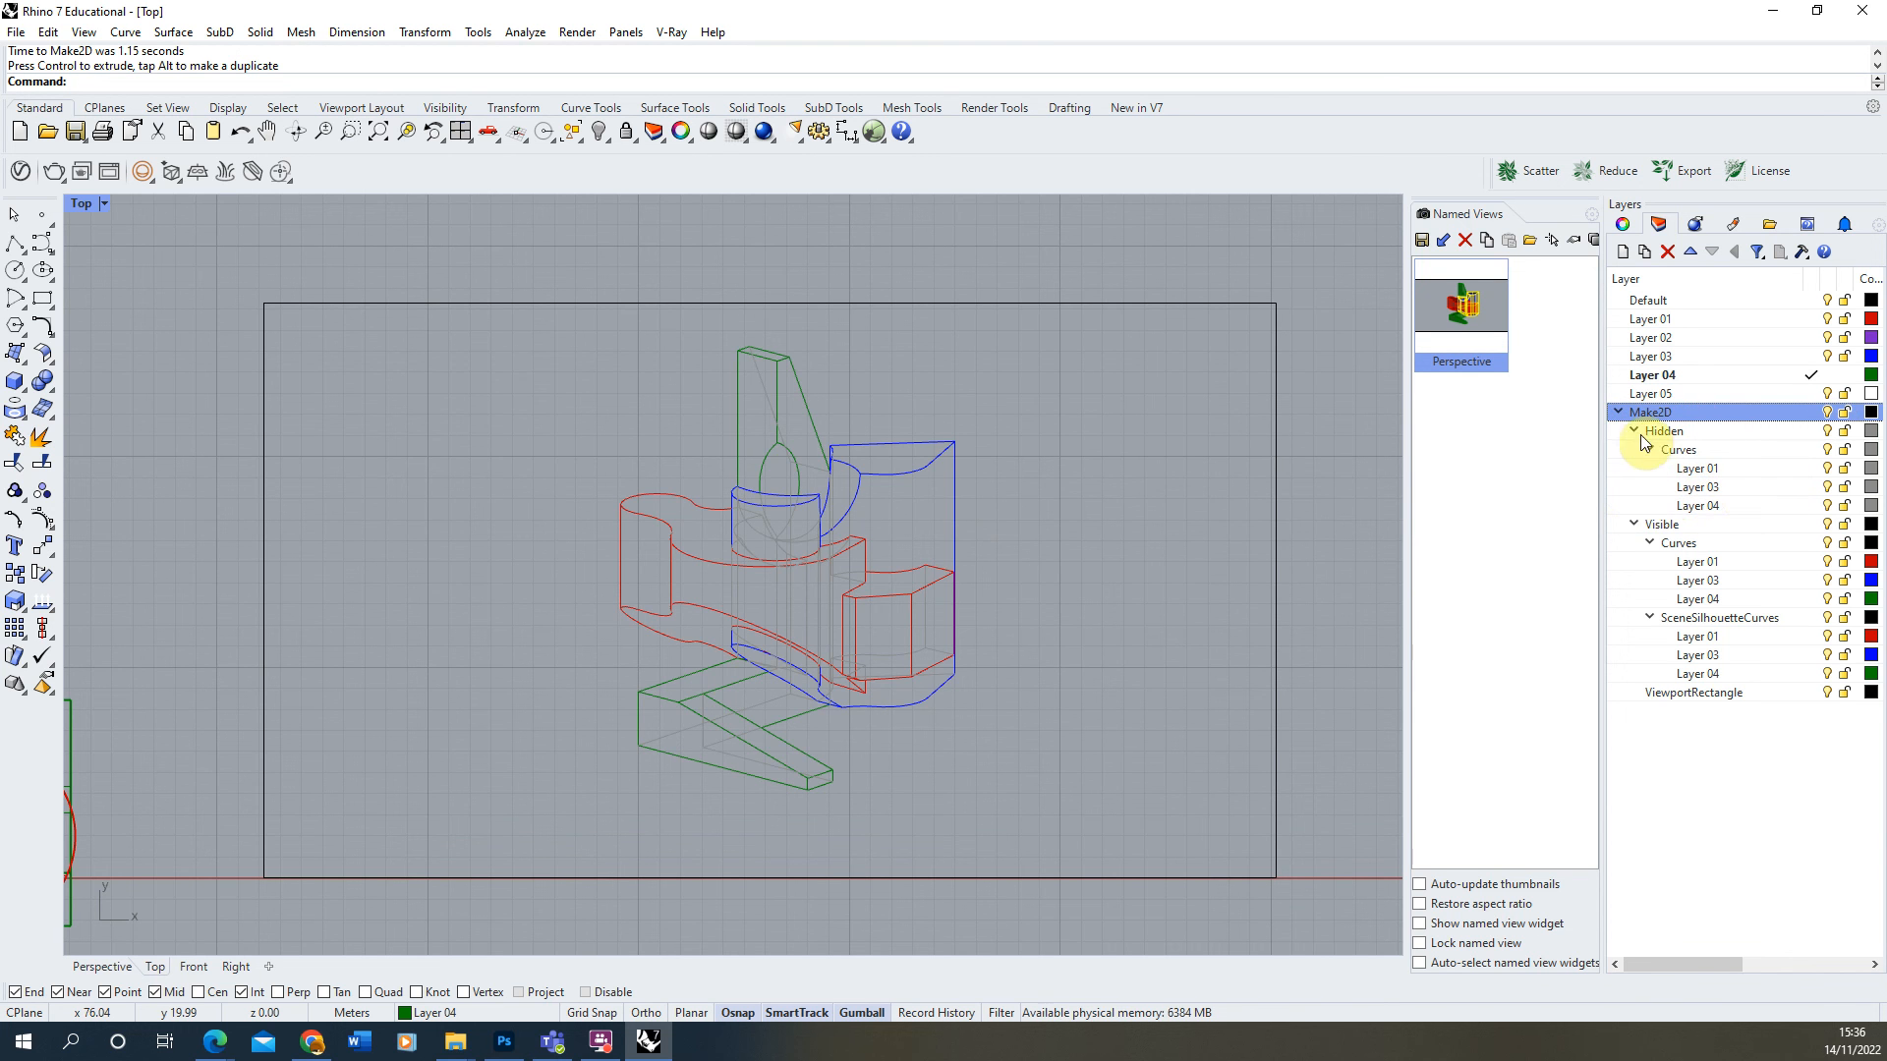
left_click(1635, 430)
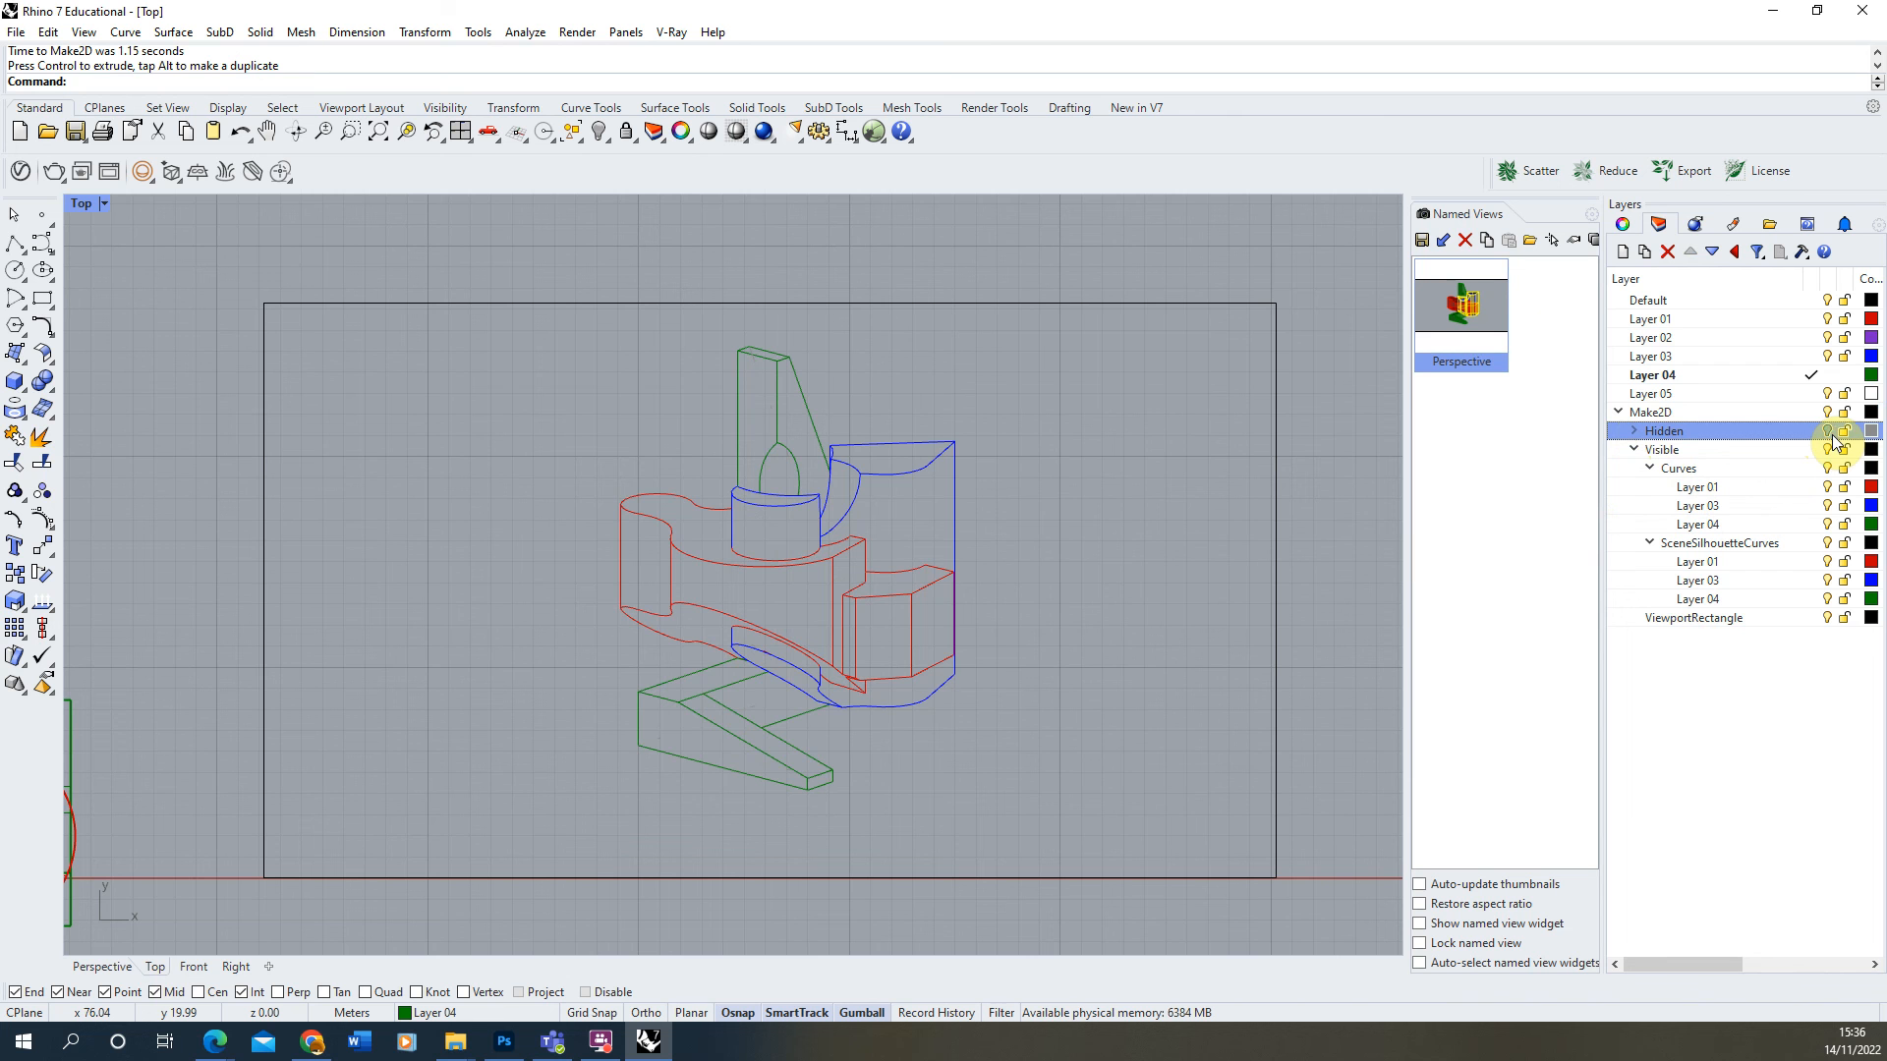
left_click(1826, 430)
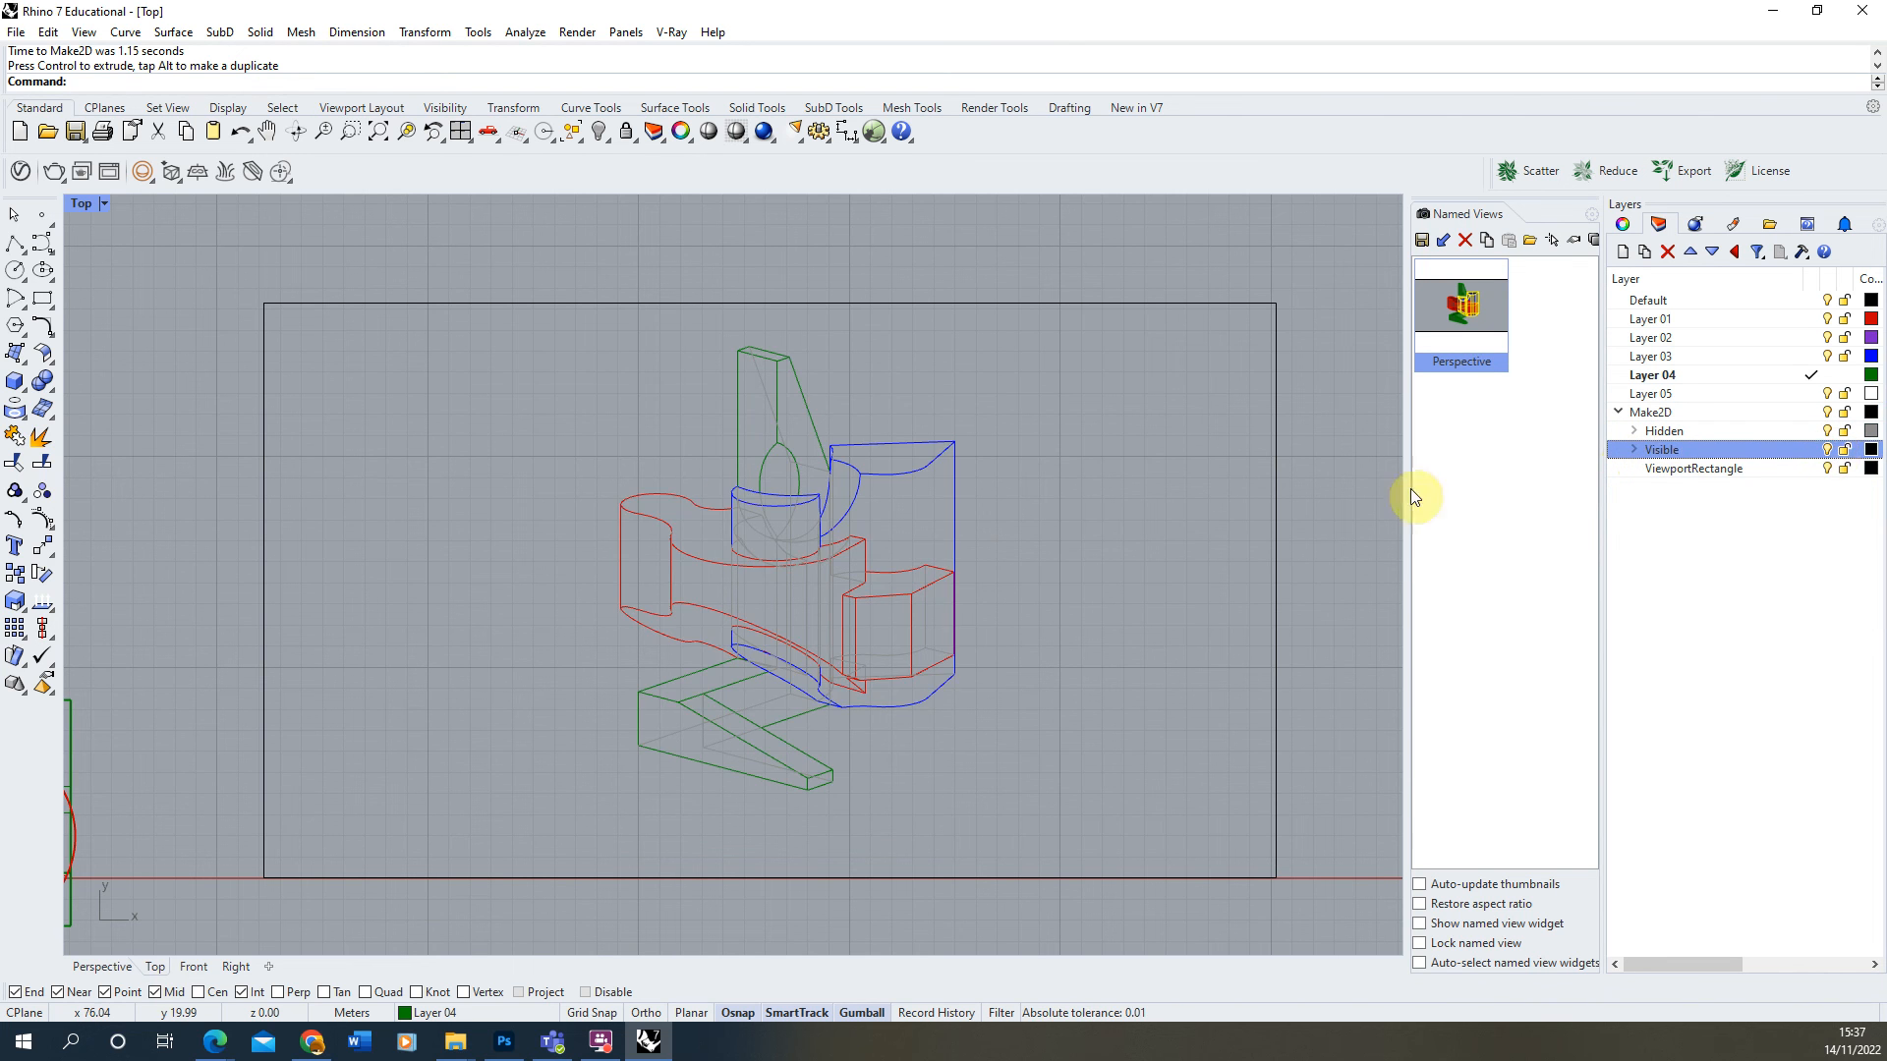
left_click(1633, 448)
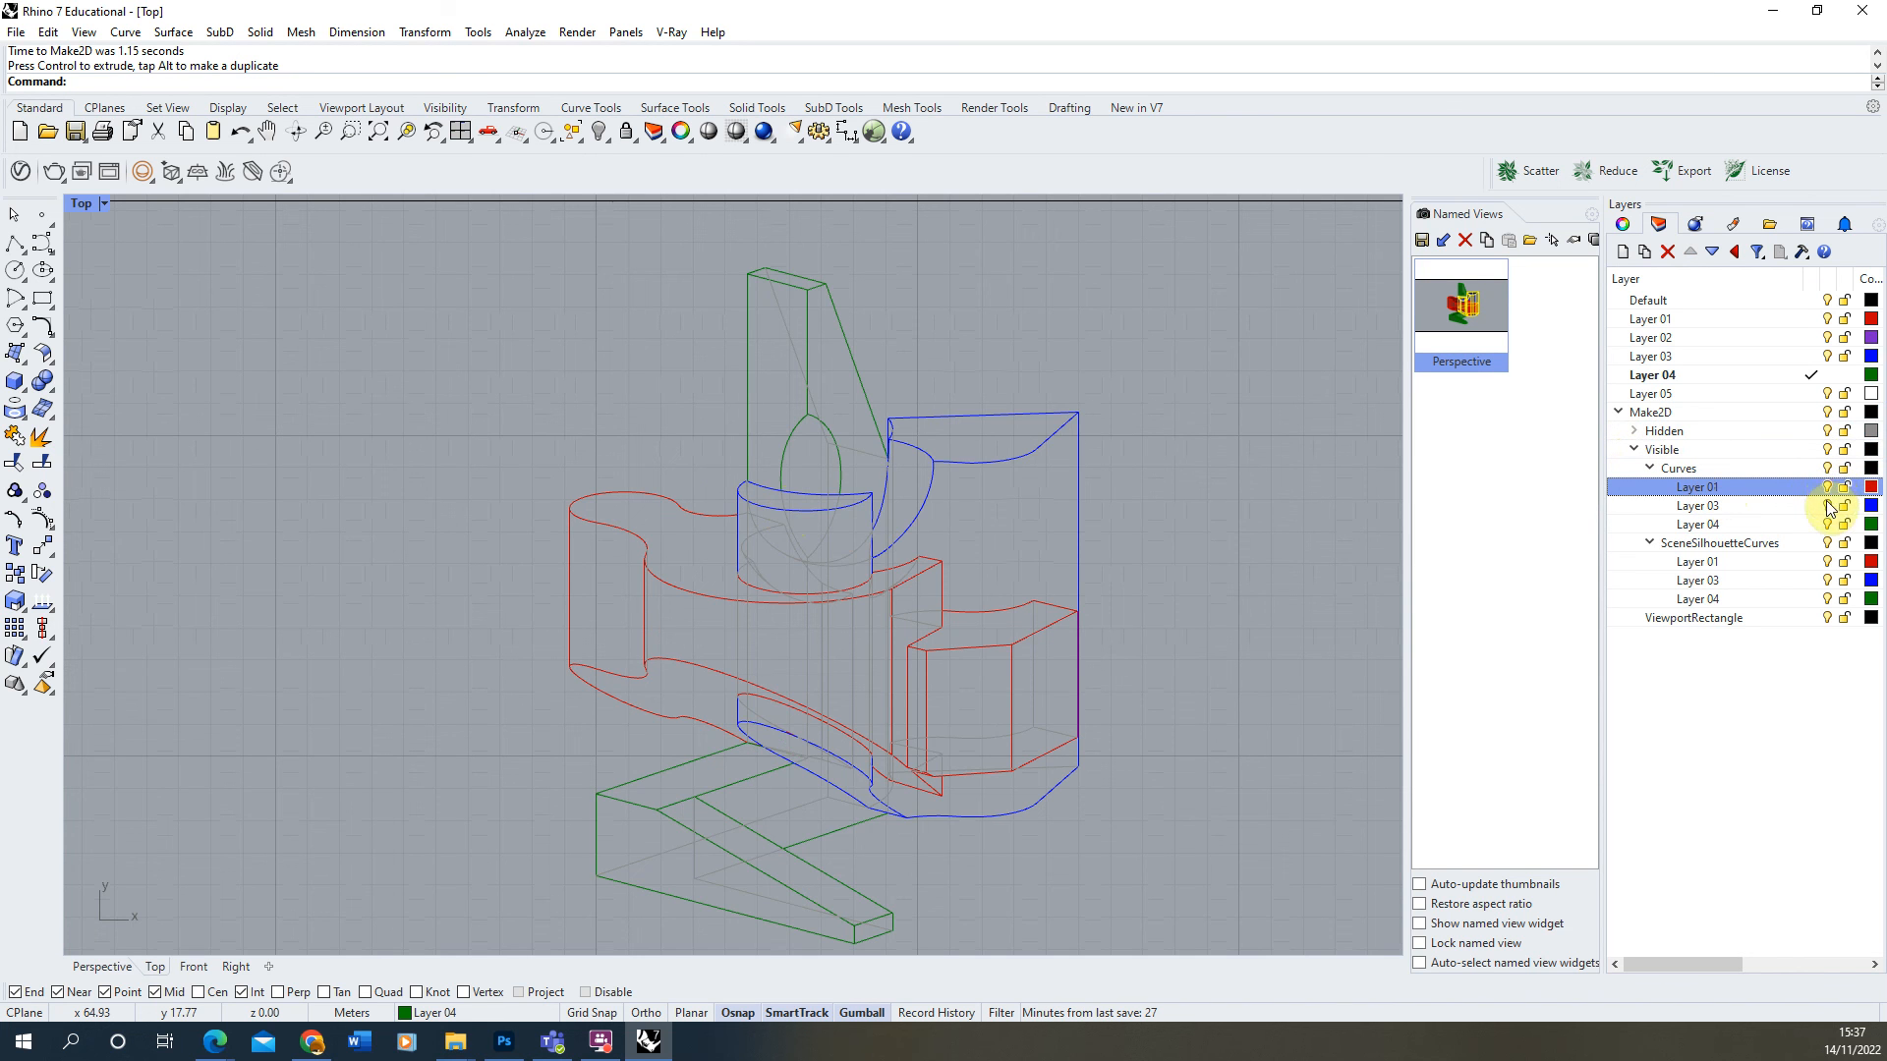
left_click(1698, 507)
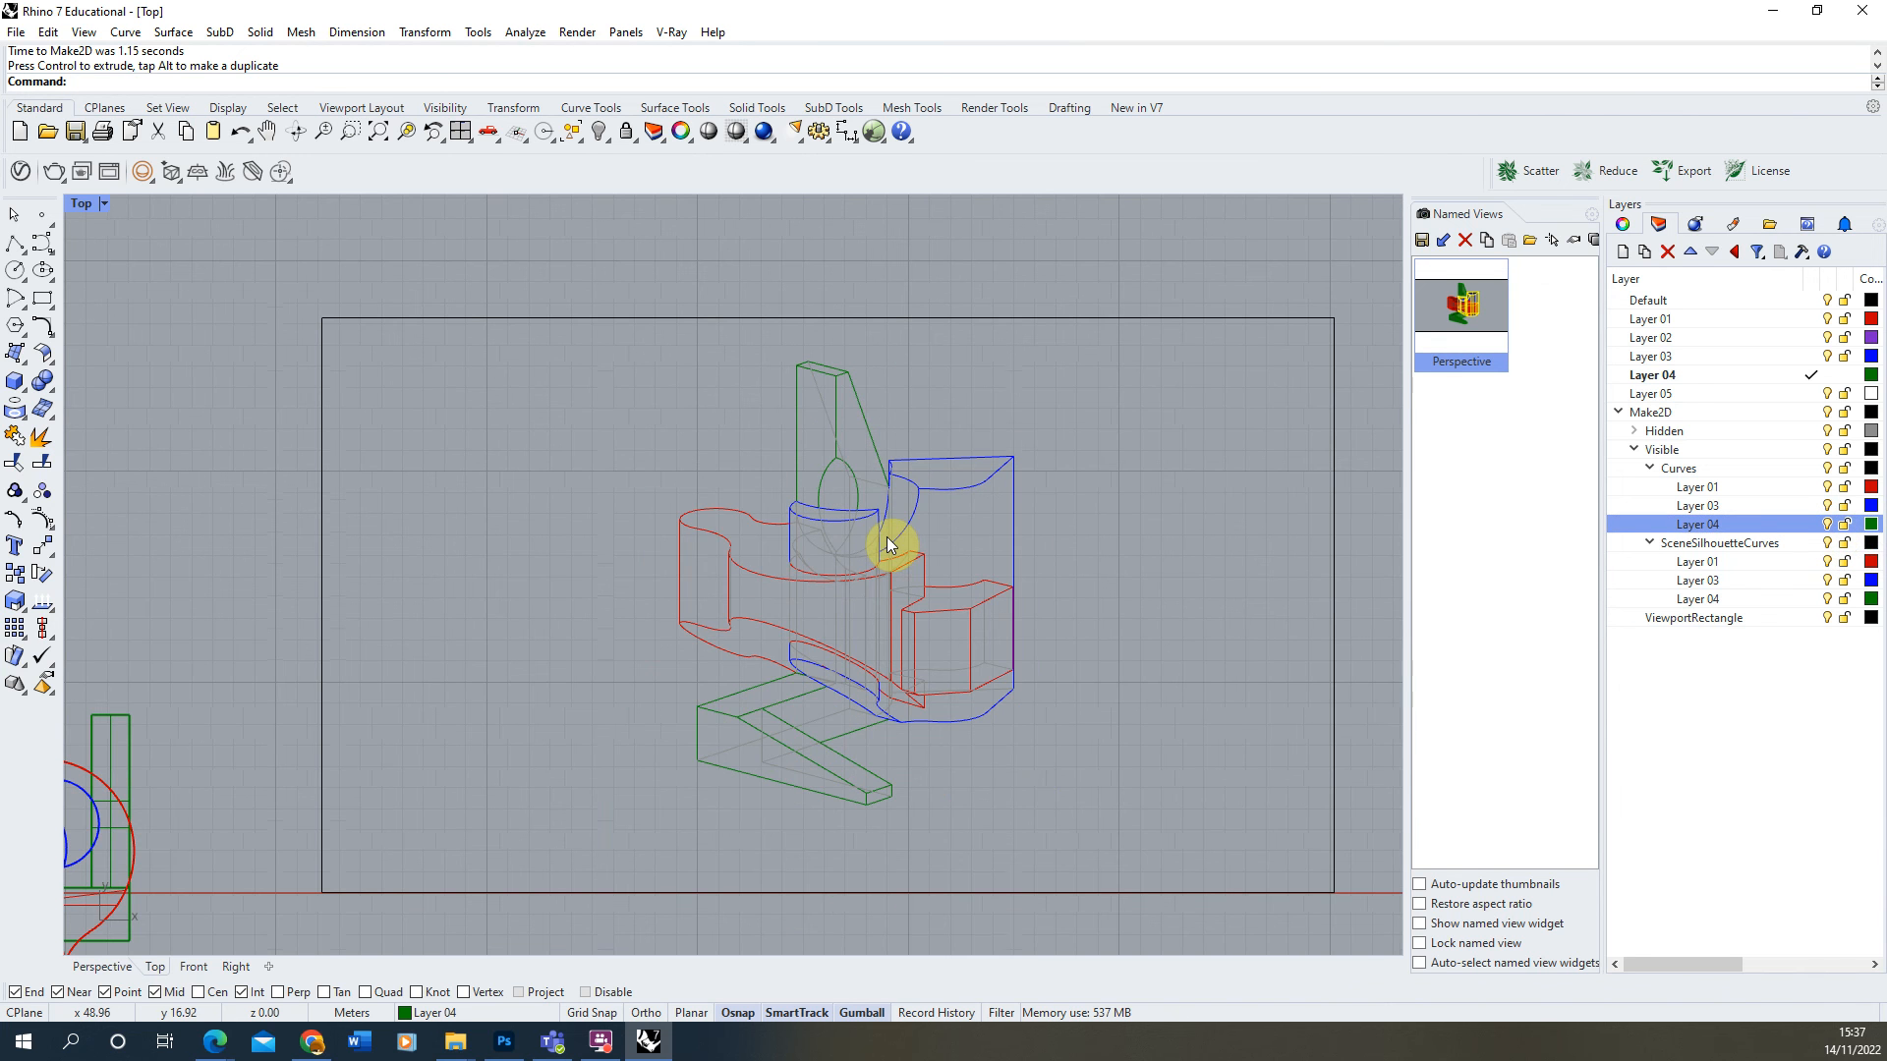
mouse_move(652, 499)
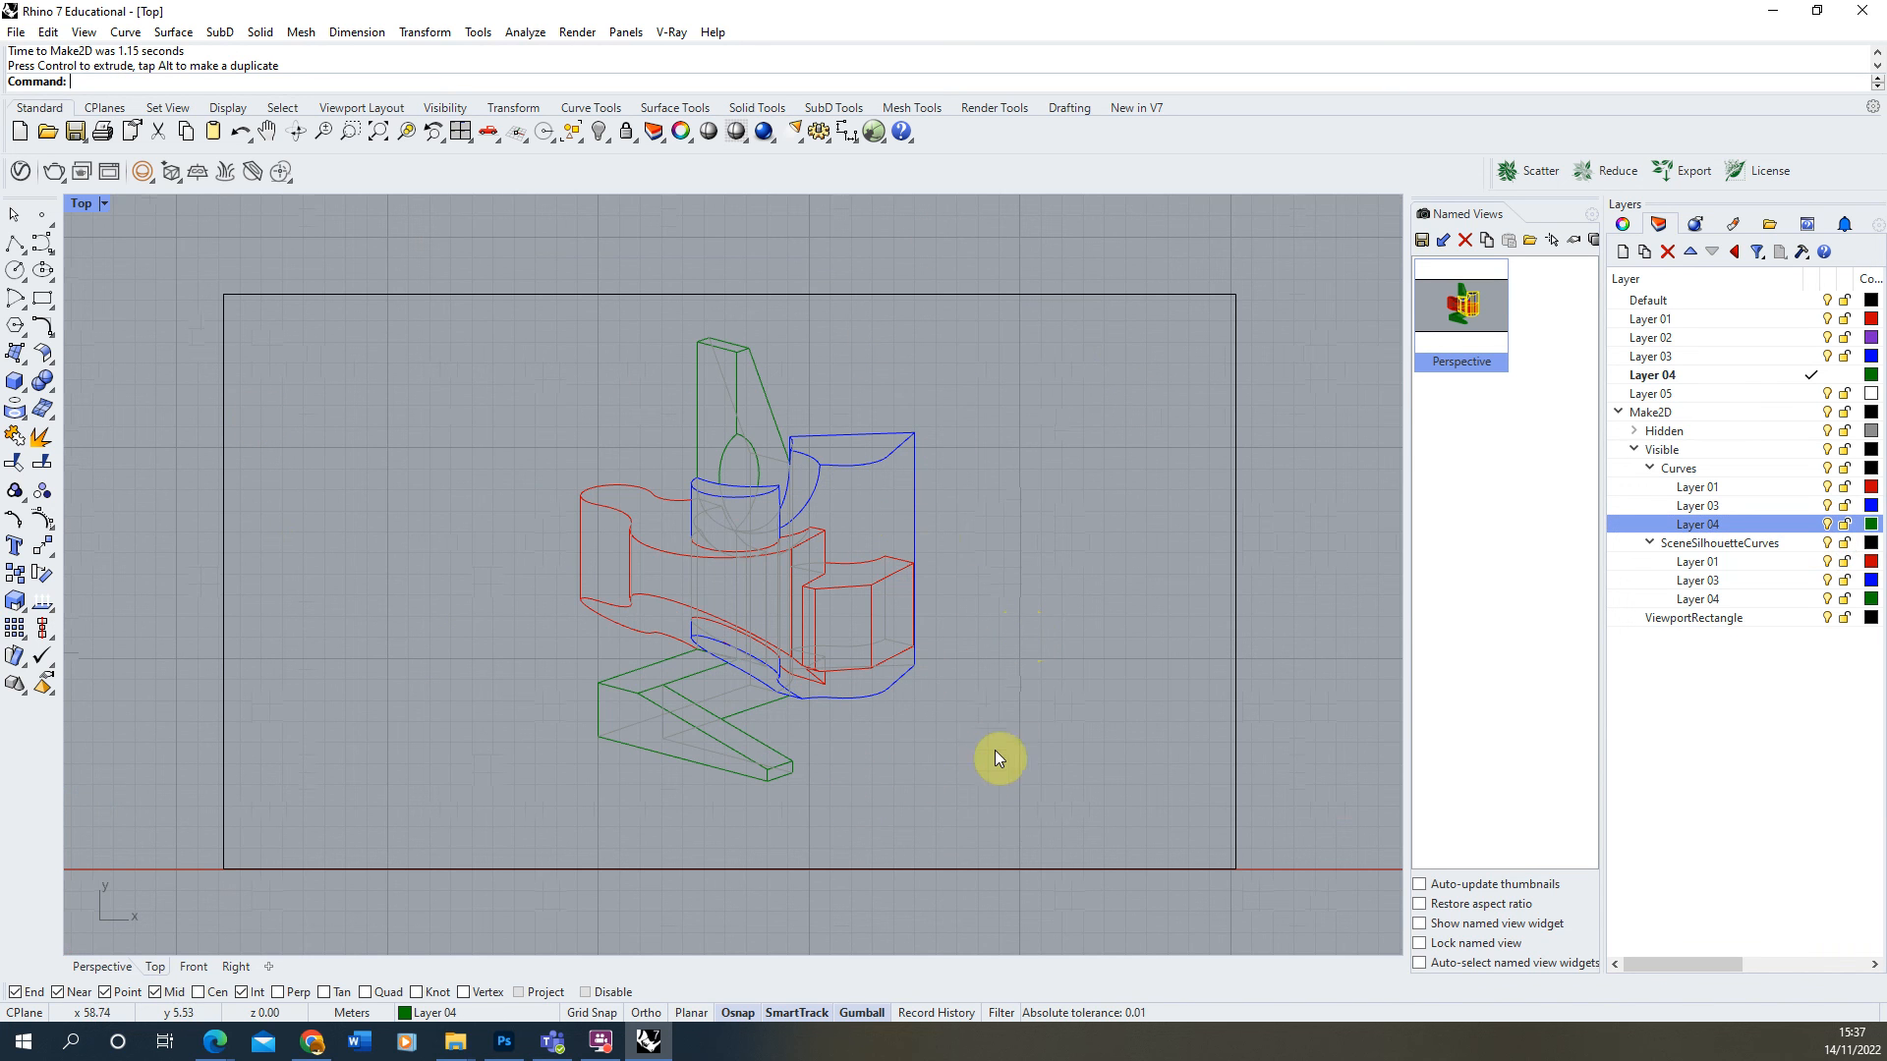
mouse_move(1026, 332)
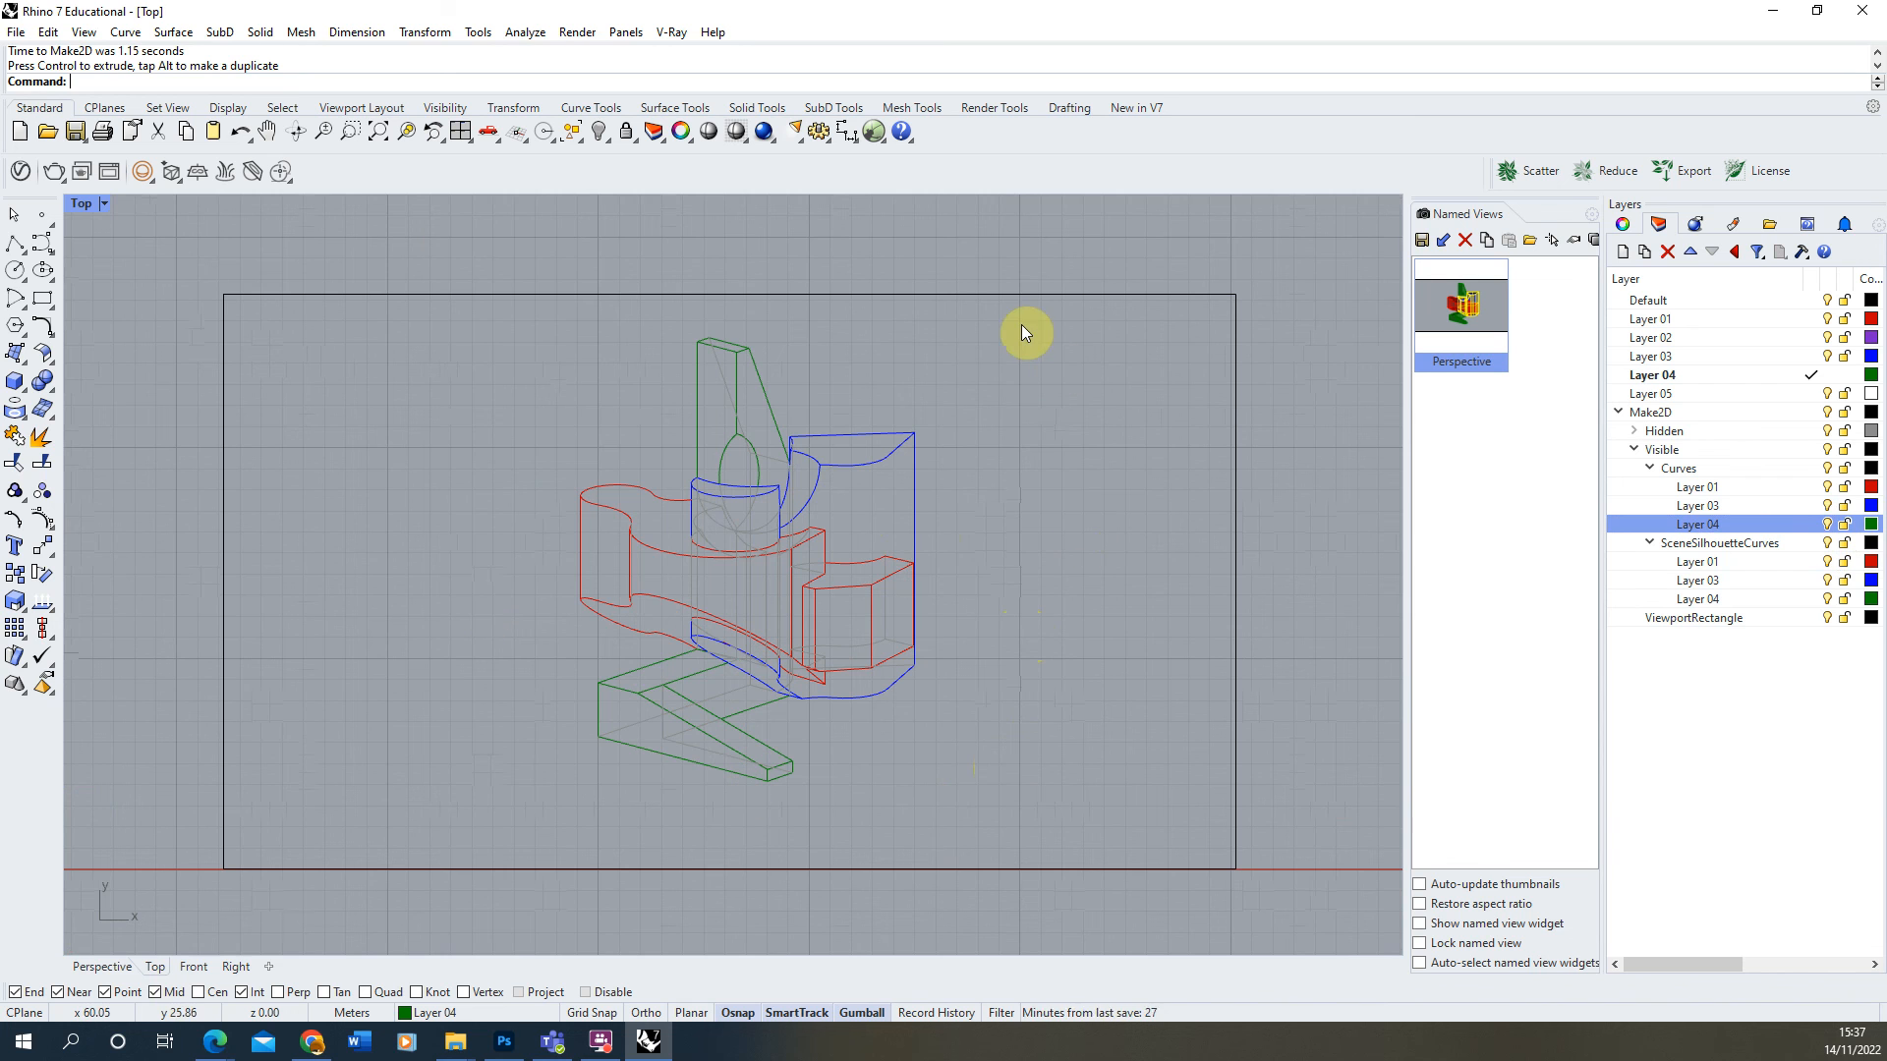
mouse_move(849, 358)
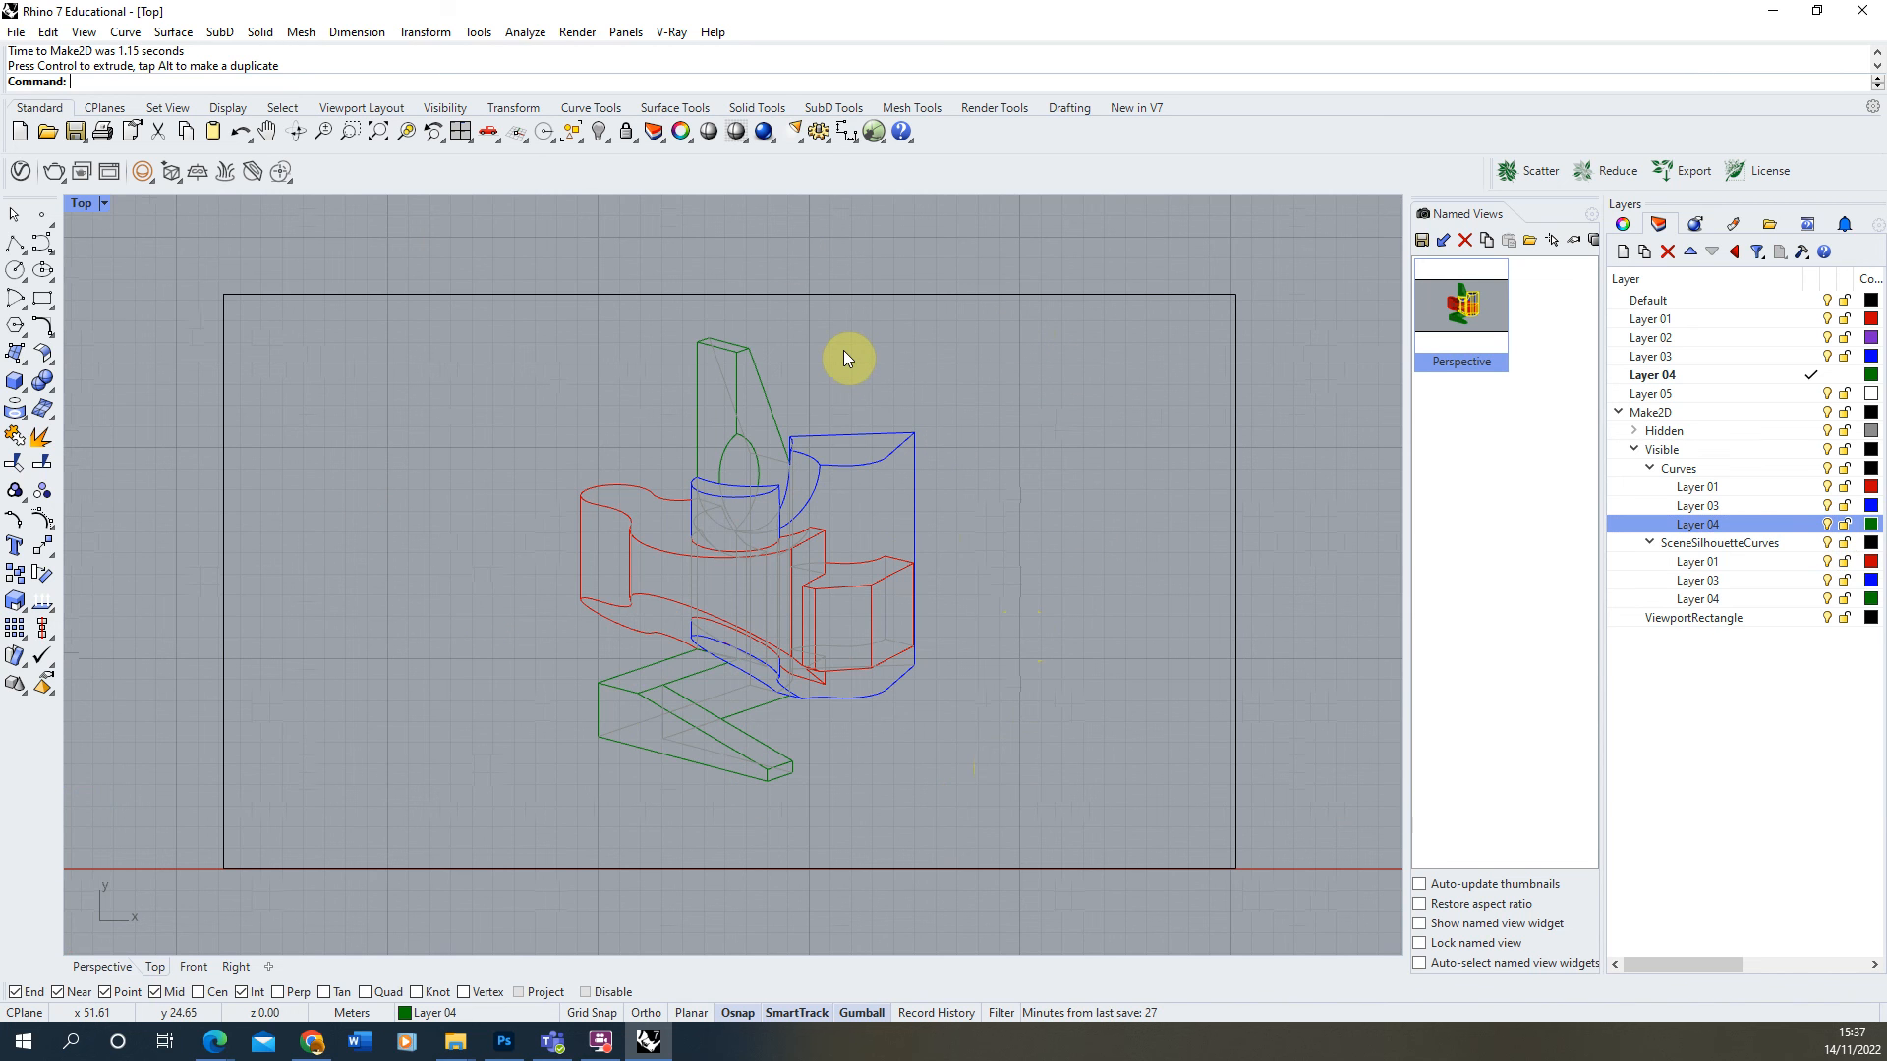
mouse_move(899, 344)
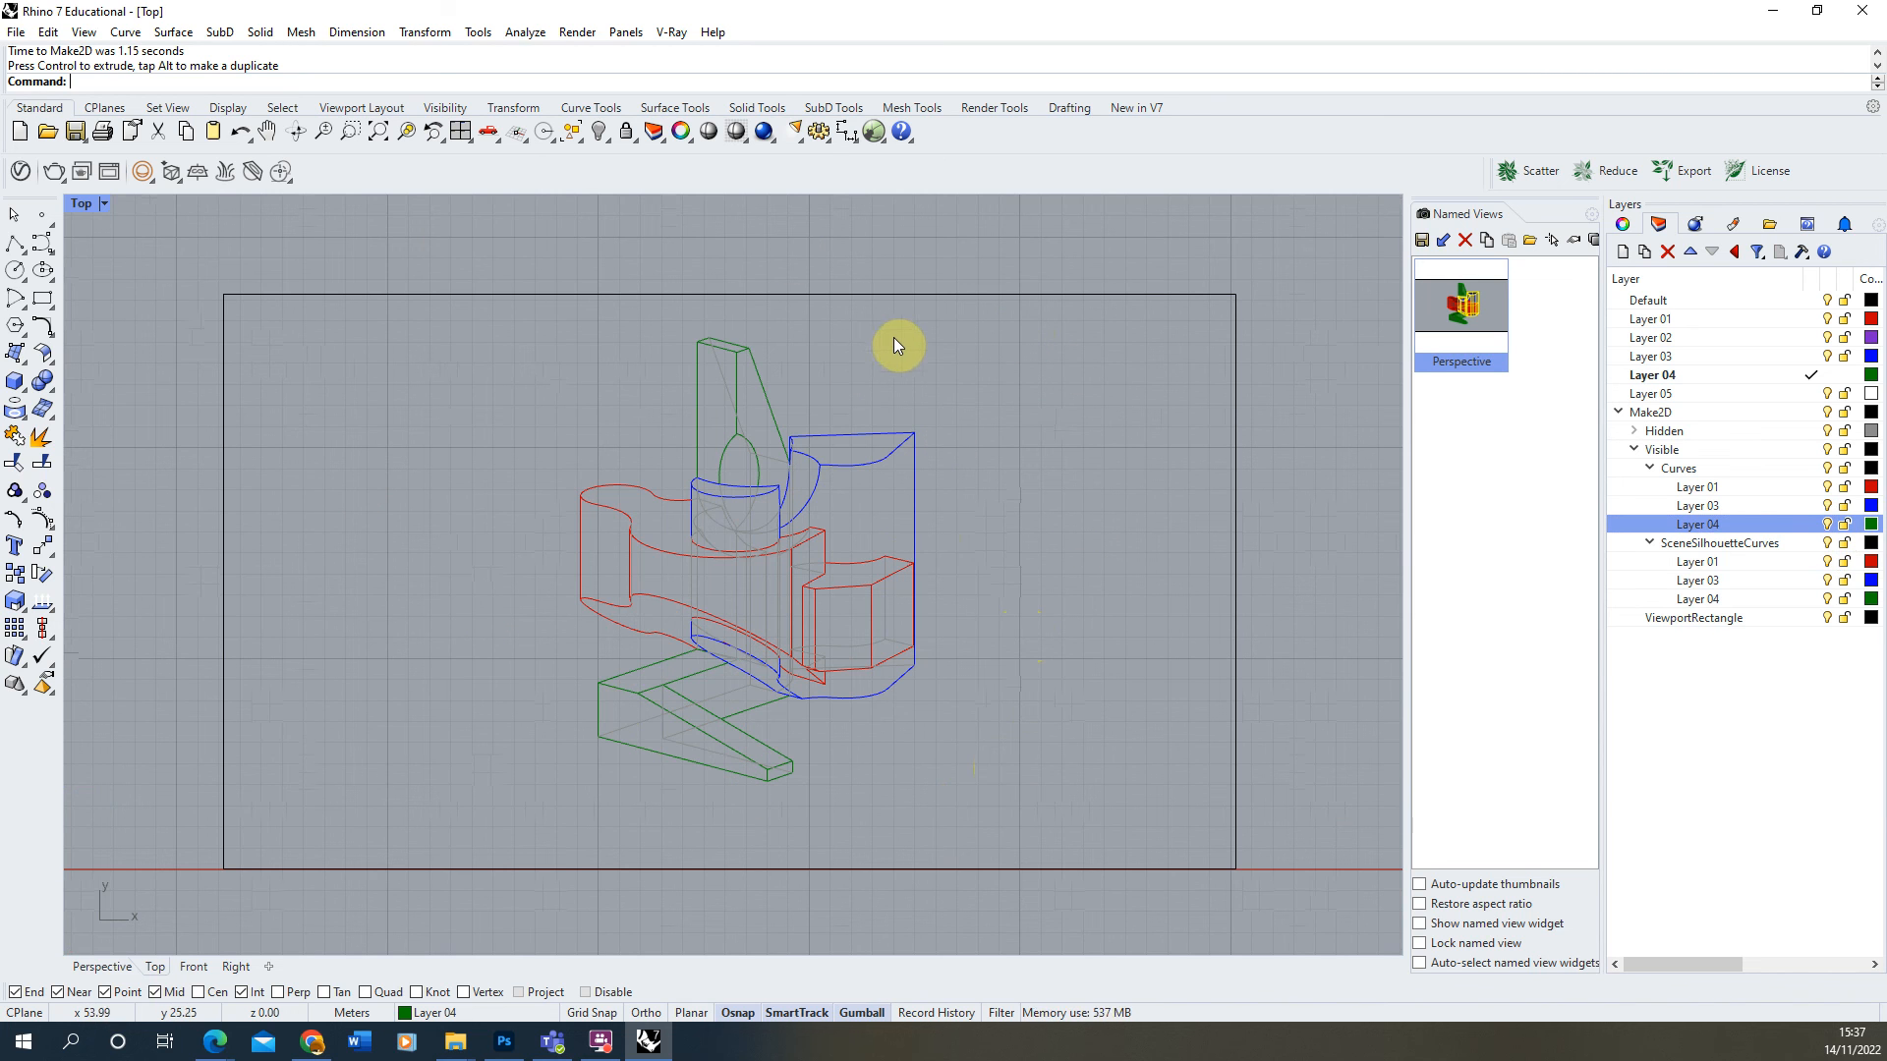